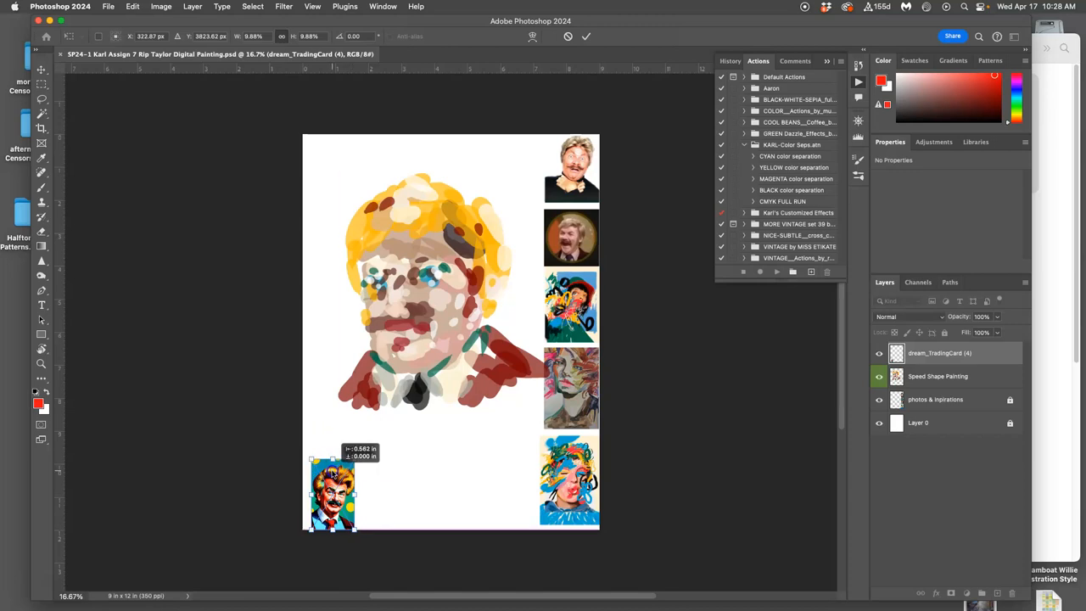
Step: Scale down dream_TradingCard (4) and its copy and position them side by side at bottom left
right_click(330, 492)
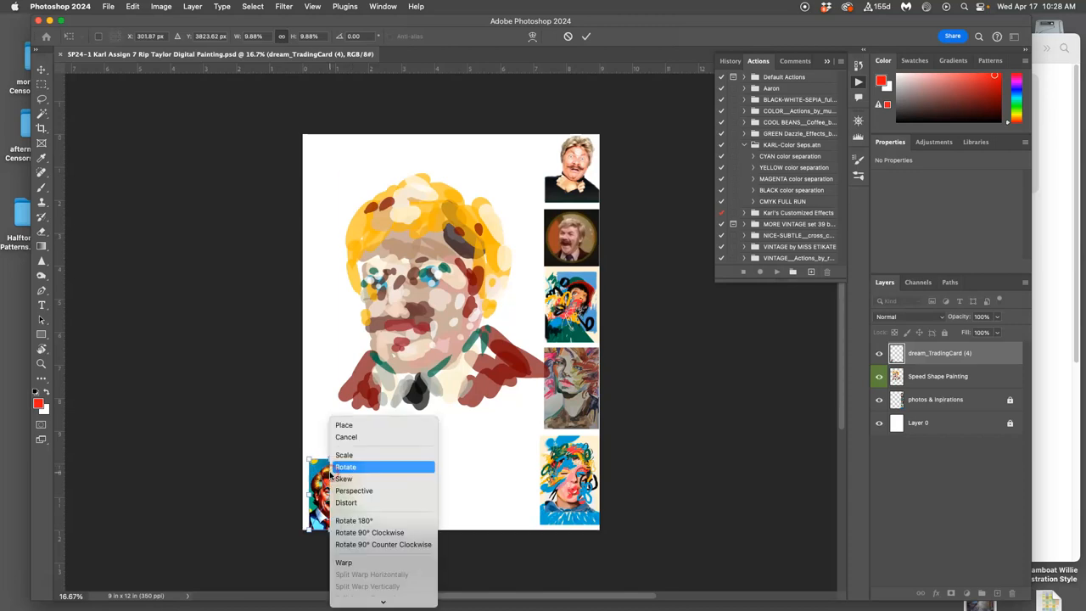
mouse_move(362, 562)
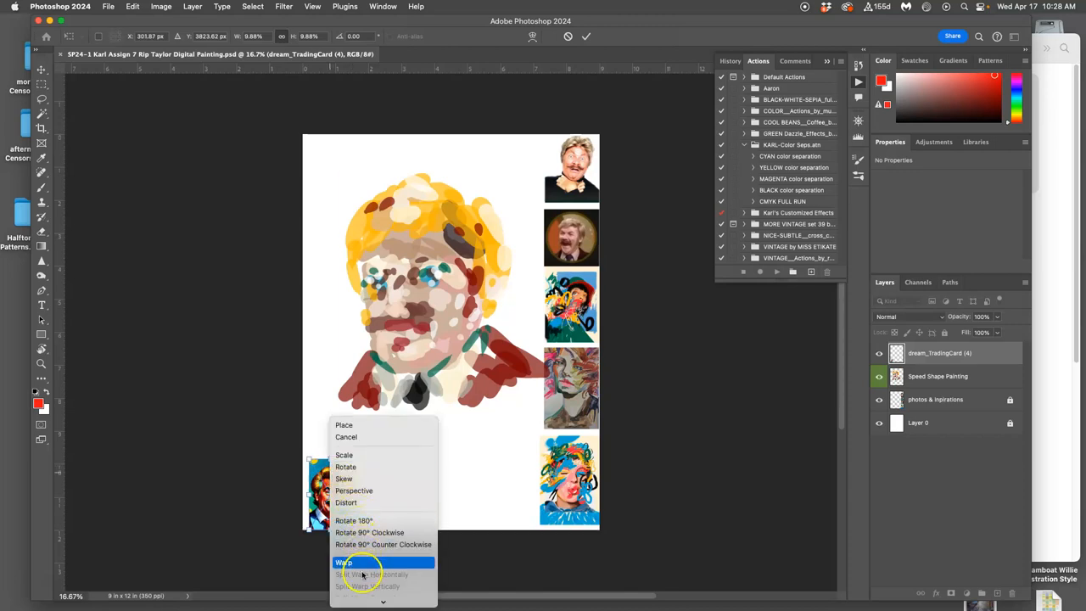
left_click(344, 561)
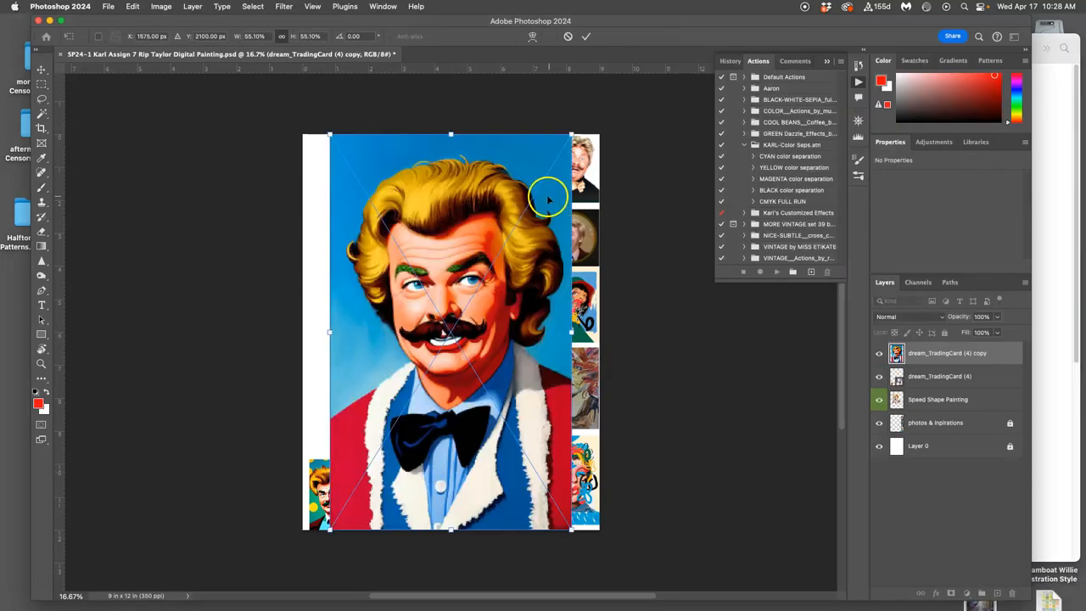
left_click_drag(570, 137, 522, 170)
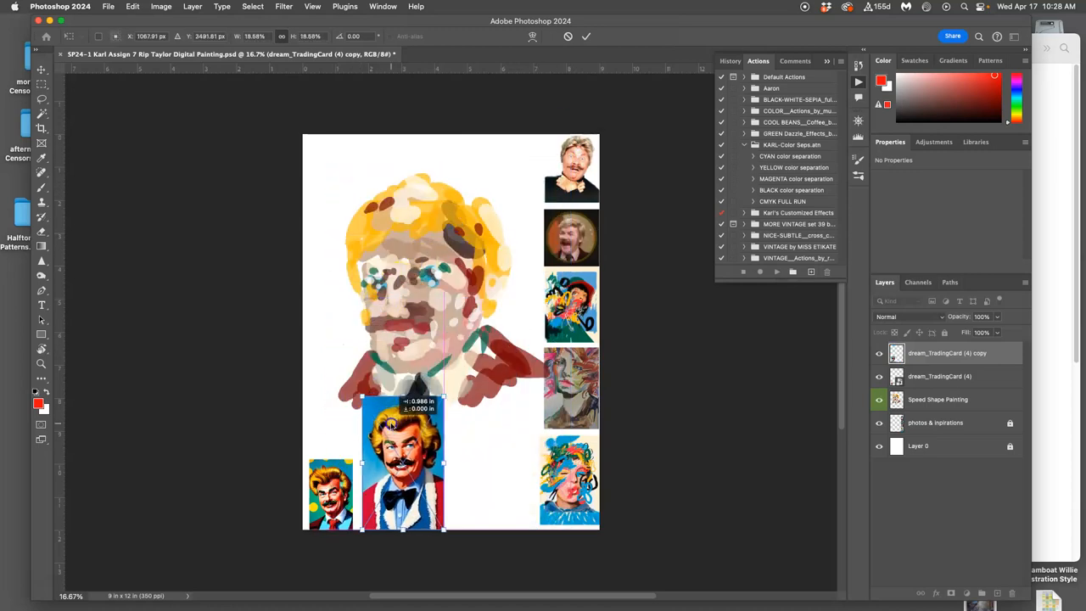
left_click_drag(403, 462, 398, 415)
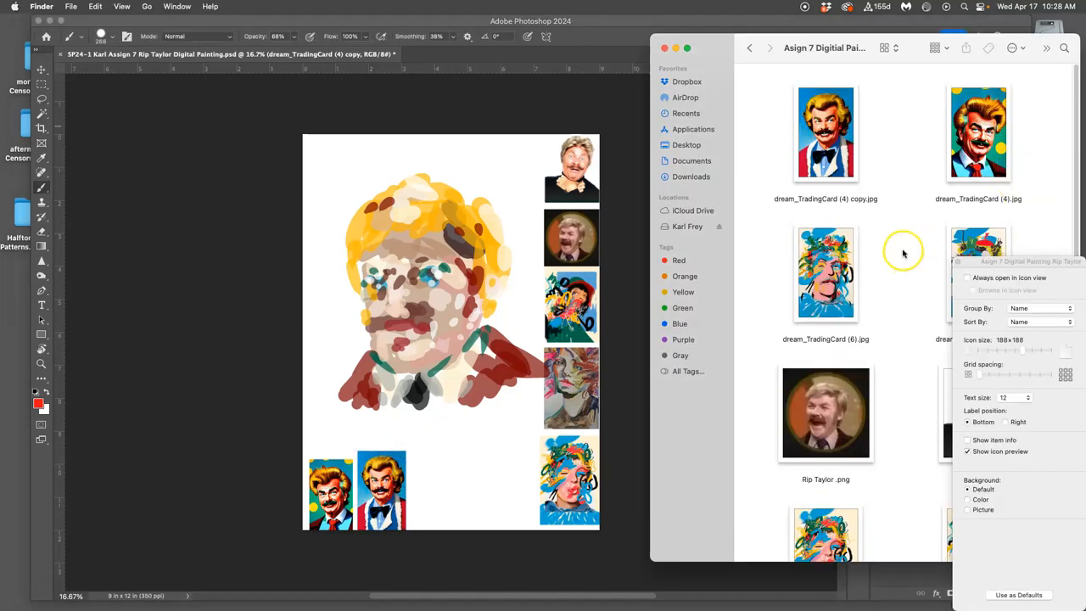
Step: Move dream_TradingCard (6) into the bottom row of reference cards
scroll("down", 3)
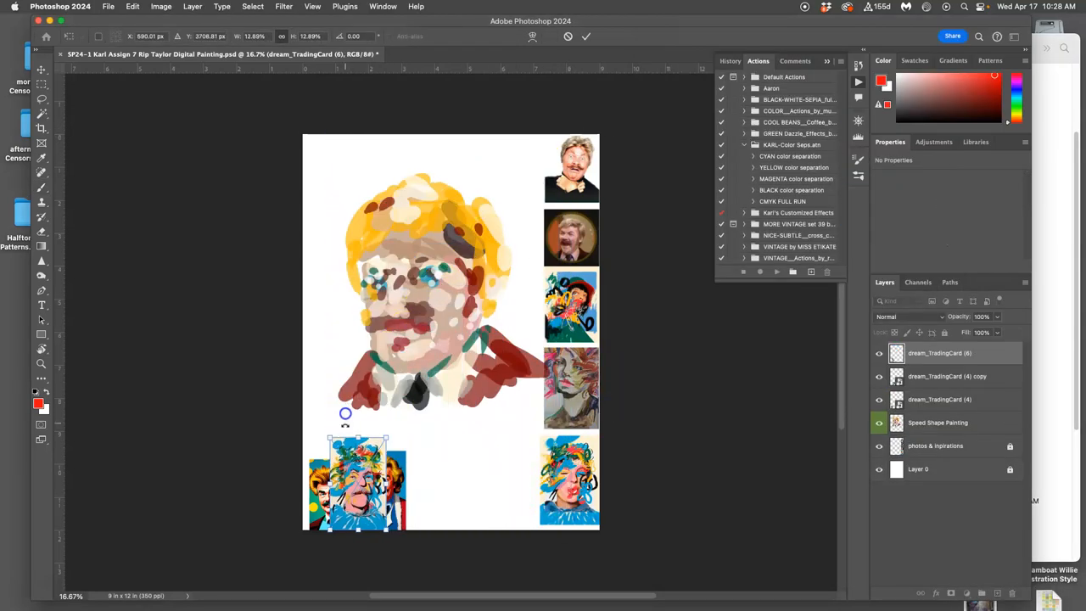
left_click_drag(356, 483, 441, 483)
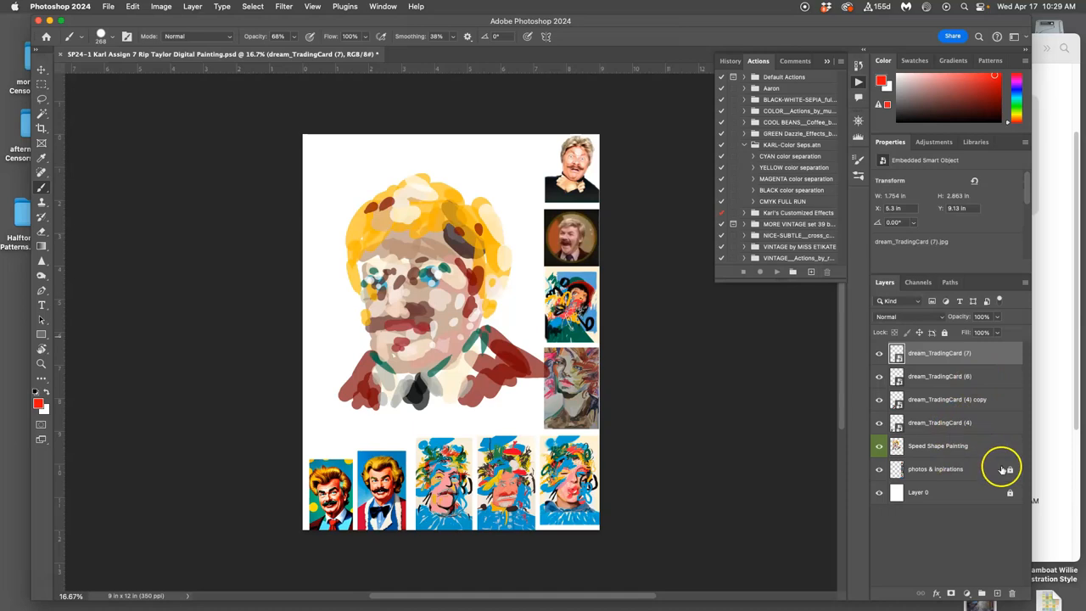
Step: Merge the trading card layers, rename it 'AI Inspiration', and place it below Speed Shape Painting
left_click(945, 422)
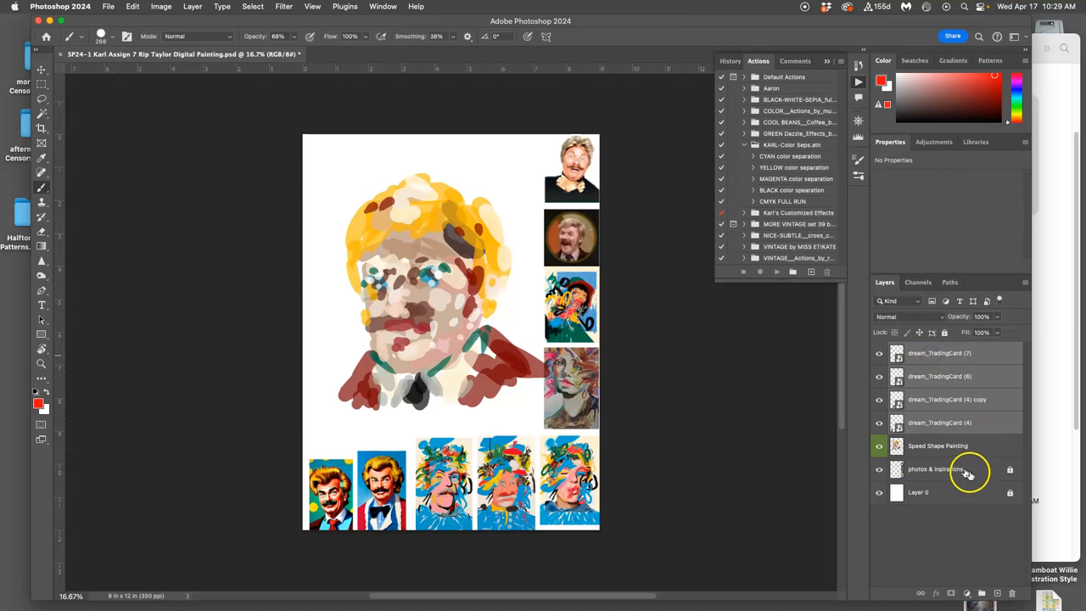
left_click(193, 6)
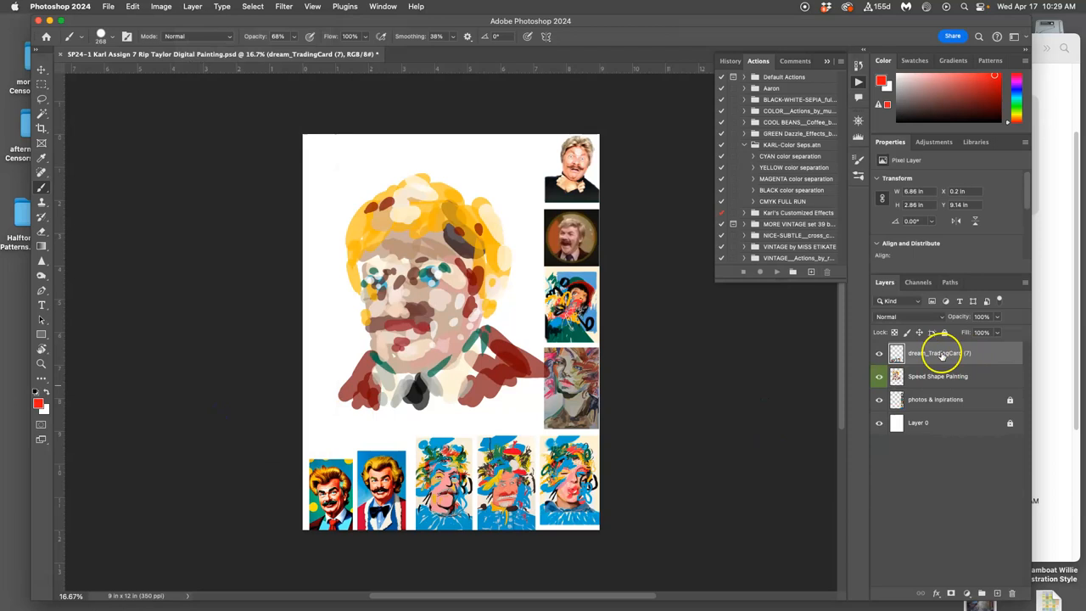
double_click(937, 352)
type("AI Inspiration")
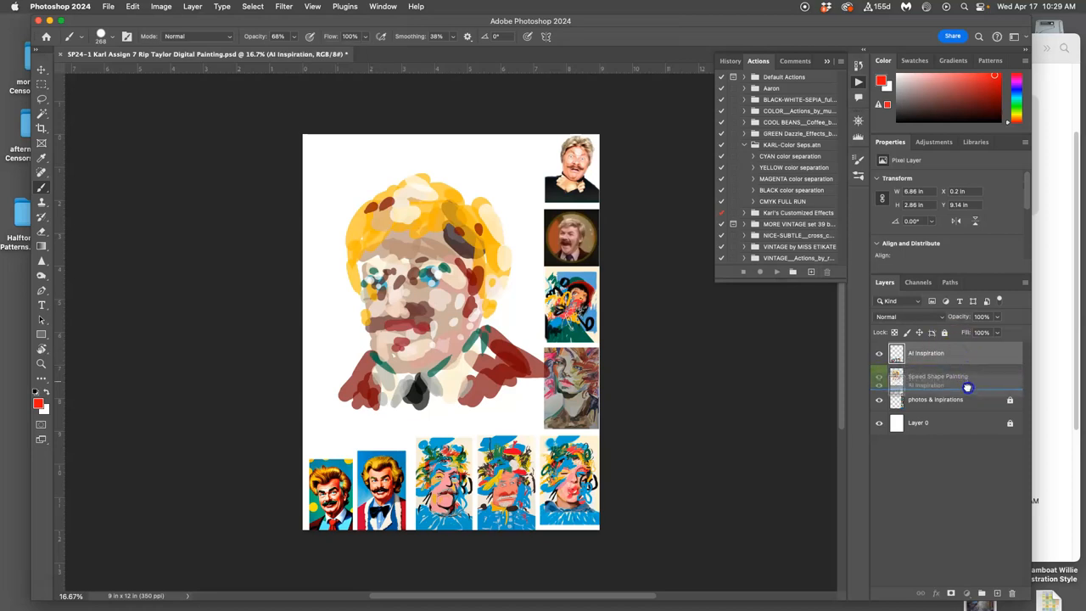
left_click_drag(967, 387, 967, 348)
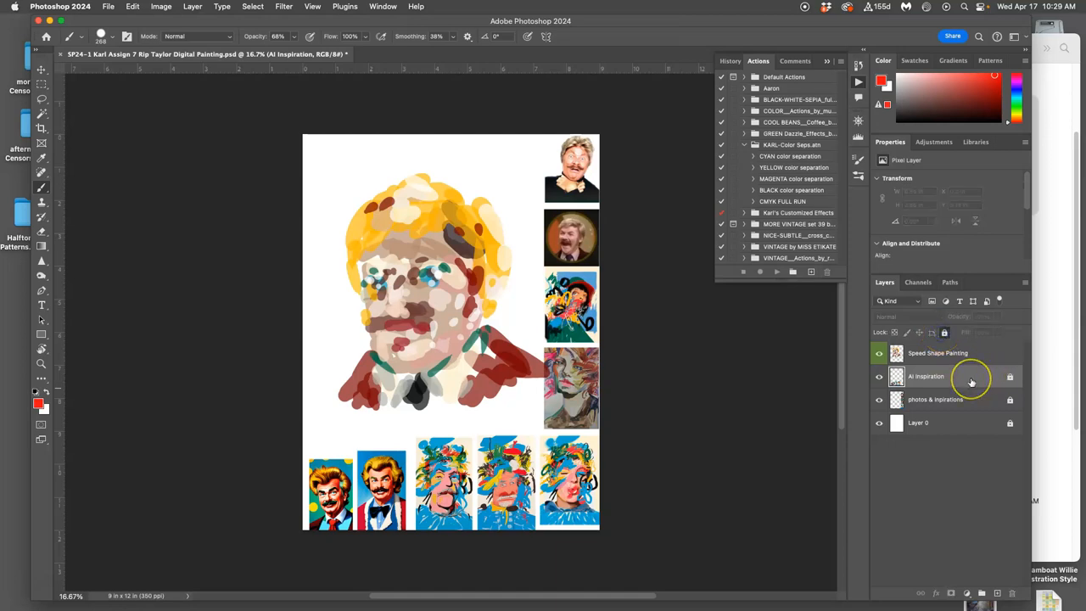
mouse_move(971, 380)
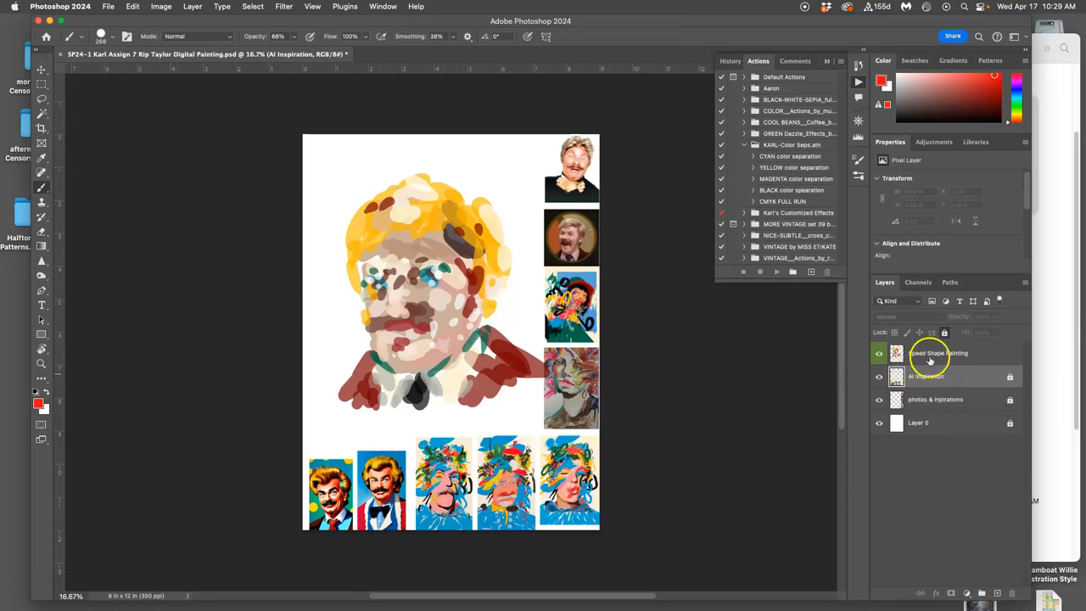
Step: Select the Speed Shape Painting layer and switch to the 268 px hard round Brush
left_click(937, 353)
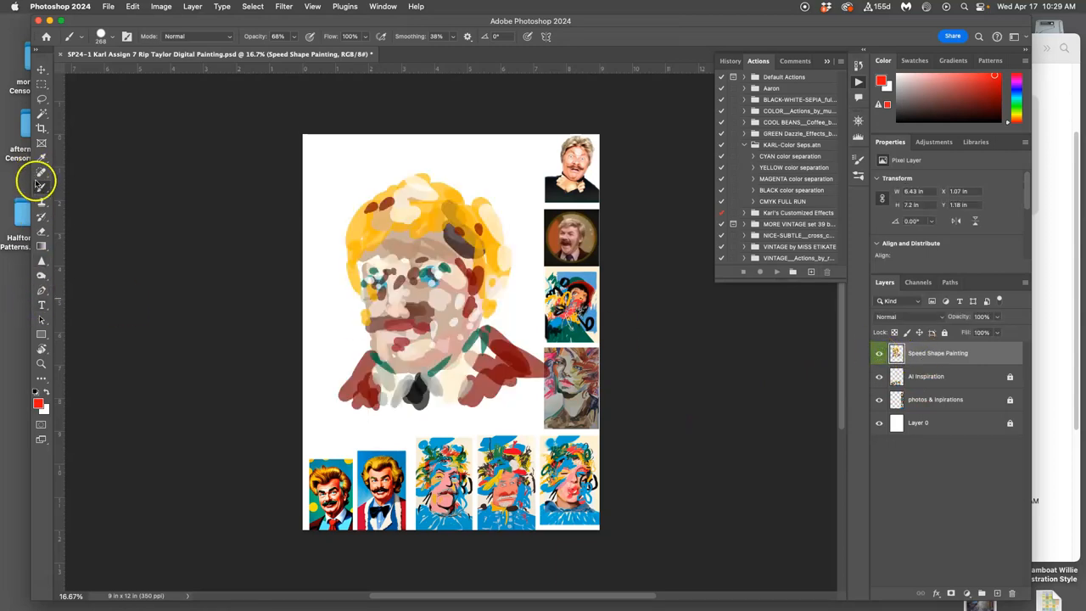
left_click(101, 36)
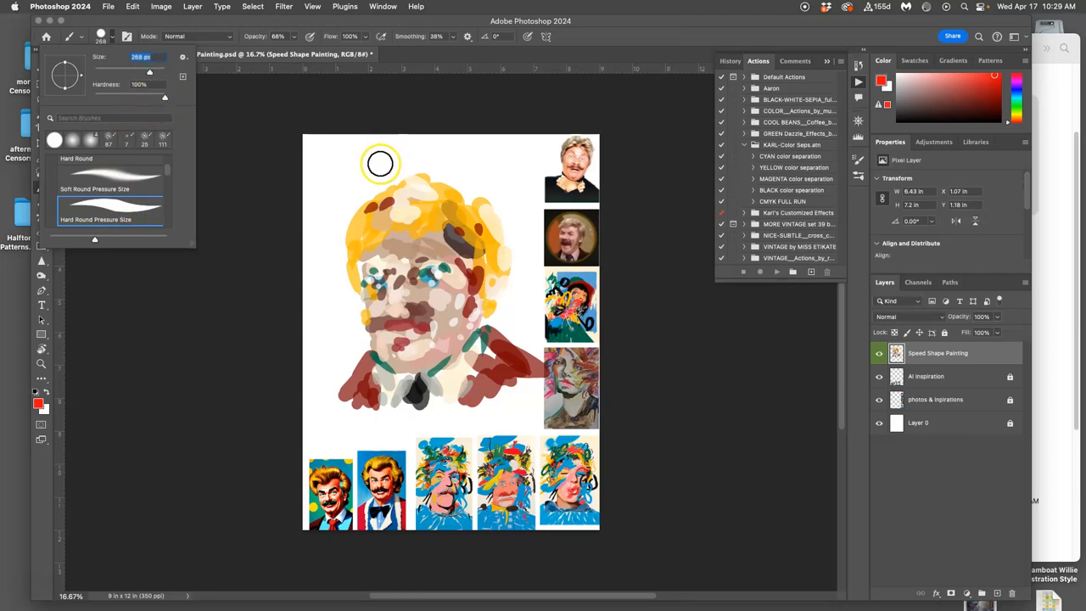
mouse_move(319, 174)
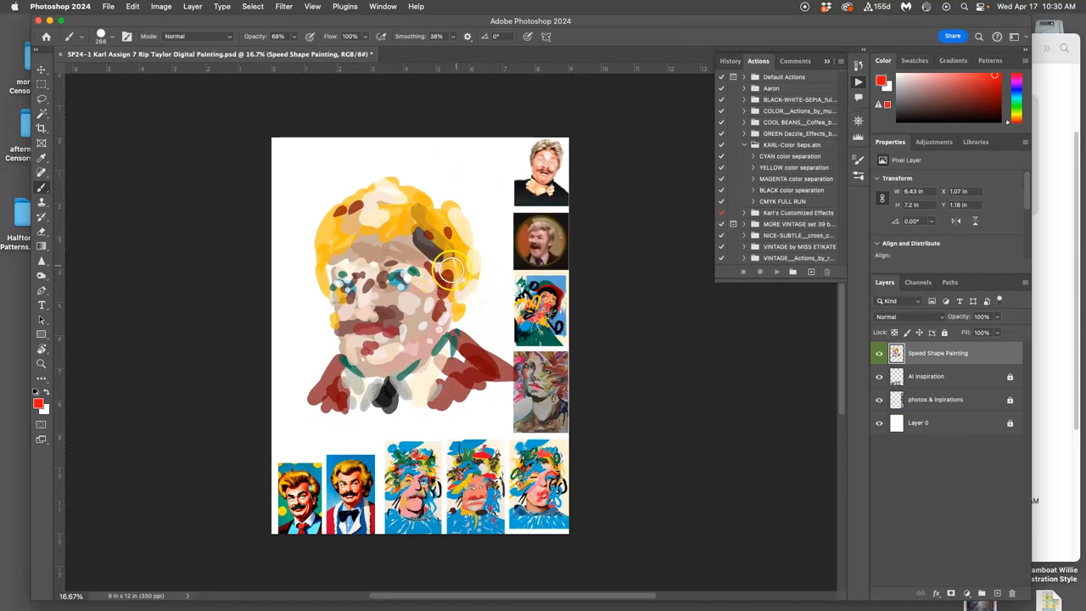
mouse_move(437, 401)
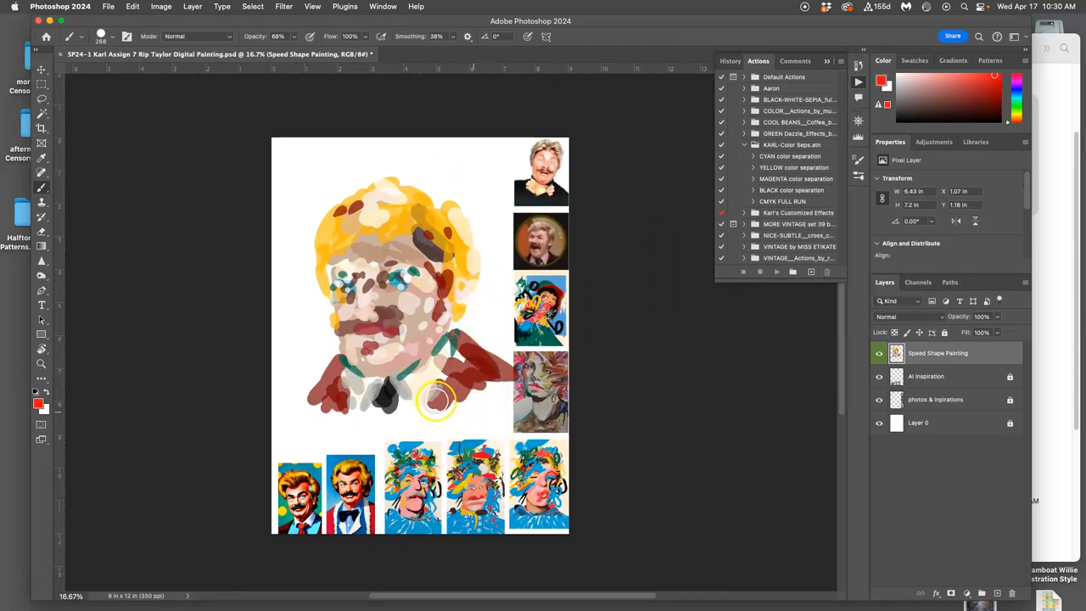
mouse_move(416, 392)
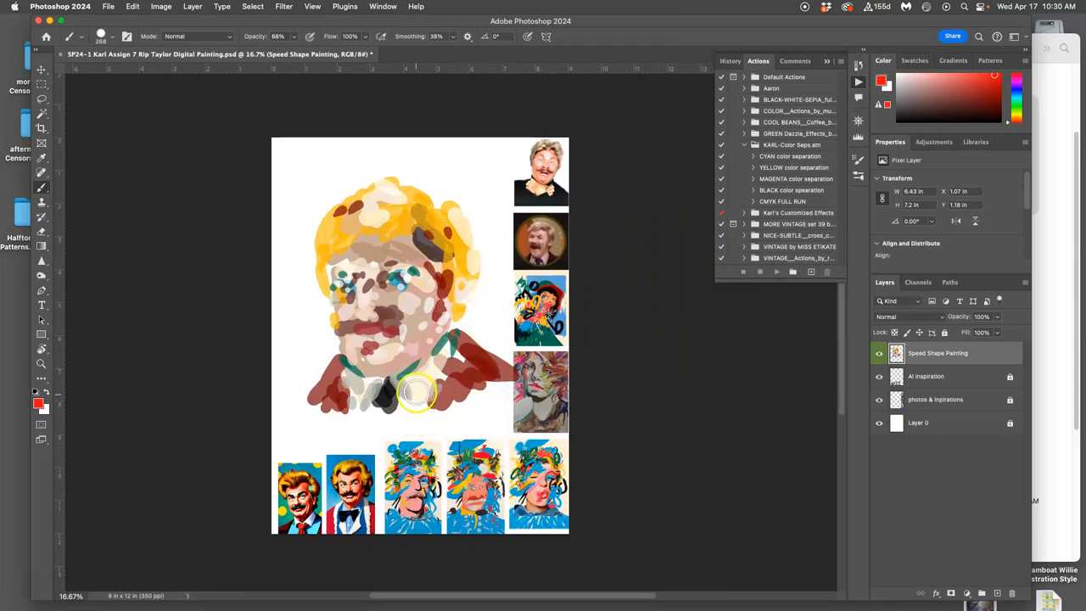
mouse_move(447, 376)
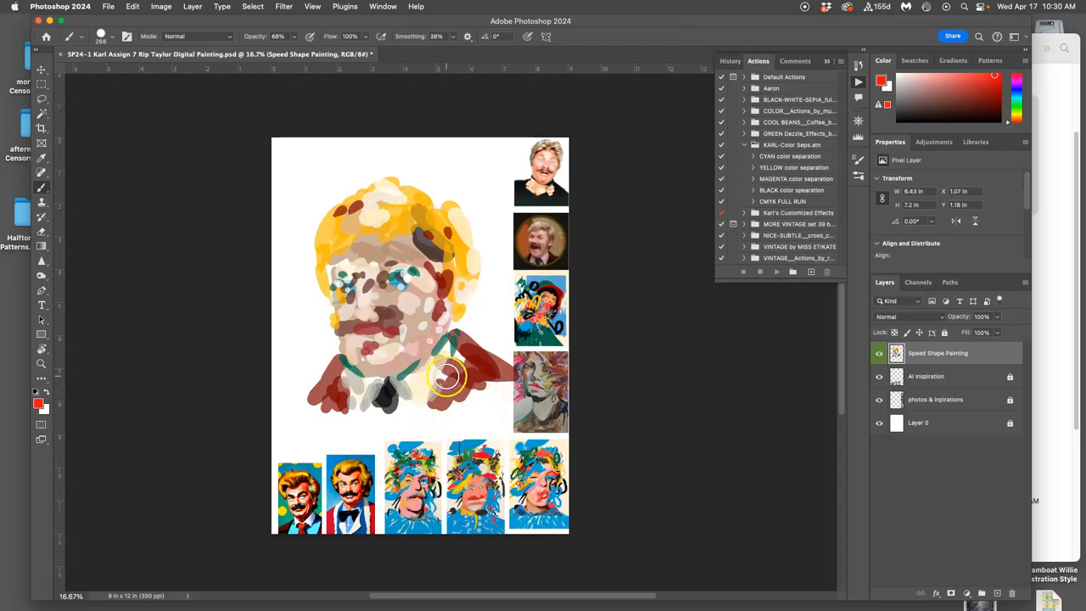
mouse_move(437, 373)
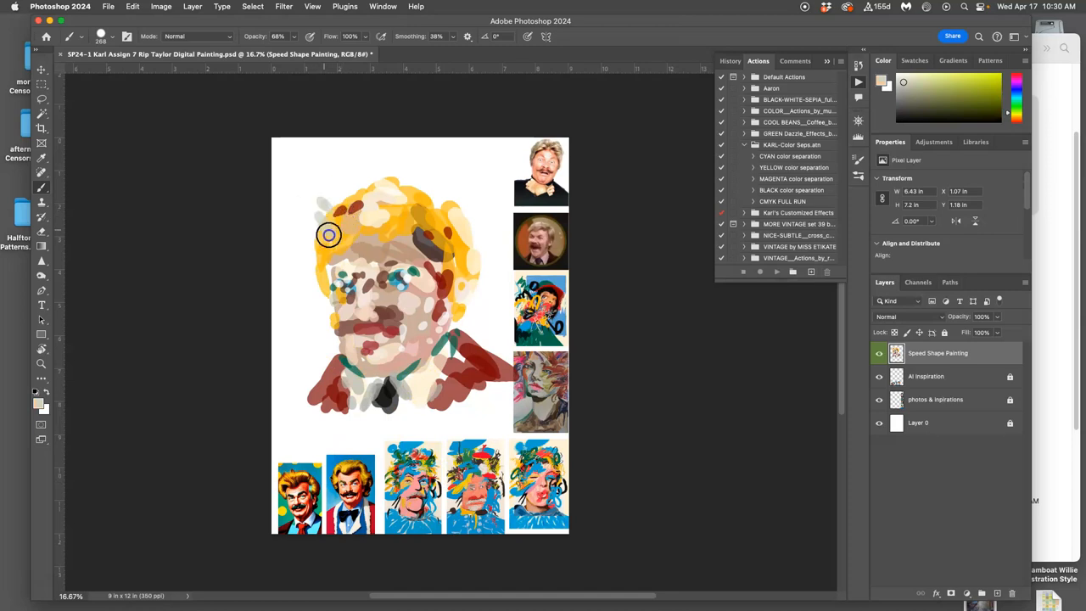
mouse_move(315, 221)
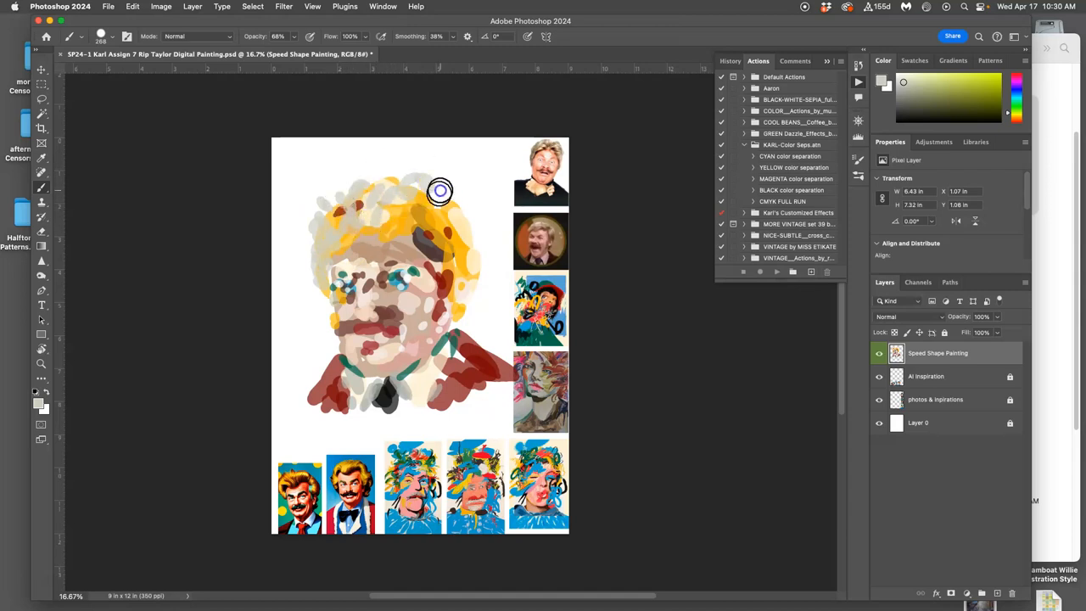
mouse_move(482, 492)
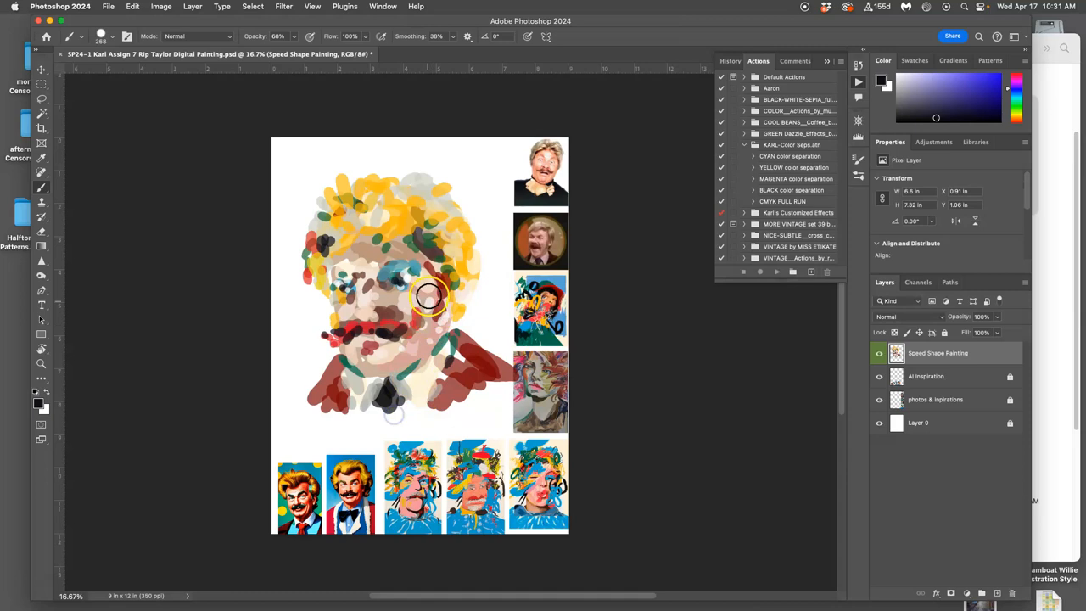
mouse_move(543, 251)
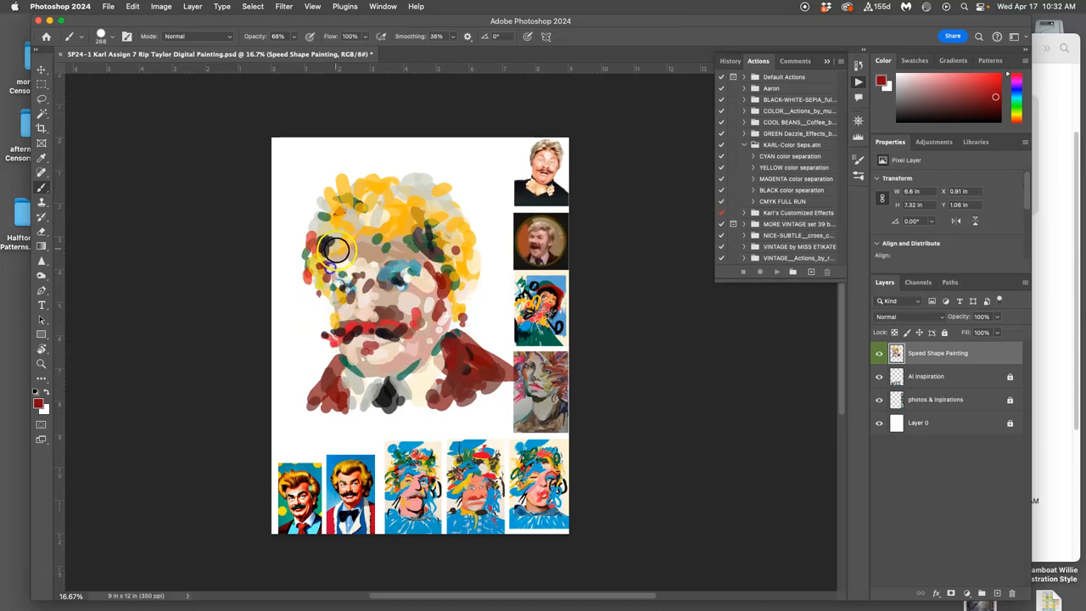
mouse_move(533, 248)
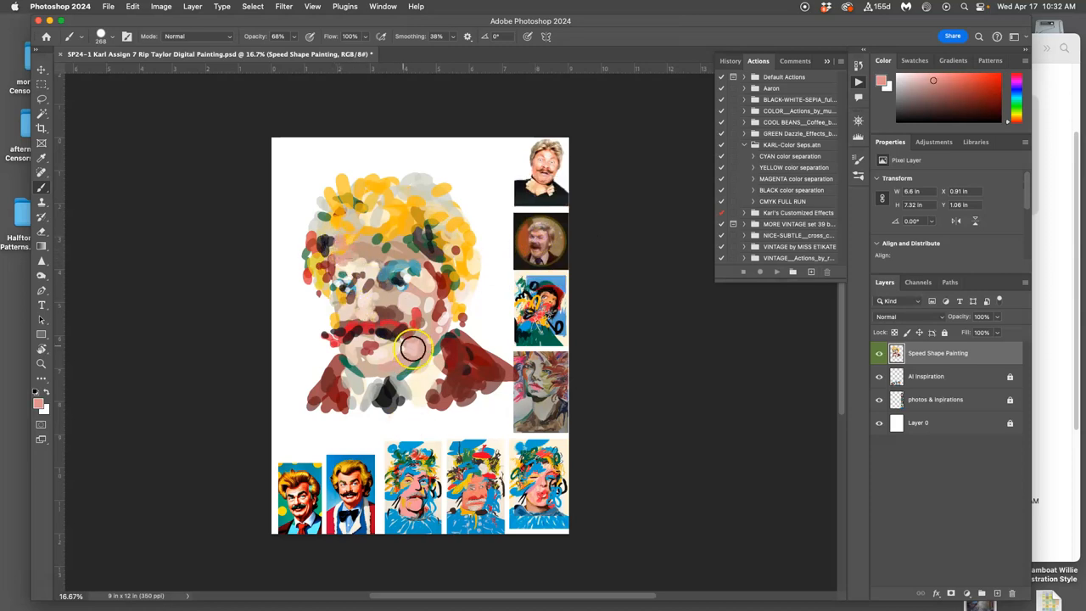
mouse_move(360, 314)
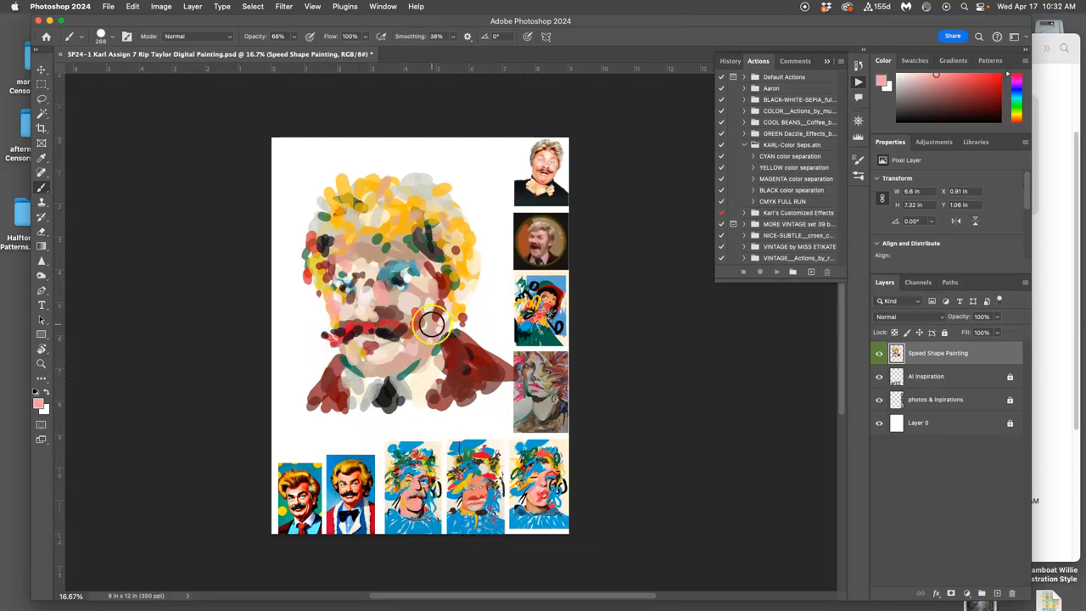
mouse_move(369, 240)
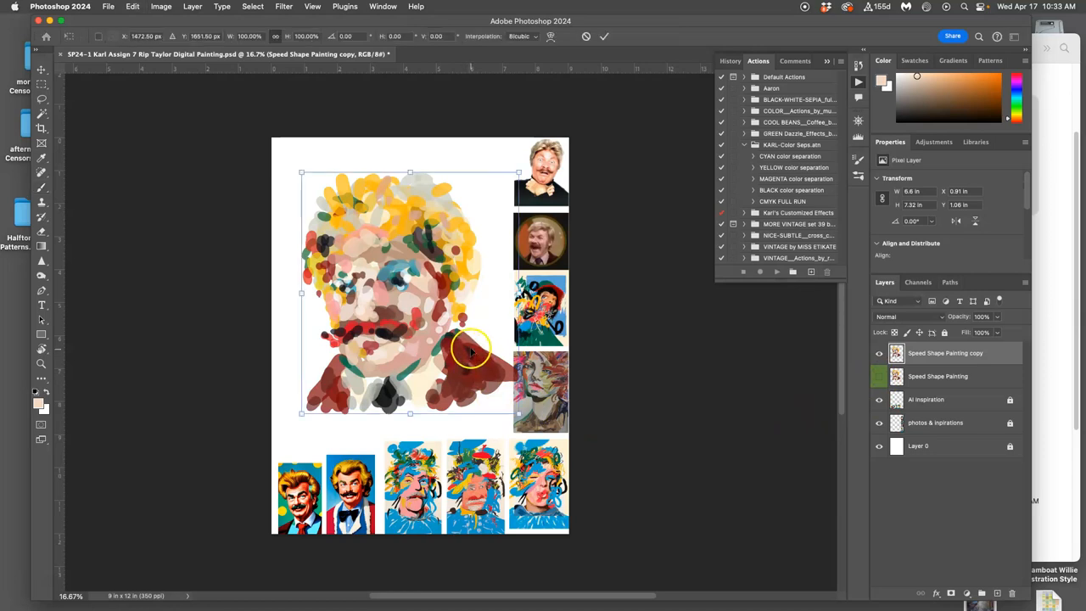
mouse_move(504, 308)
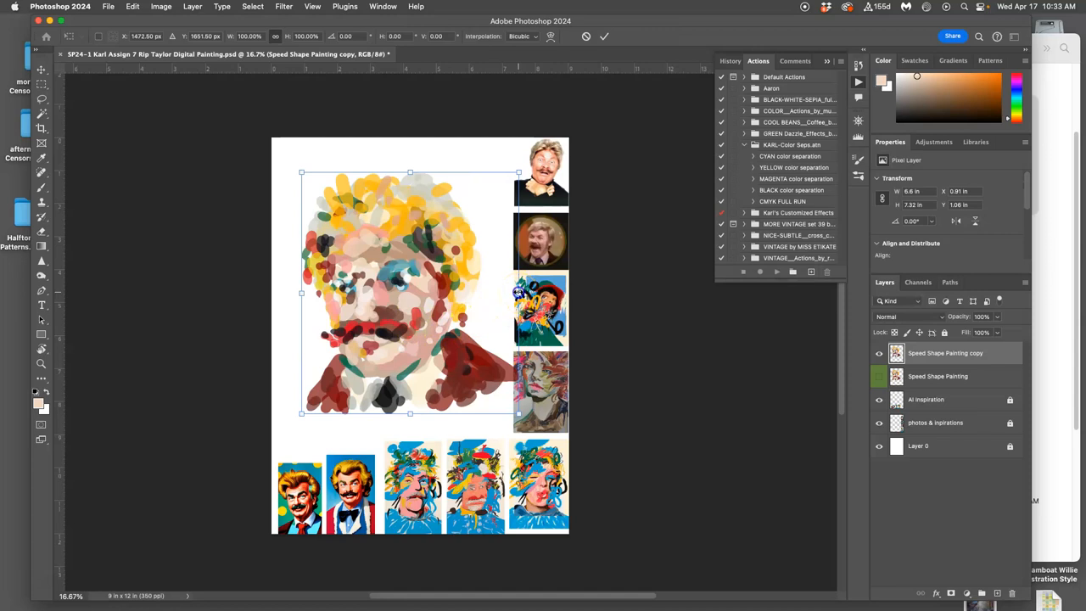
Step: Scale the Speed Shape Painting copy slightly and switch Free Transform to Warp
left_click_drag(519, 291, 503, 292)
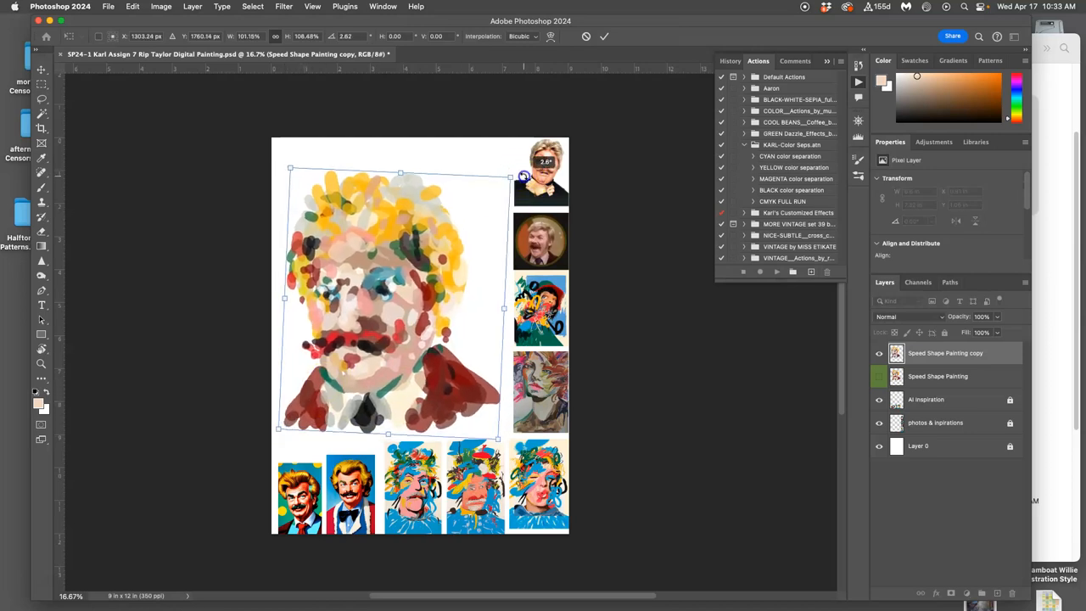
right_click(416, 280)
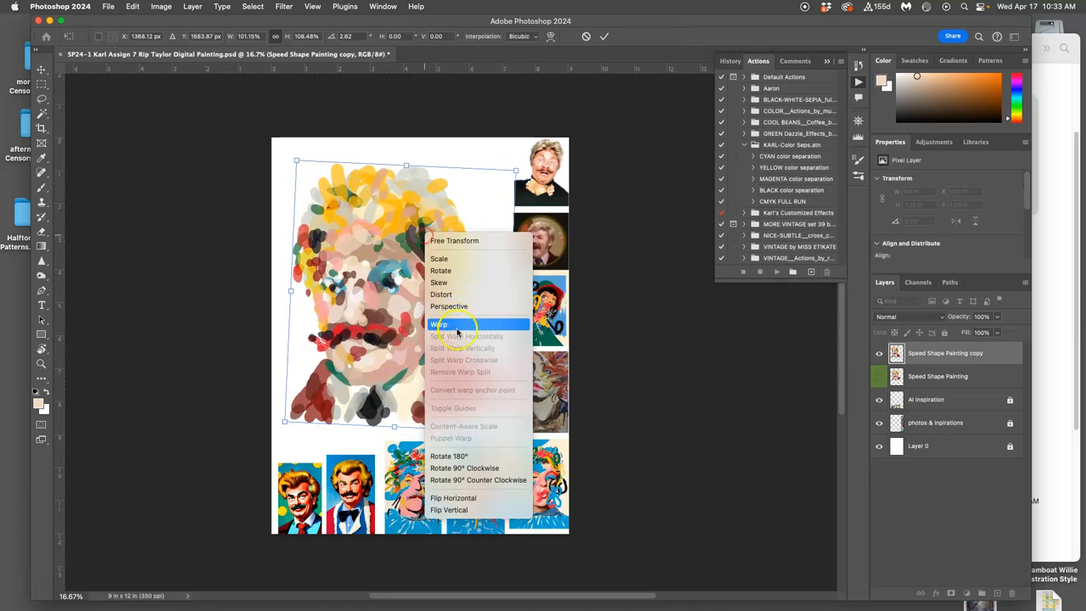
left_click(440, 324)
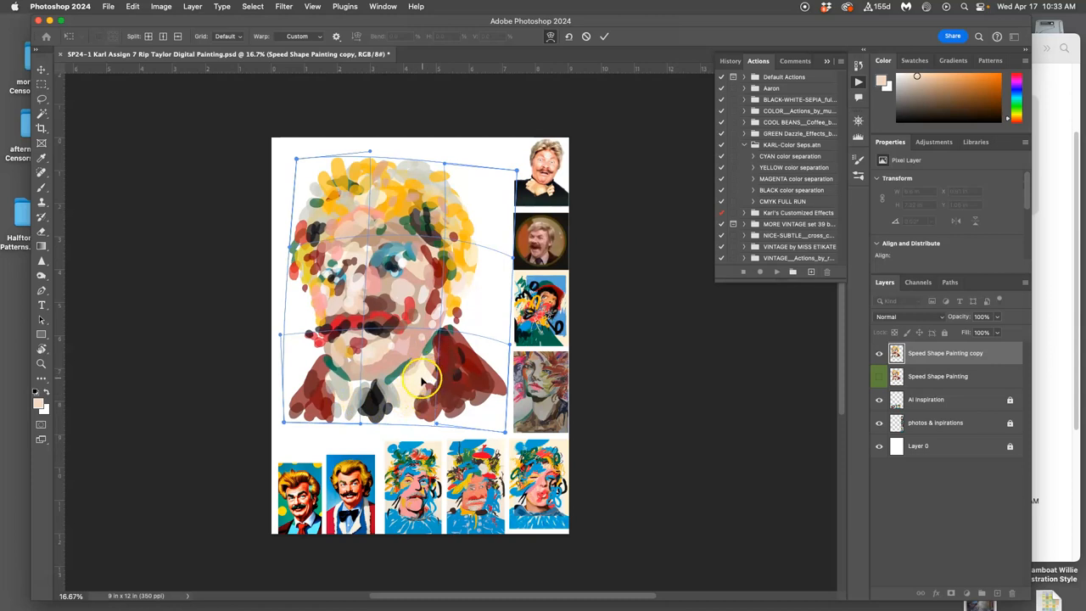
Step: Commit the face warp and lasso-select the collar and shoulders
left_click(604, 35)
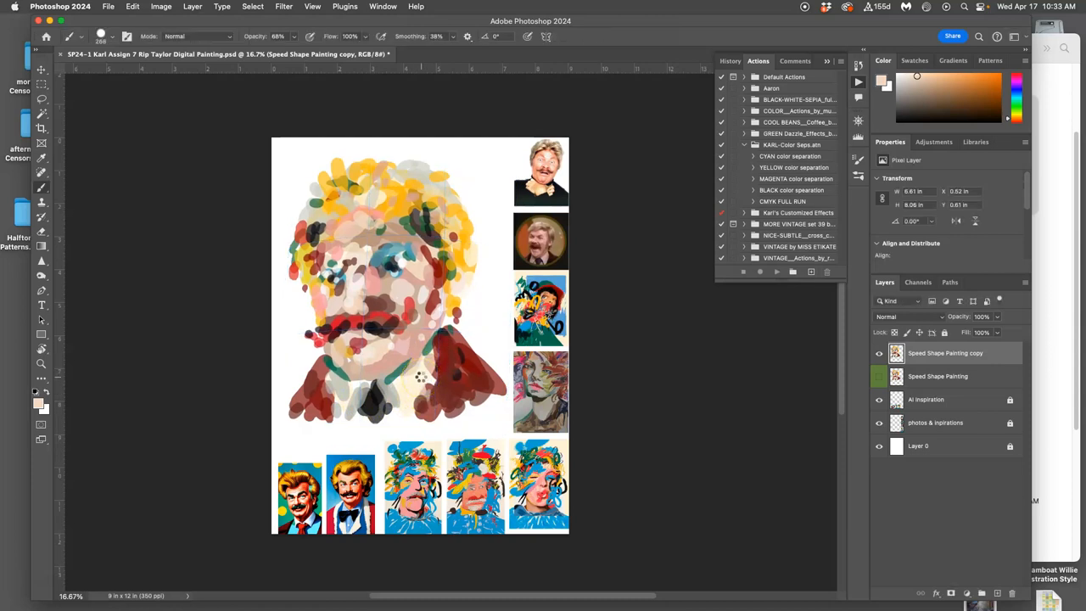
left_click(41, 100)
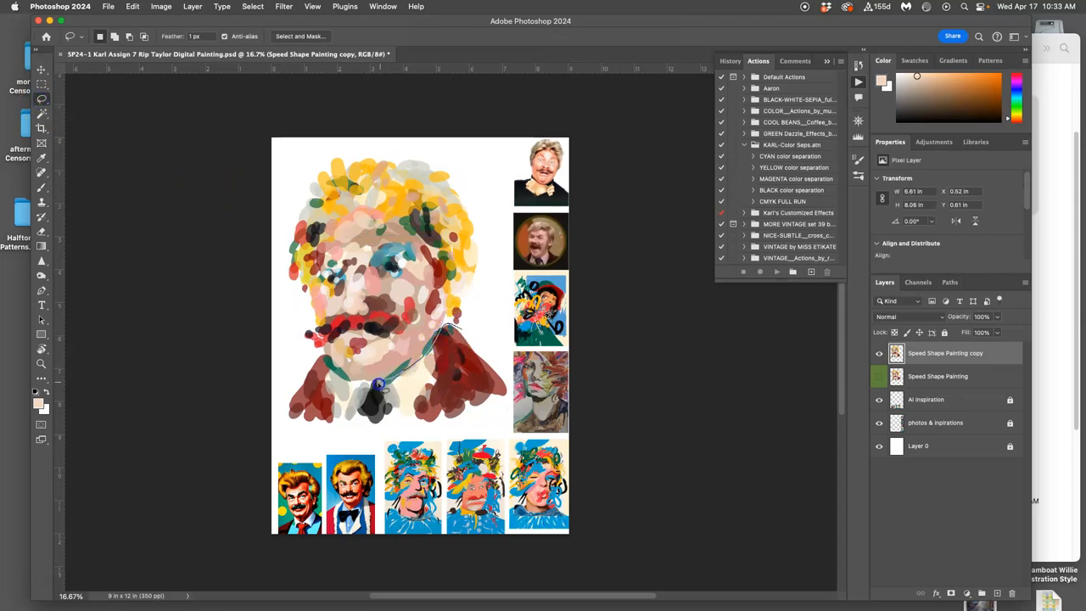
left_click_drag(382, 382, 265, 429)
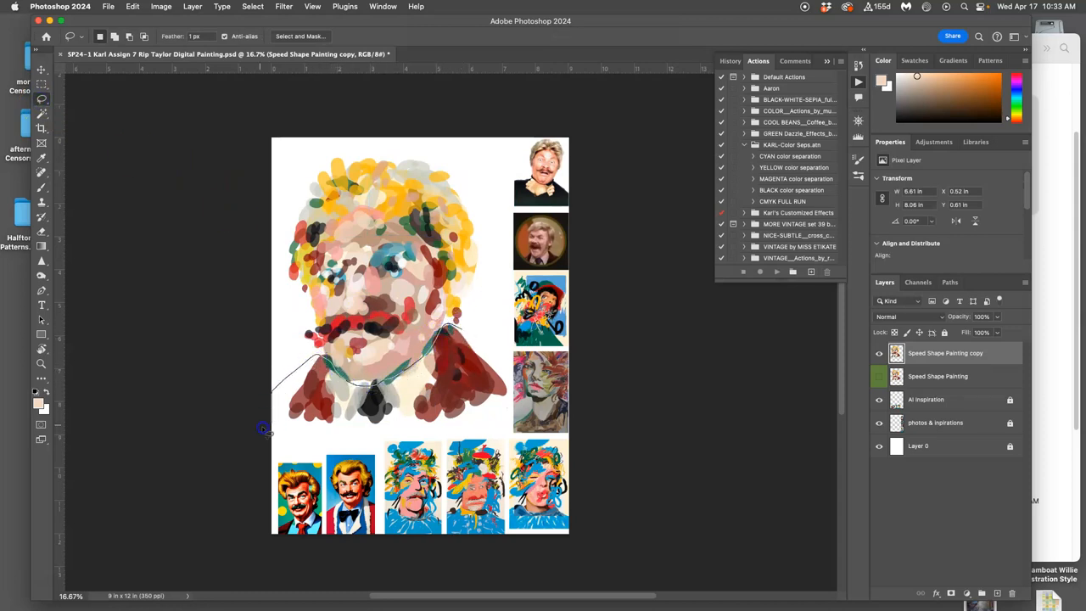
left_click_drag(263, 429, 495, 350)
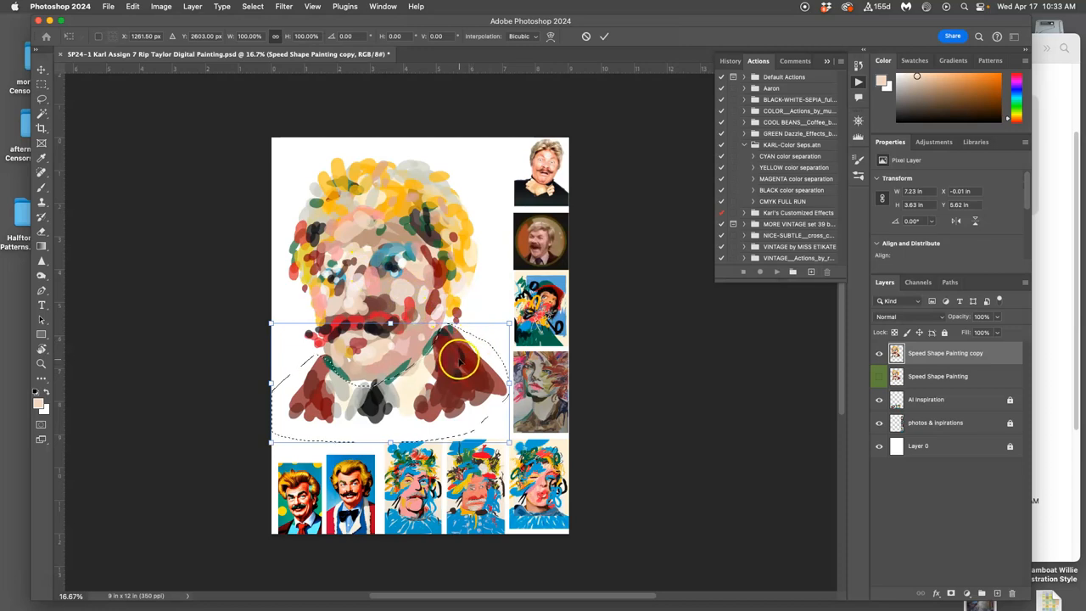
Step: Stretch and rotate the selected shoulders wider, commit, and dismiss the selection warning
left_click_drag(458, 364, 449, 373)
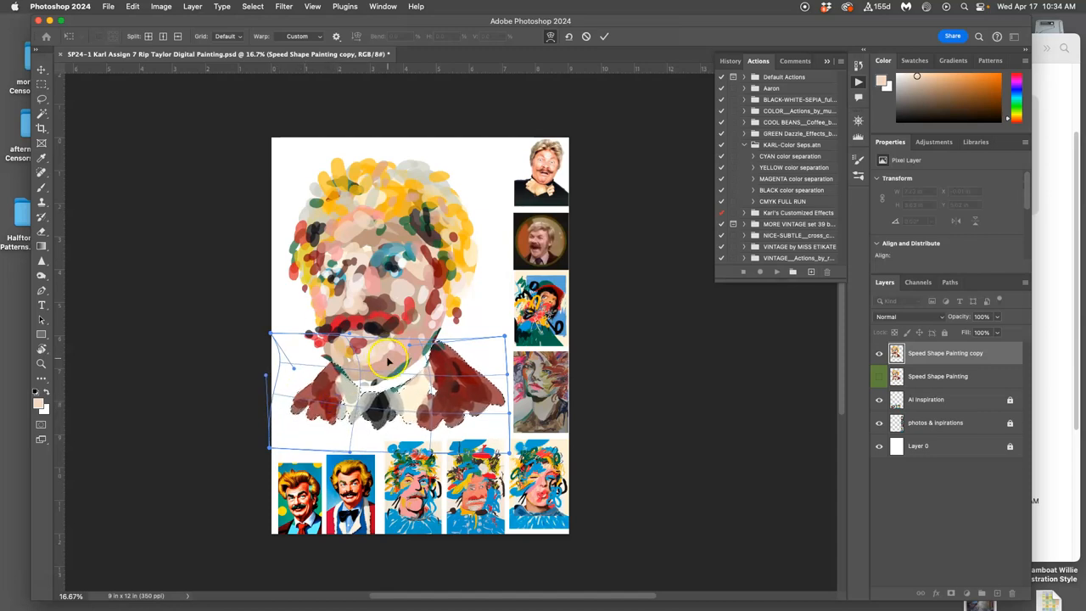
right_click(391, 360)
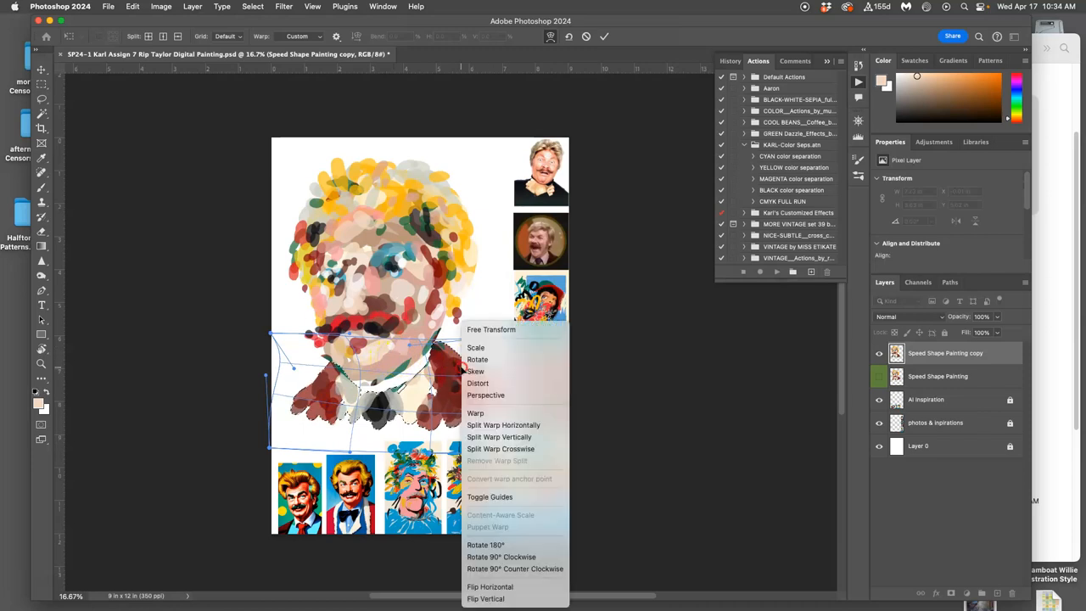
left_click(490, 329)
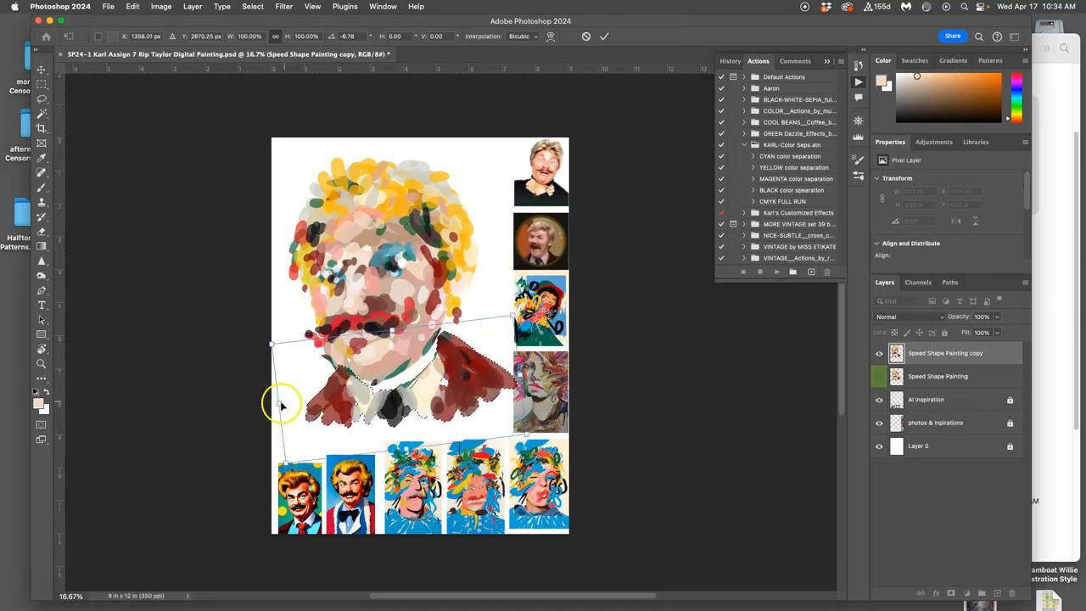
right_click(283, 406)
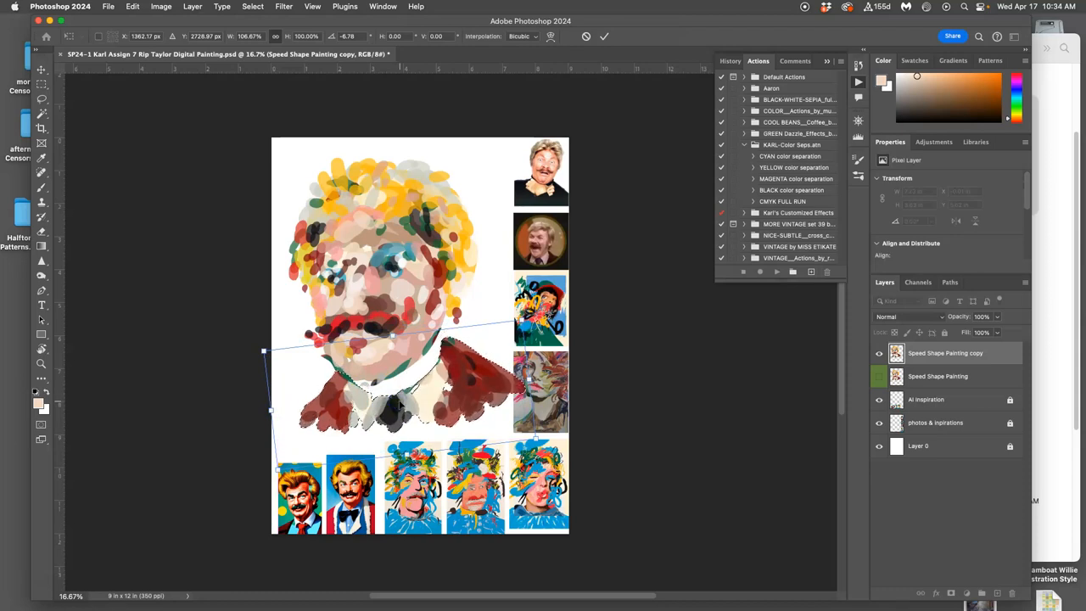
left_click(41, 98)
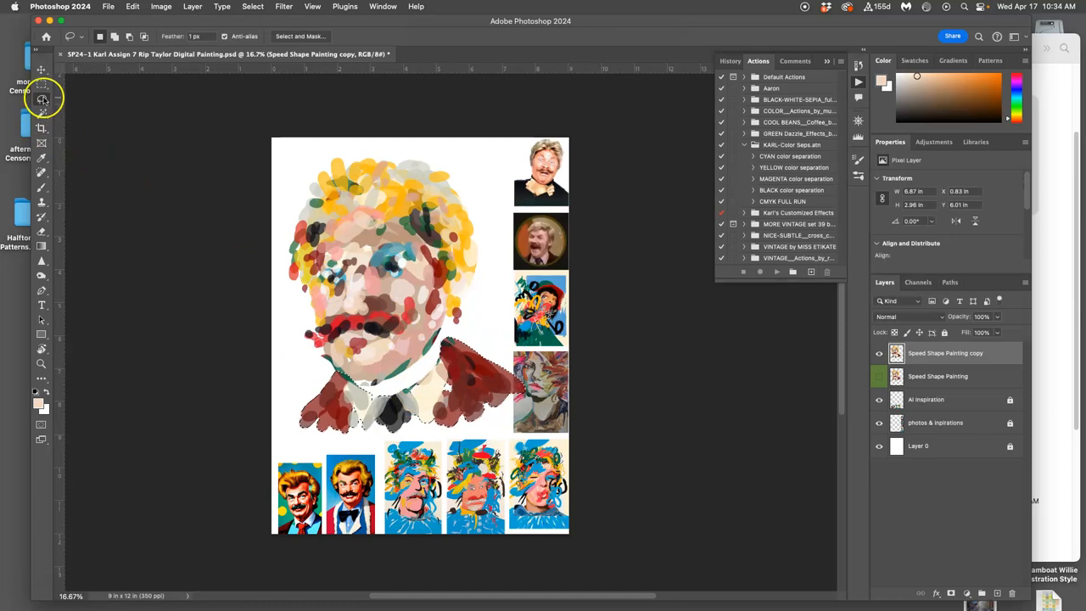
mouse_move(378, 267)
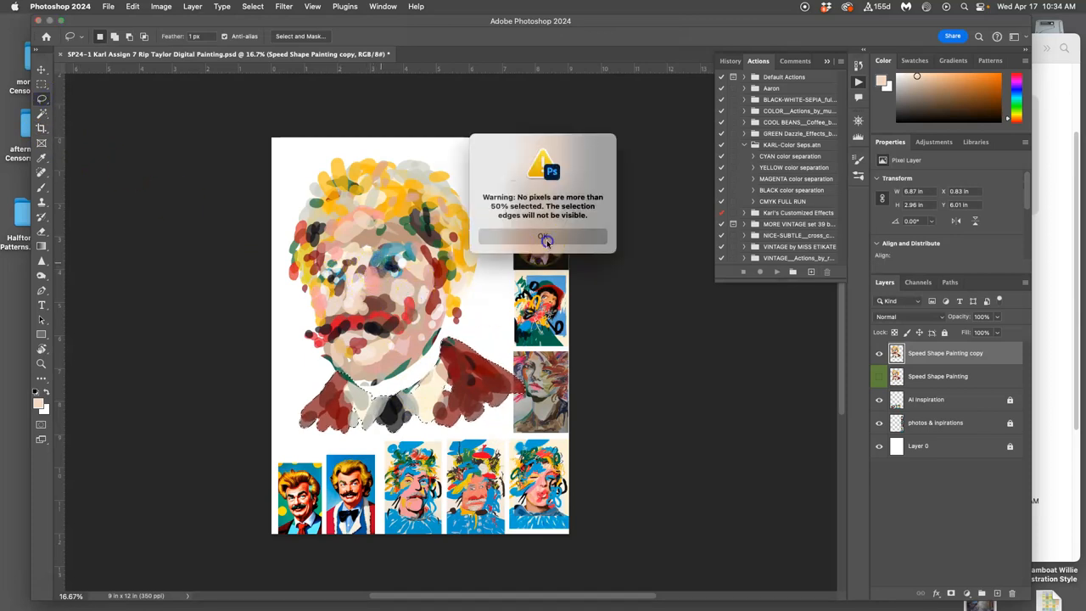
left_click(543, 236)
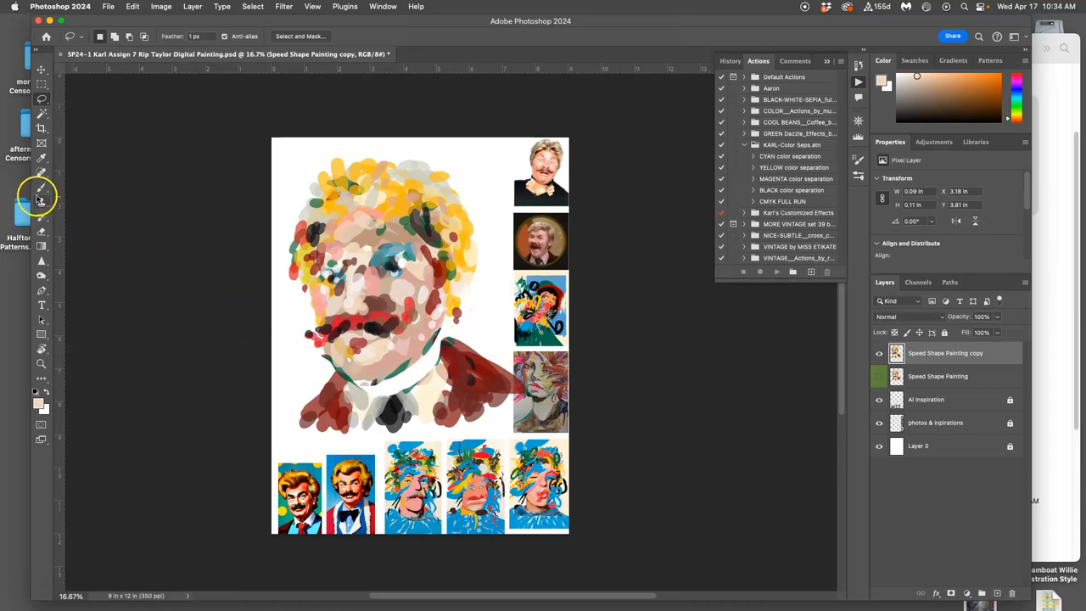
Step: Paint colour dabs onto the portrait copy's face, then show the copy layer again
left_click(41, 187)
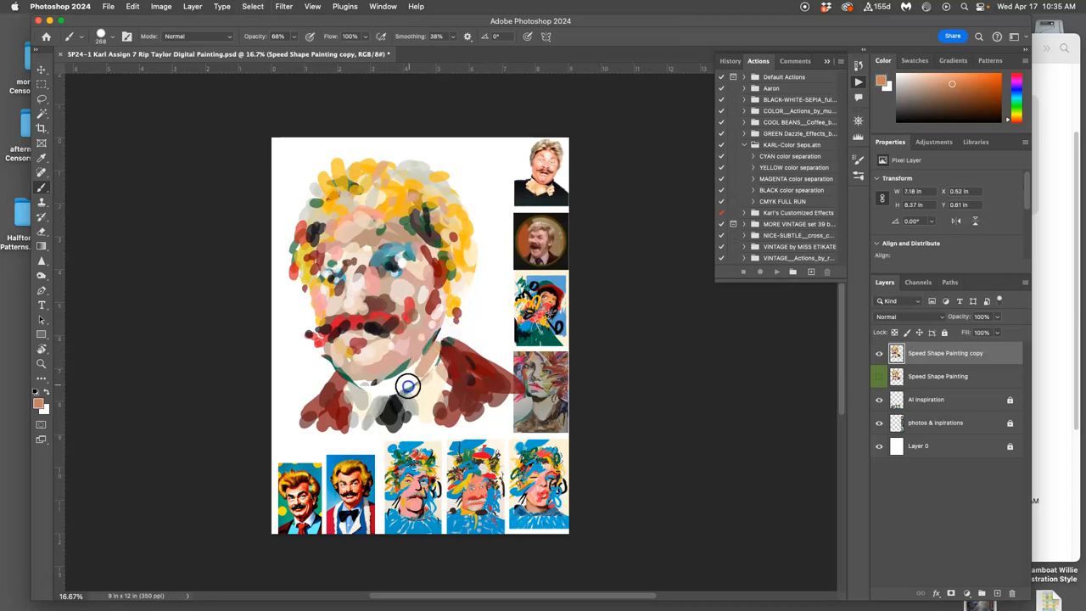
mouse_move(411, 259)
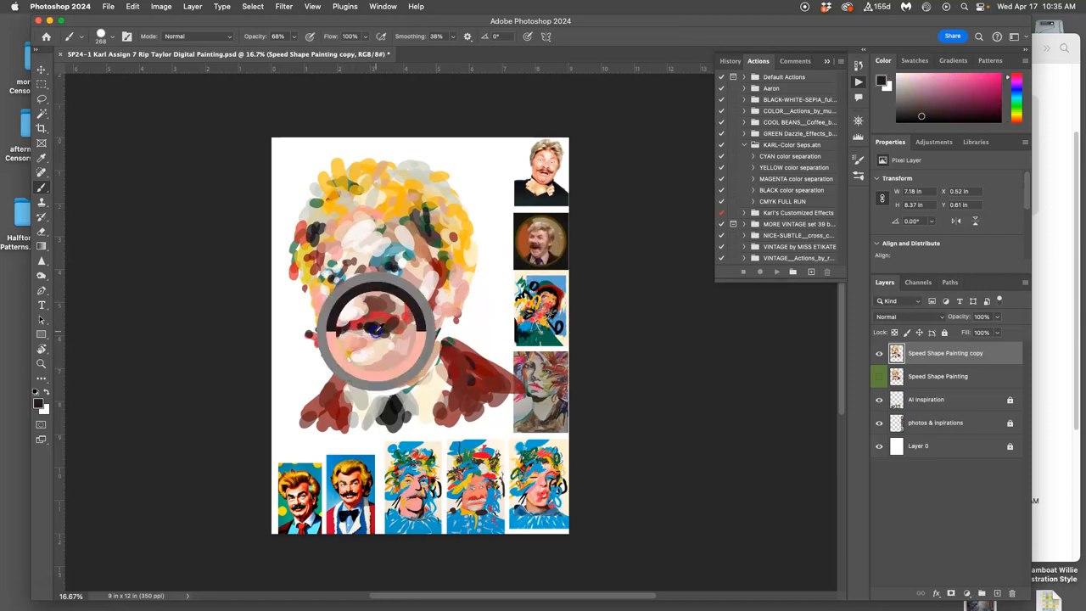
mouse_move(344, 342)
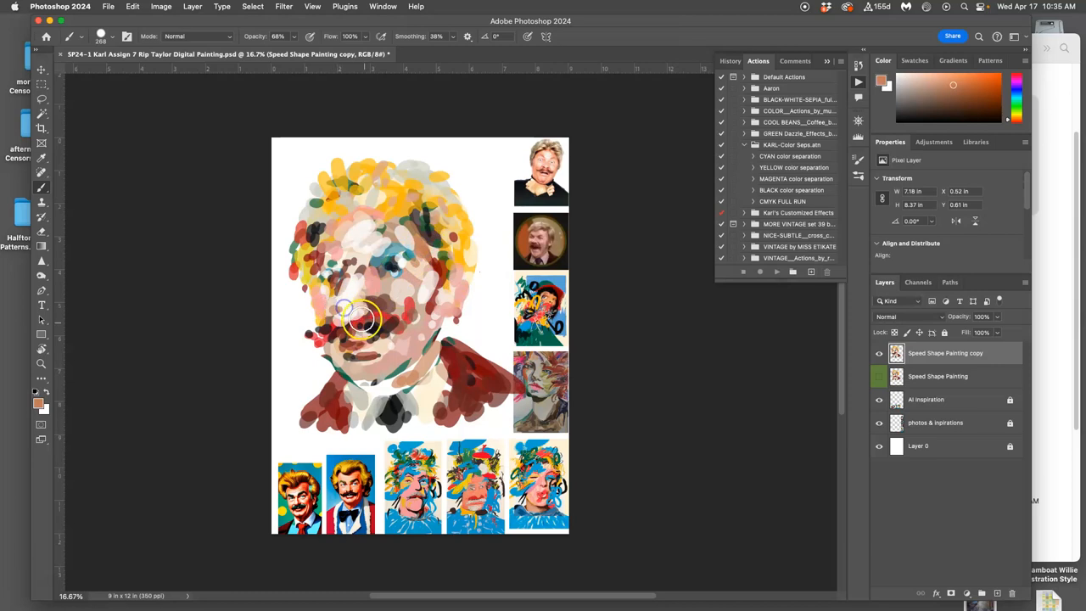
mouse_move(327, 301)
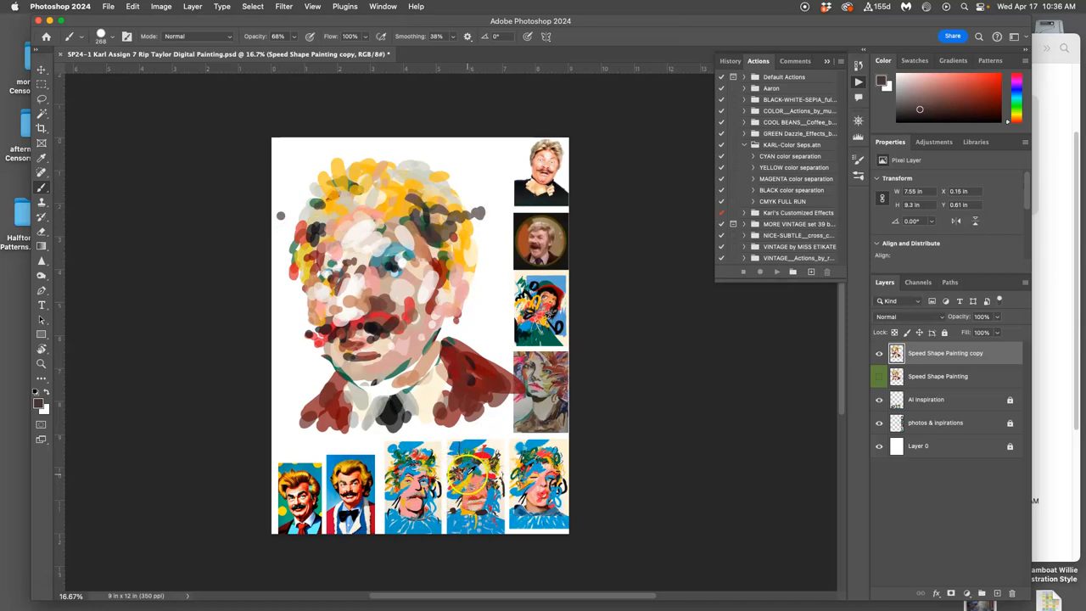
left_click(310, 212)
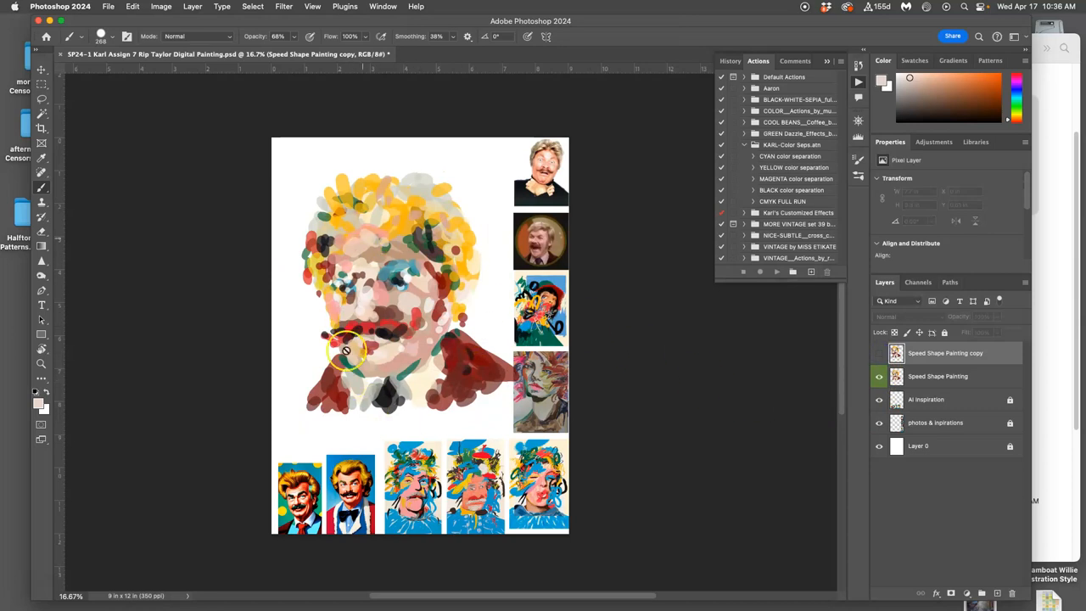
left_click(880, 353)
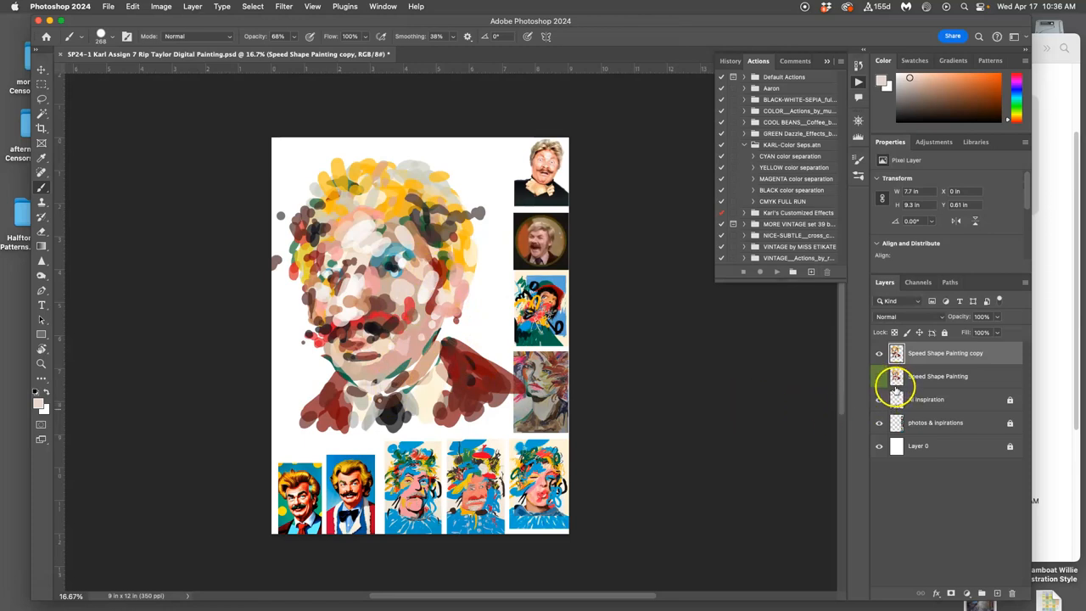
Step: Delete the original speed-shape layer and copy the circular reference photo onto Layer 1, enlarging it
left_click(937, 376)
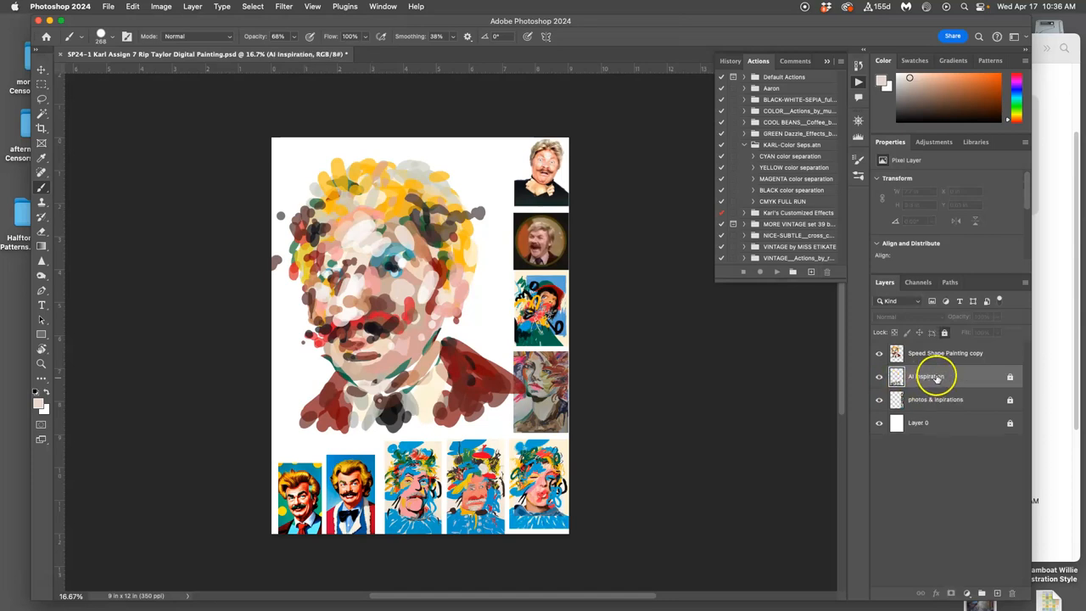
left_click(945, 353)
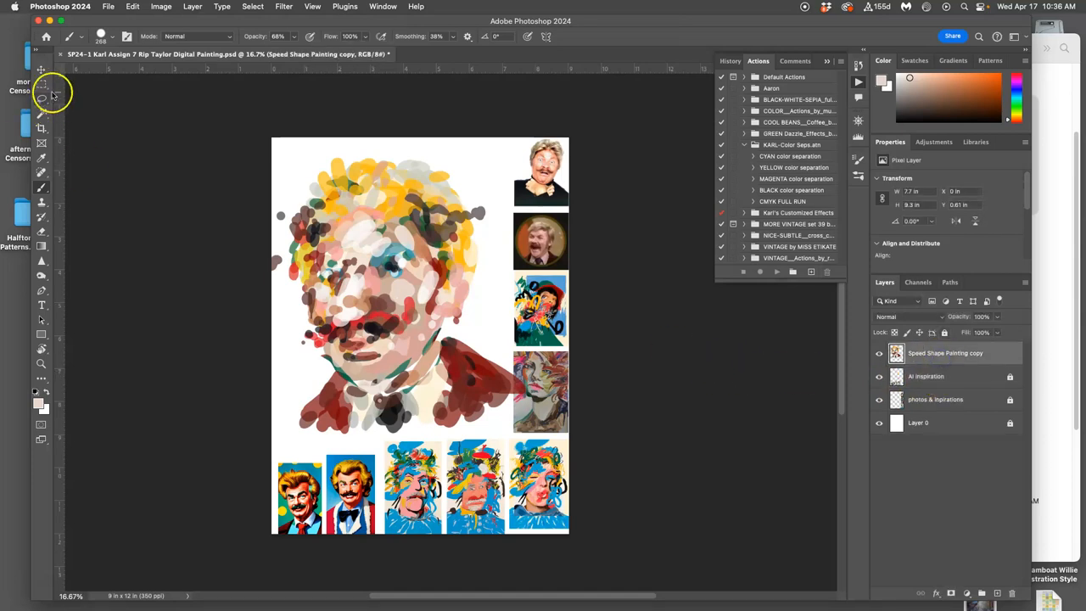
left_click(40, 83)
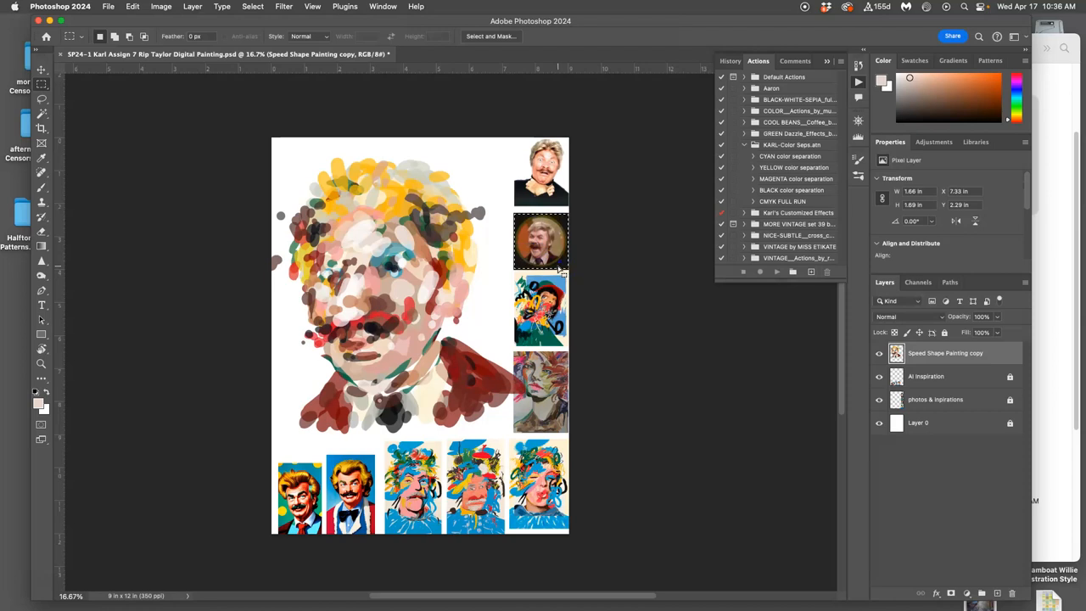
left_click(935, 399)
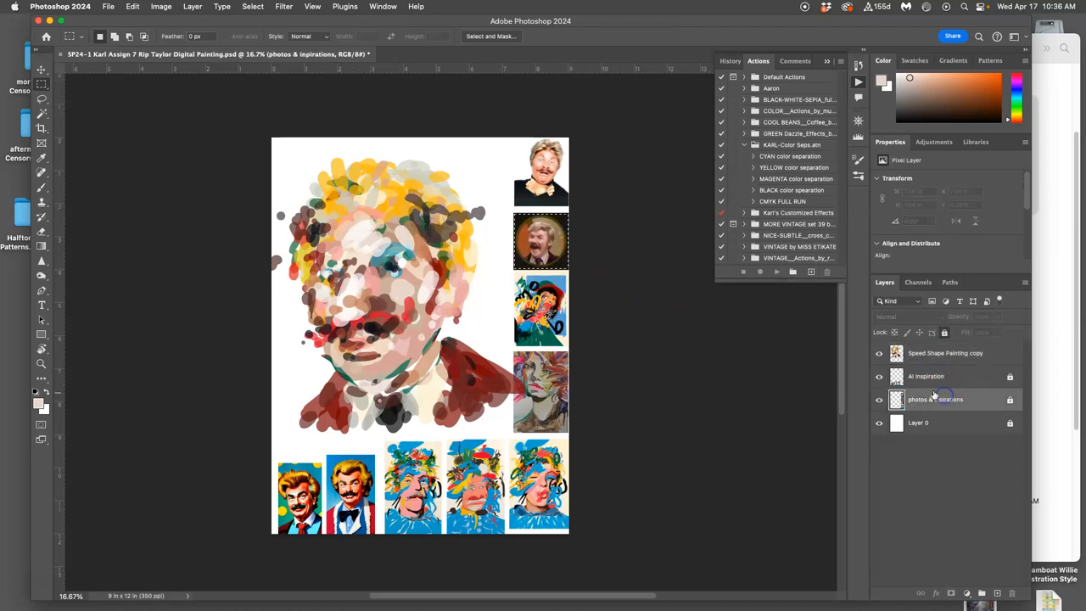
mouse_move(933, 399)
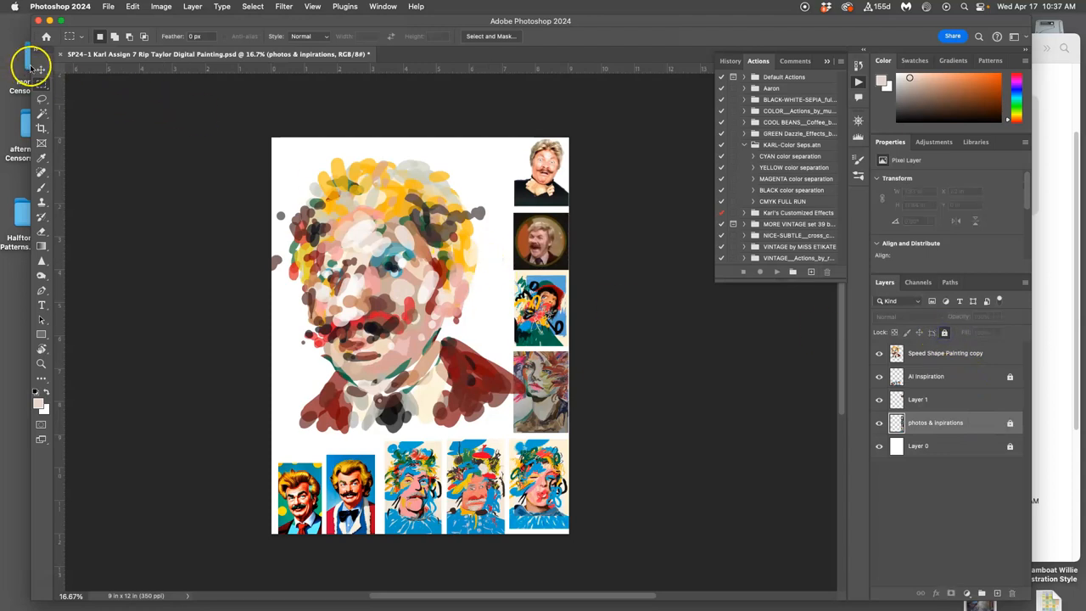
left_click(879, 353)
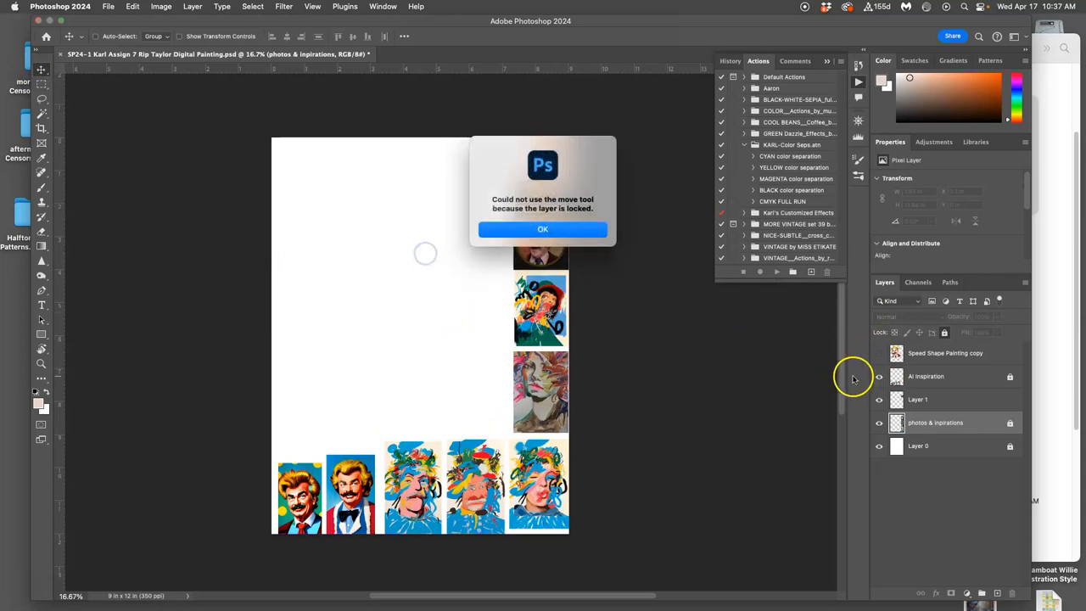
left_click(542, 229)
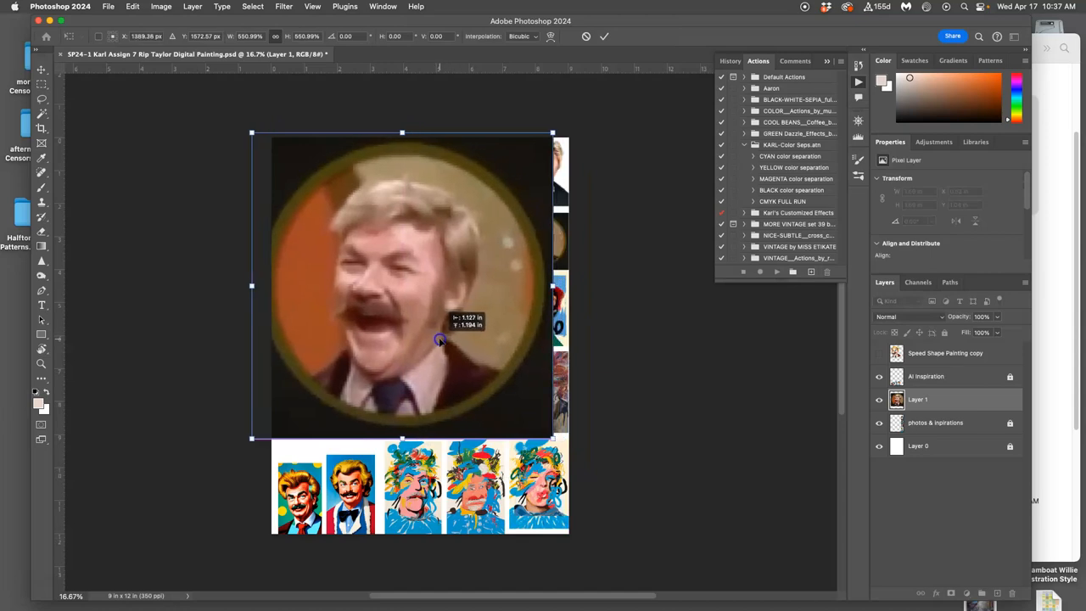
Step: Commit the enlarged photo, lower its opacity, and ready the Brush for light blue sketching
left_click(604, 36)
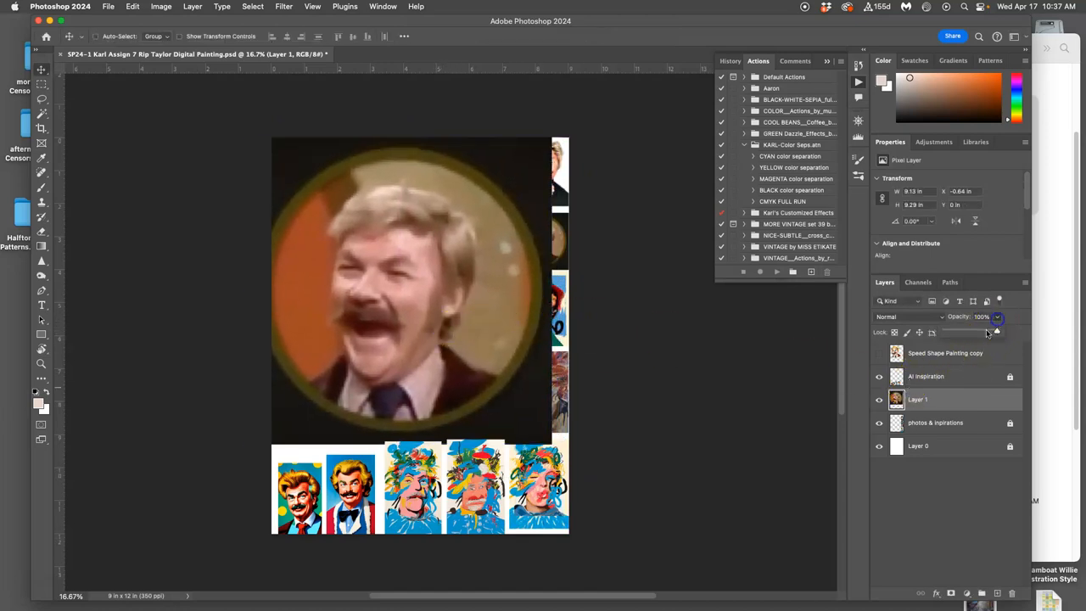
left_click_drag(997, 330, 971, 330)
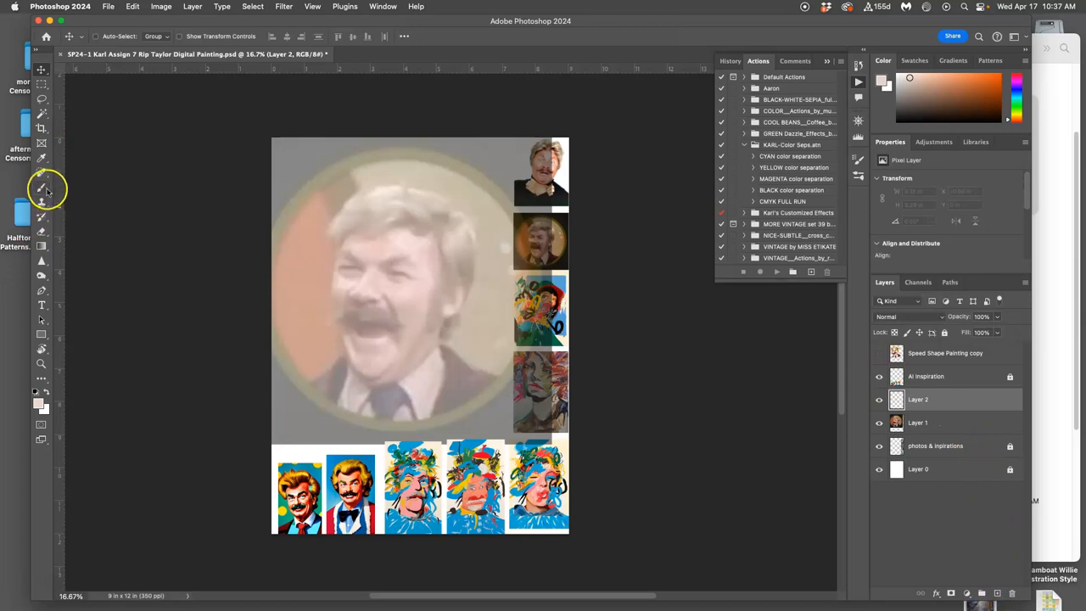
left_click(41, 189)
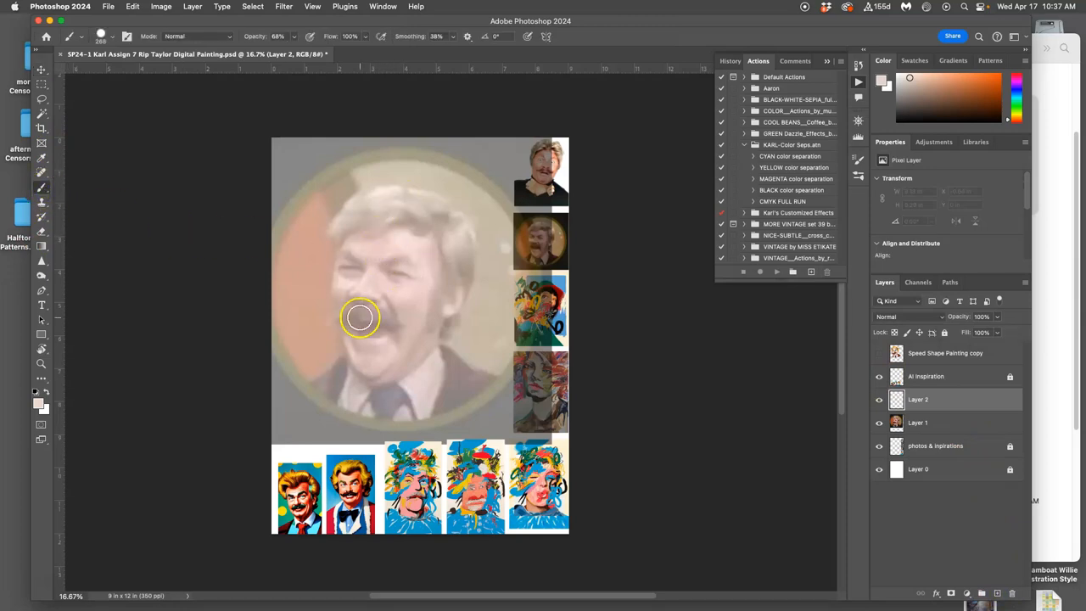
mouse_move(402, 332)
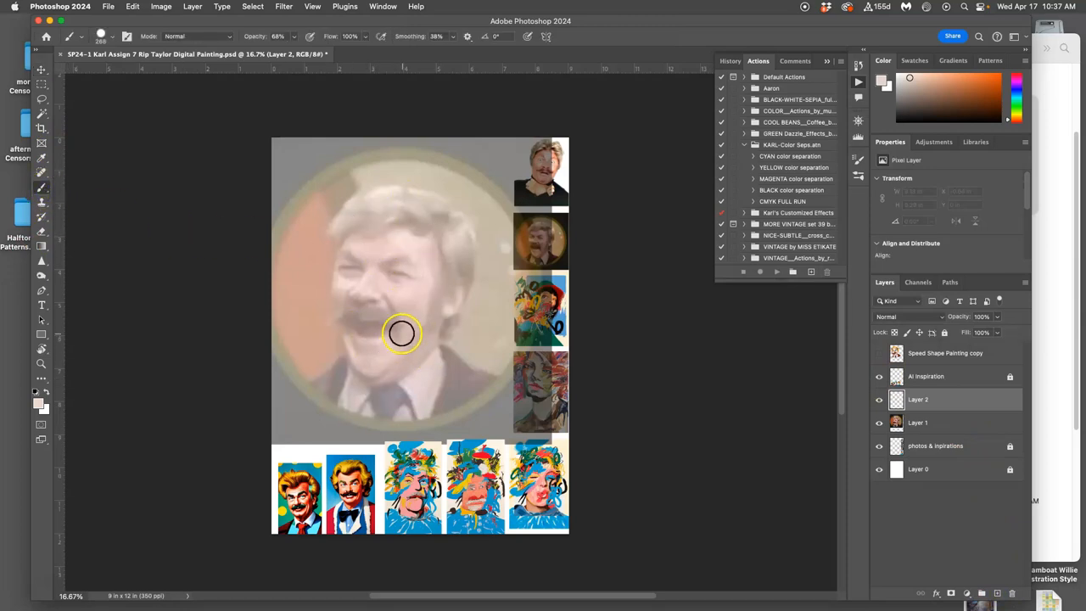
left_click(113, 36)
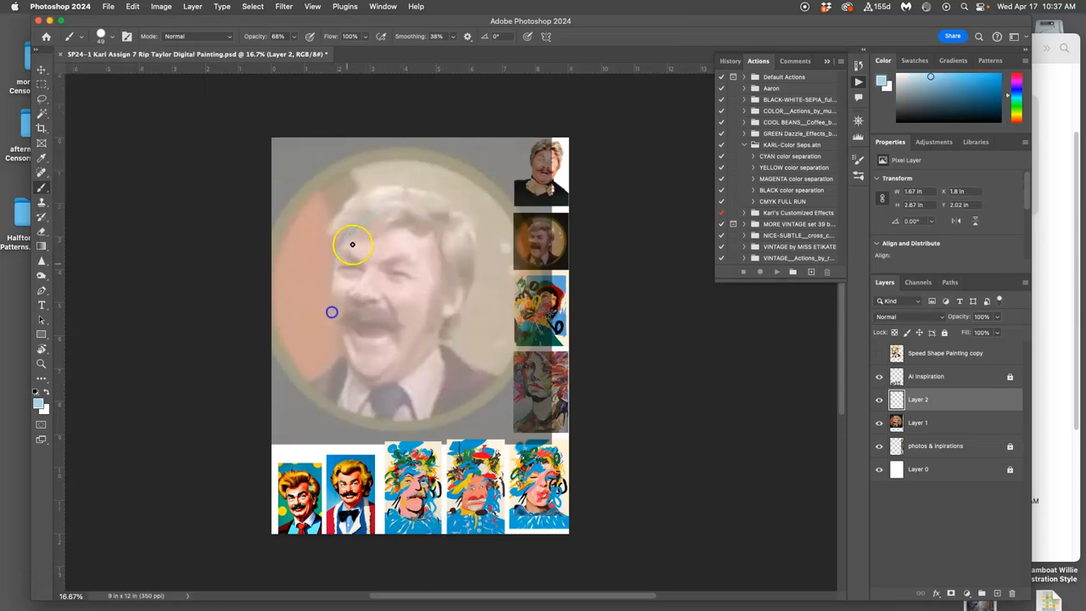
Step: Sketch light blue lines for the head outline, face, hair top, collar and shoulders
left_click_drag(331, 312, 393, 330)
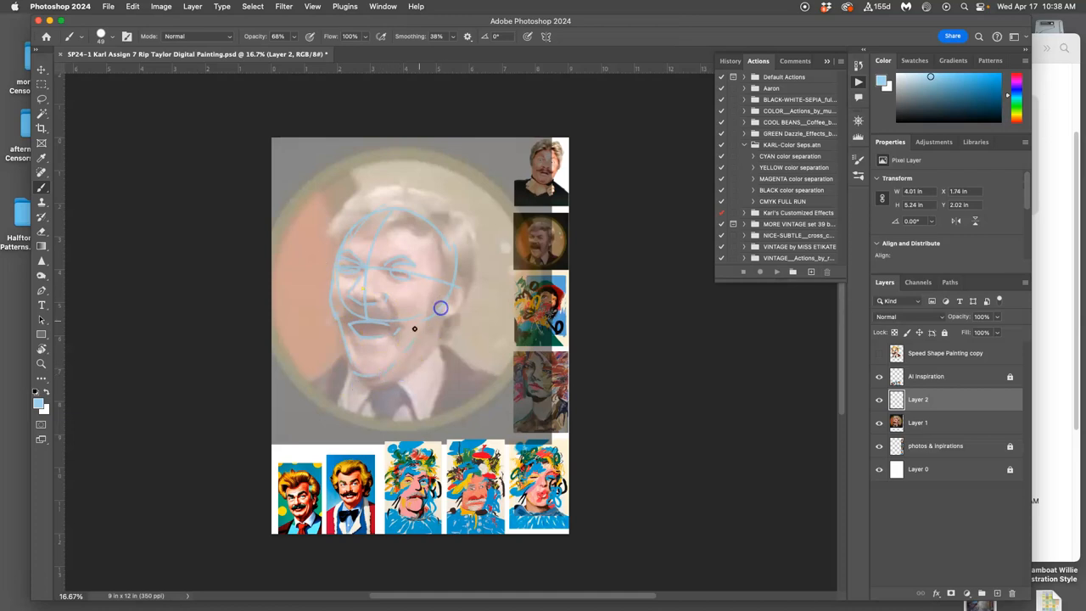
left_click_drag(441, 307, 403, 388)
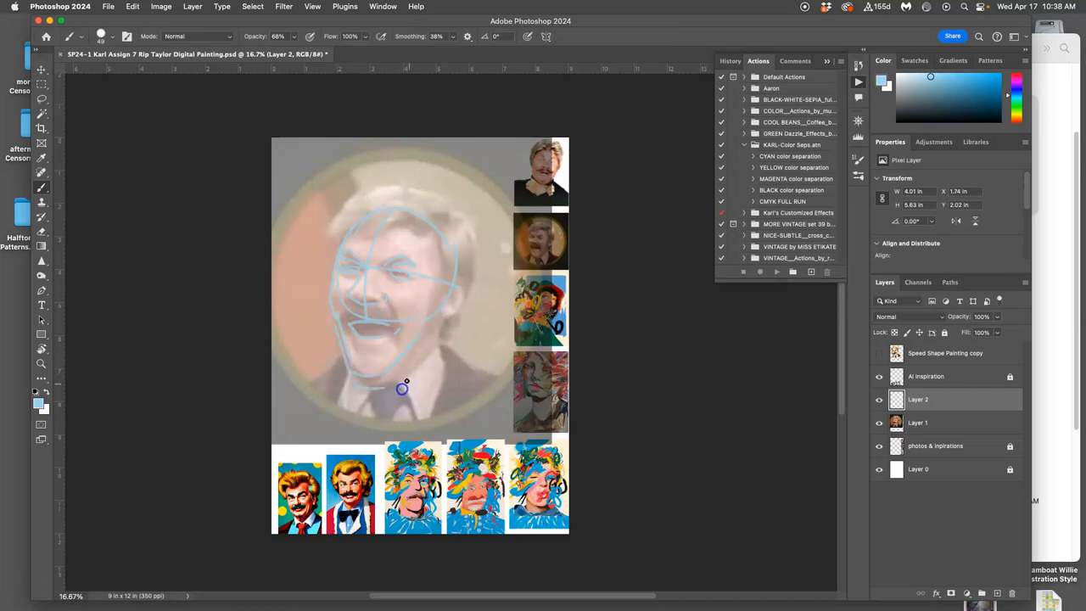
mouse_move(428, 313)
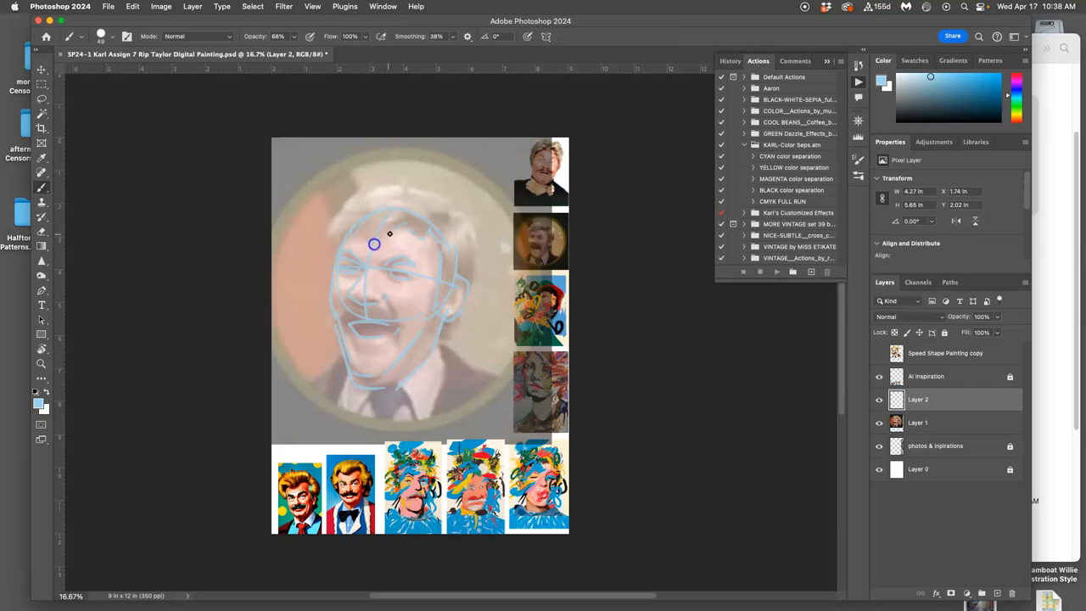
mouse_move(334, 258)
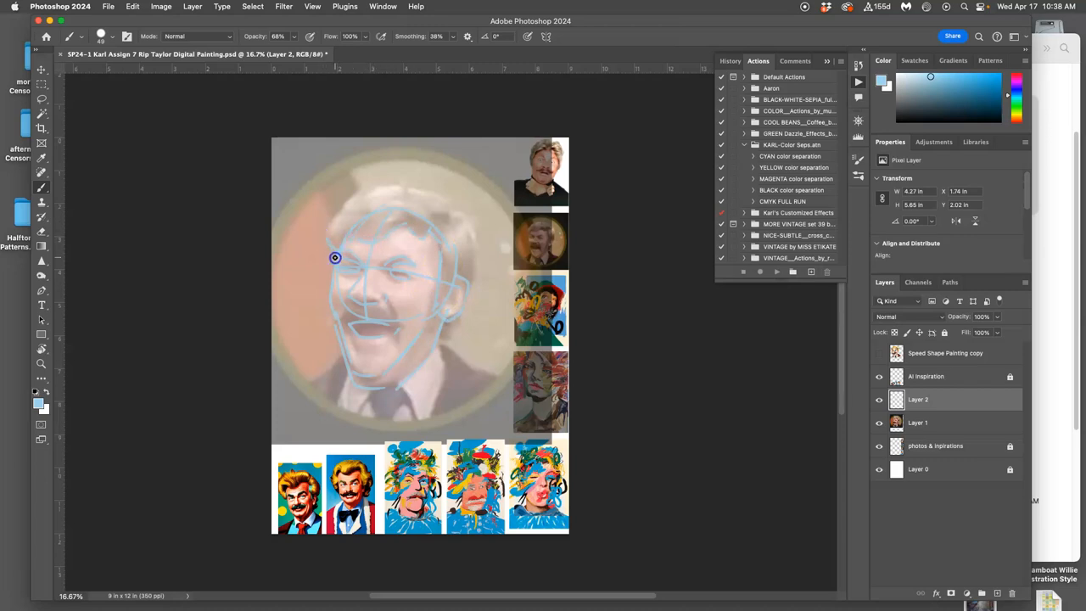
left_click_drag(335, 258, 368, 188)
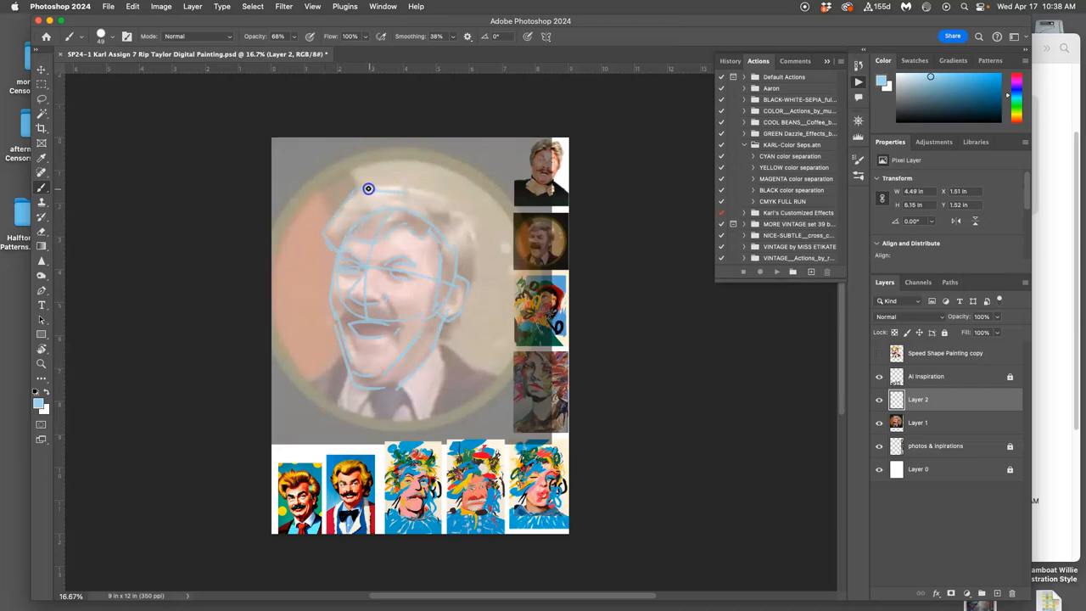
left_click_drag(368, 188, 417, 187)
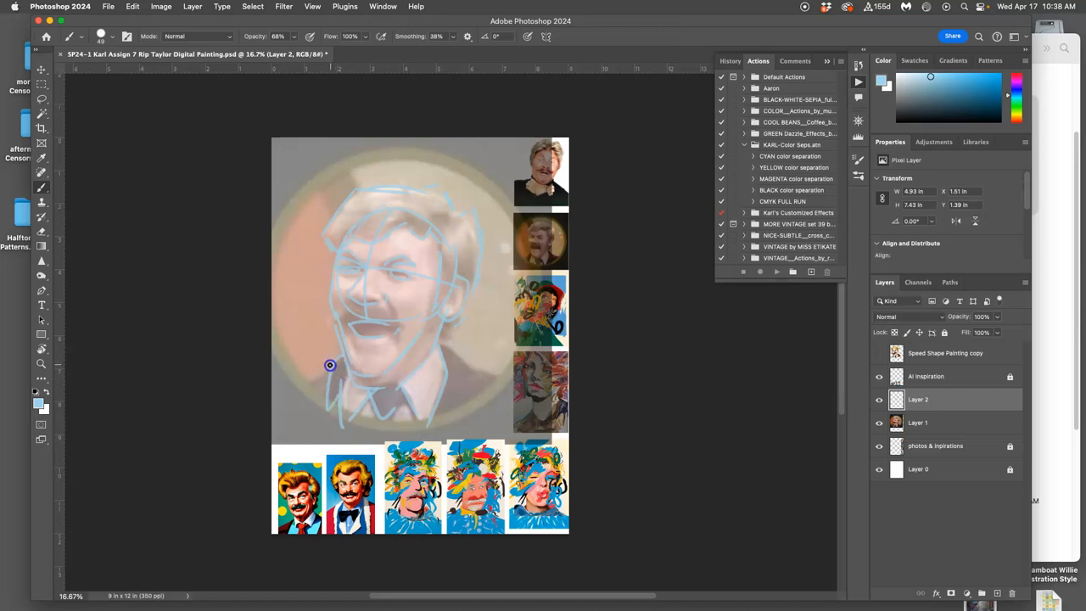
left_click_drag(330, 365, 480, 376)
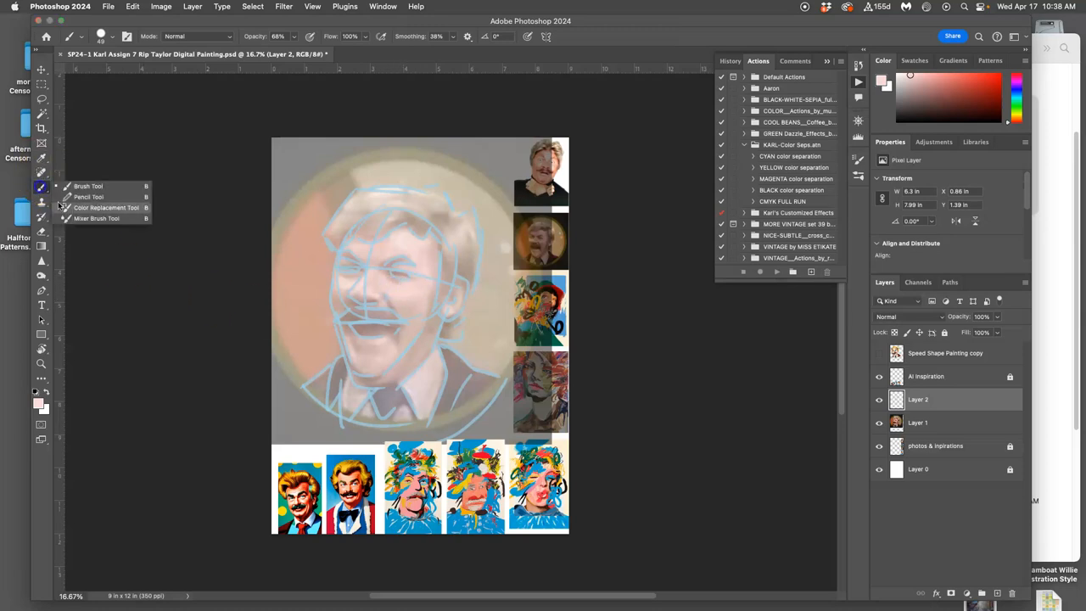
mouse_move(96, 218)
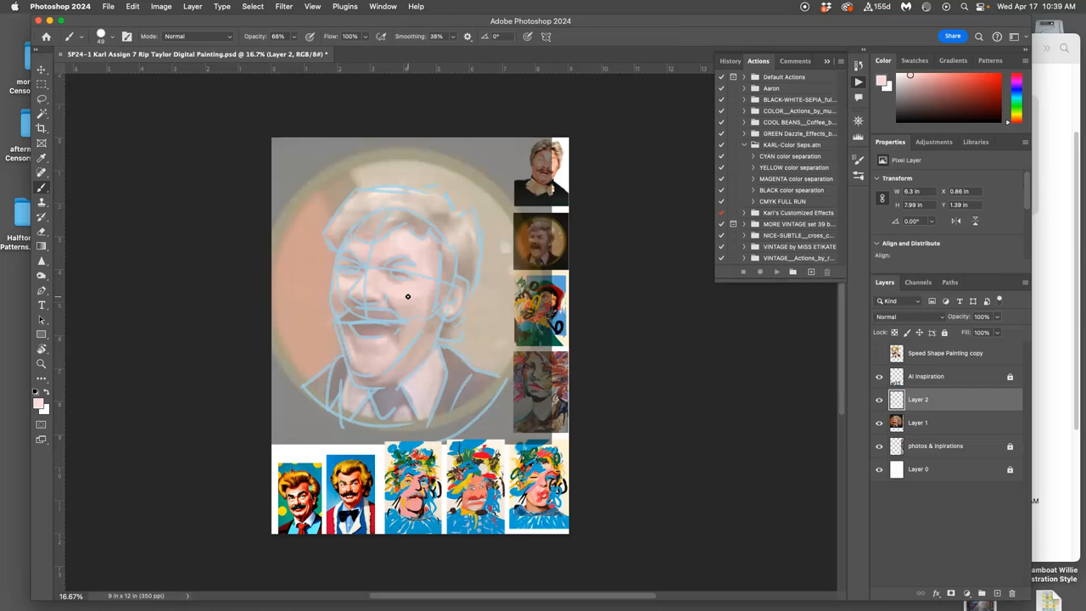
mouse_move(860, 390)
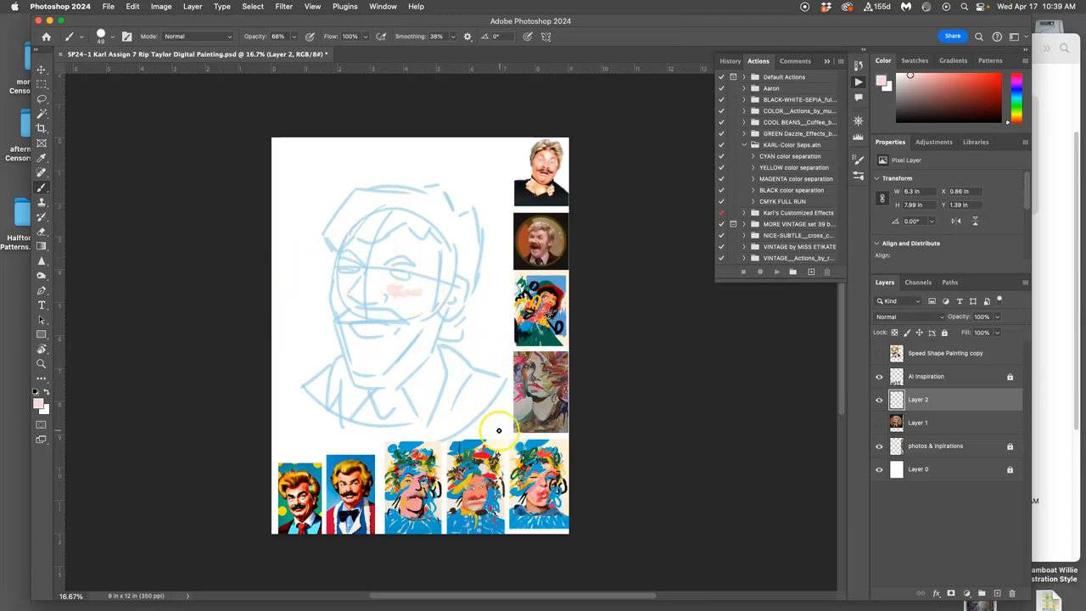
mouse_move(522, 455)
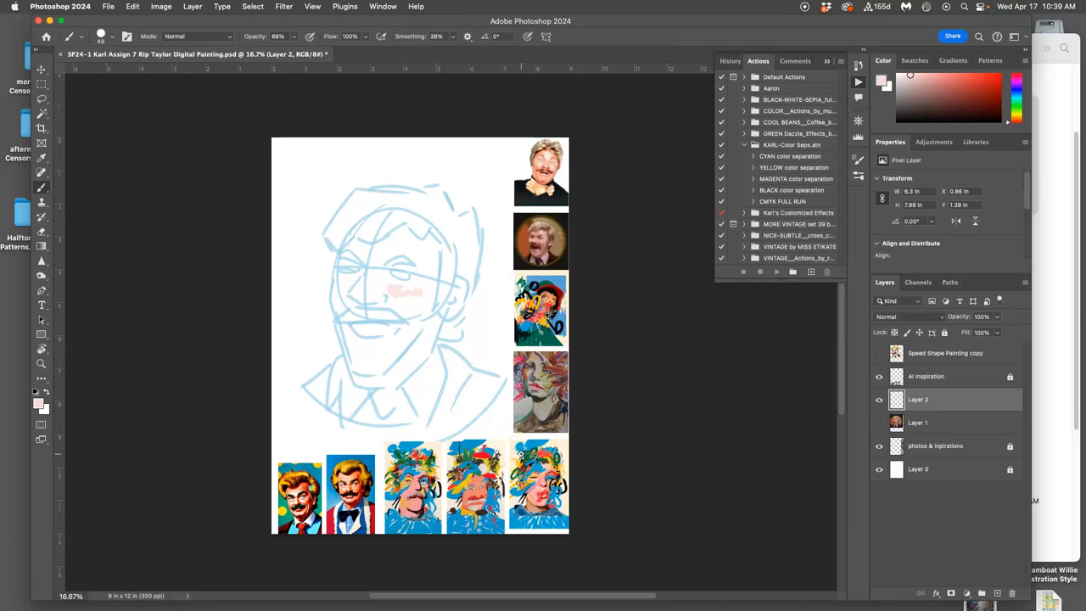
mouse_move(860, 396)
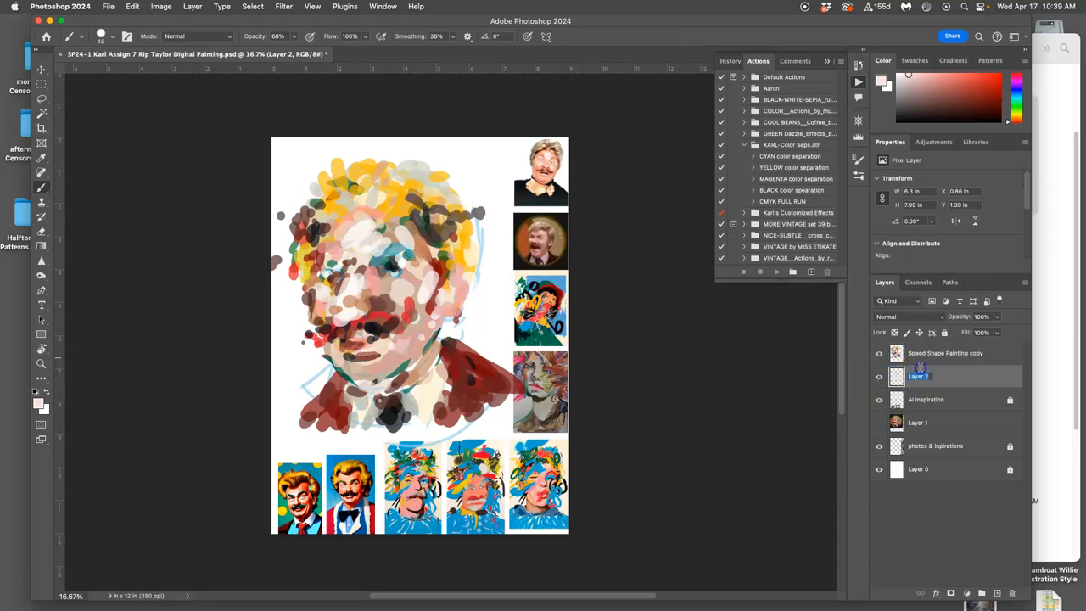
Step: Move the sketch layer above Speed Shape Painting copy and set it to Color Dodge
double_click(919, 376)
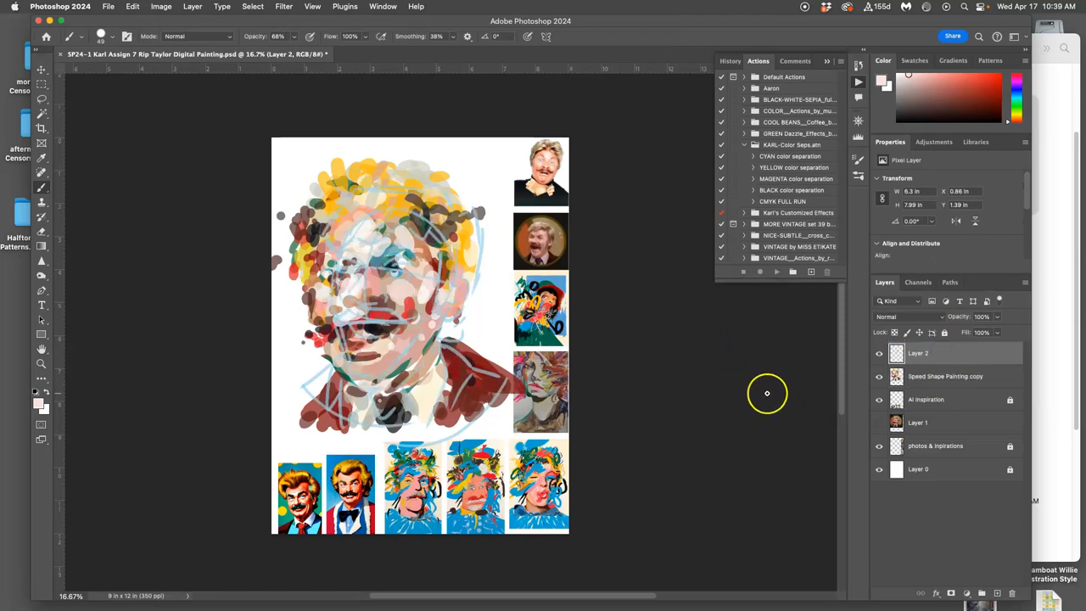
left_click(908, 316)
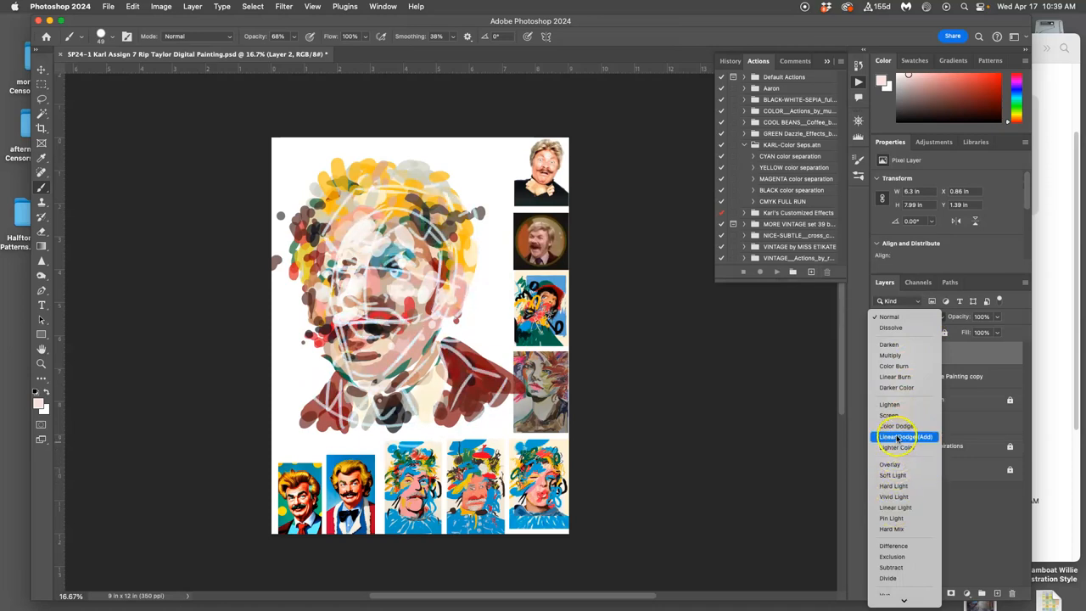
mouse_move(896, 425)
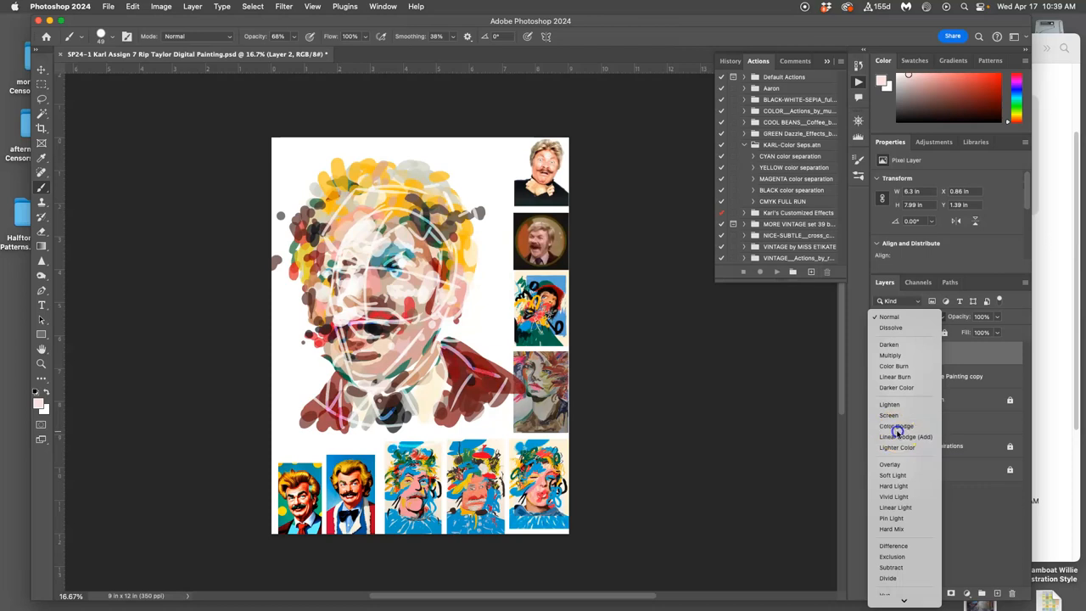
left_click(896, 425)
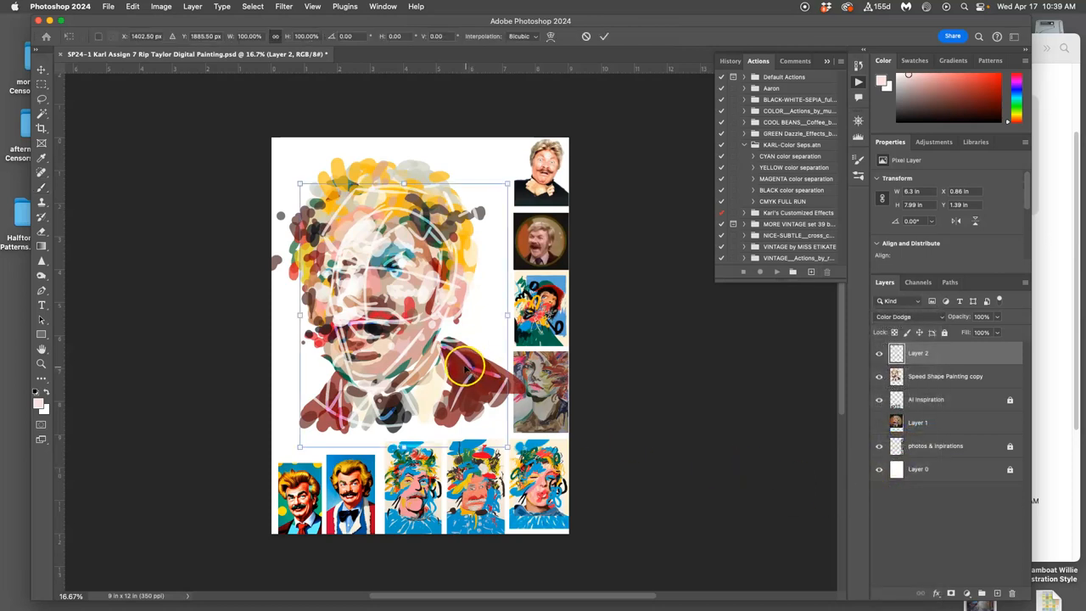
Step: Scale the sketch up and position it over the painted face
left_click_drag(300, 185, 286, 173)
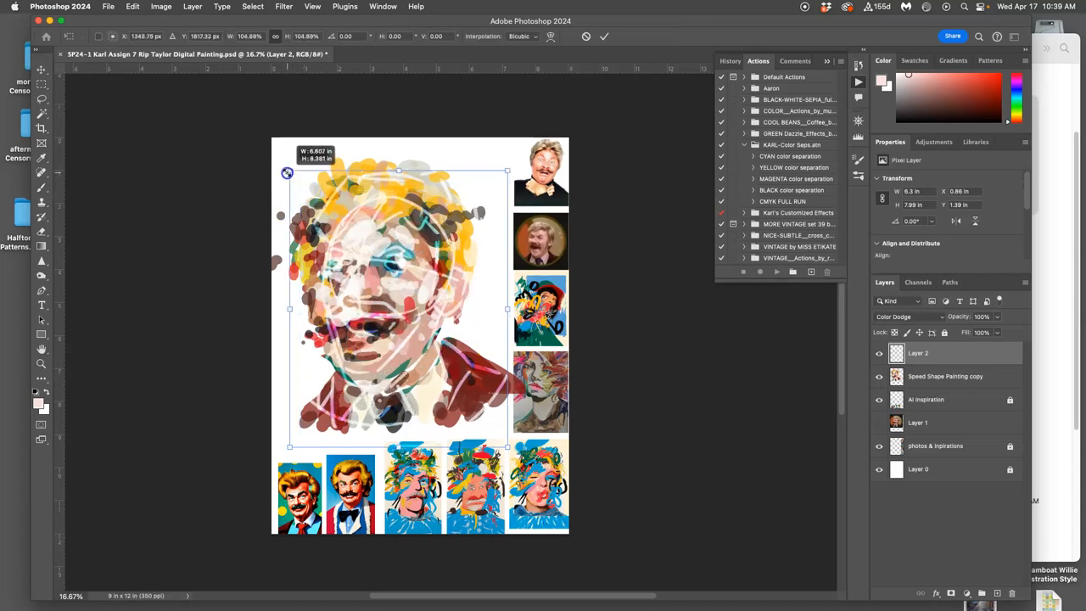
left_click_drag(287, 172, 268, 143)
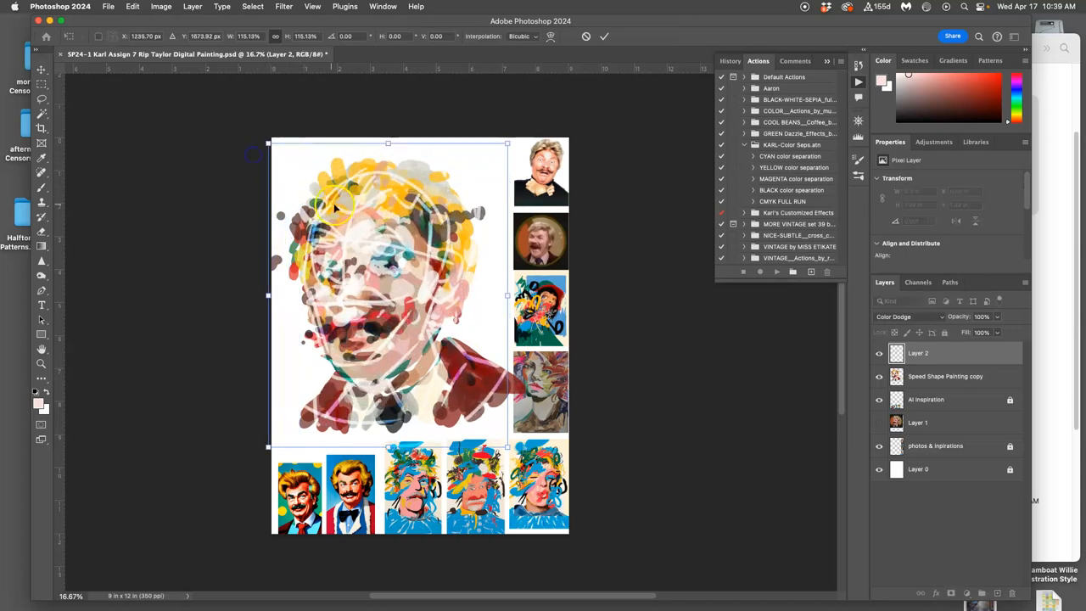
left_click_drag(389, 297, 352, 214)
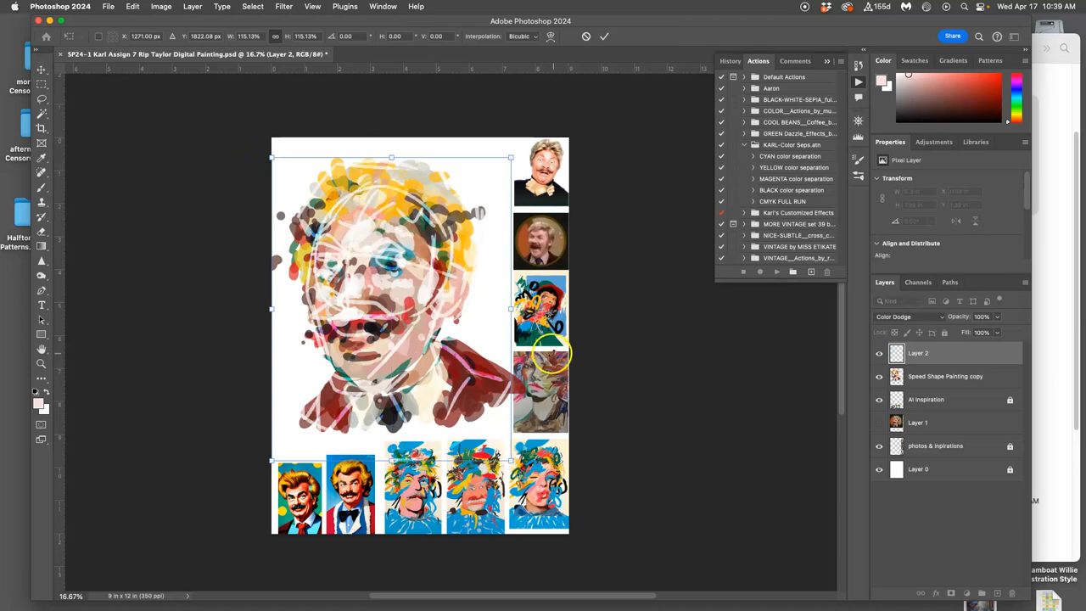
left_click(944, 376)
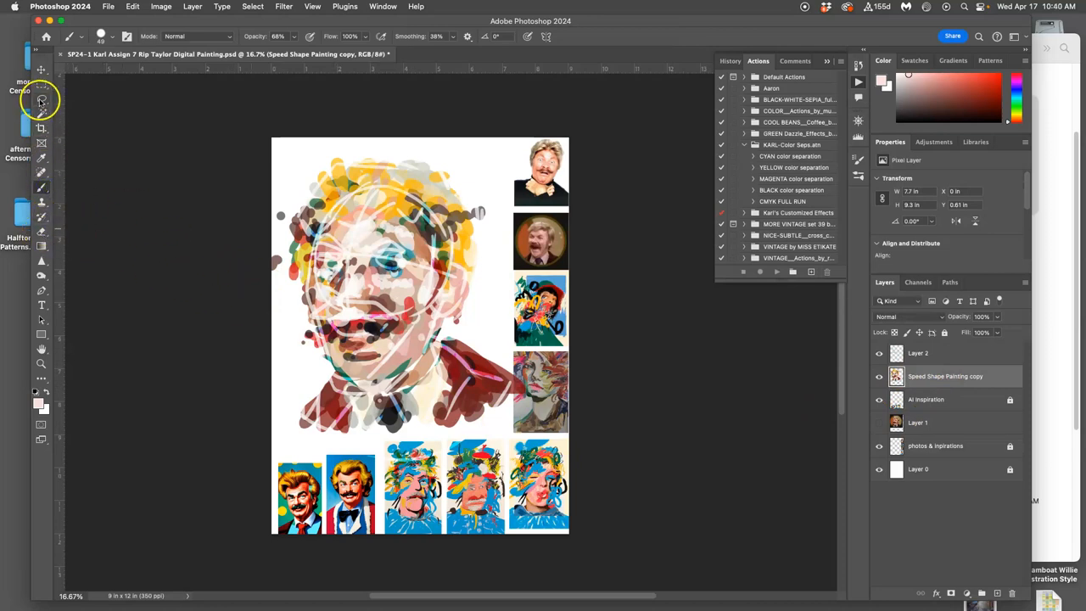
left_click(41, 99)
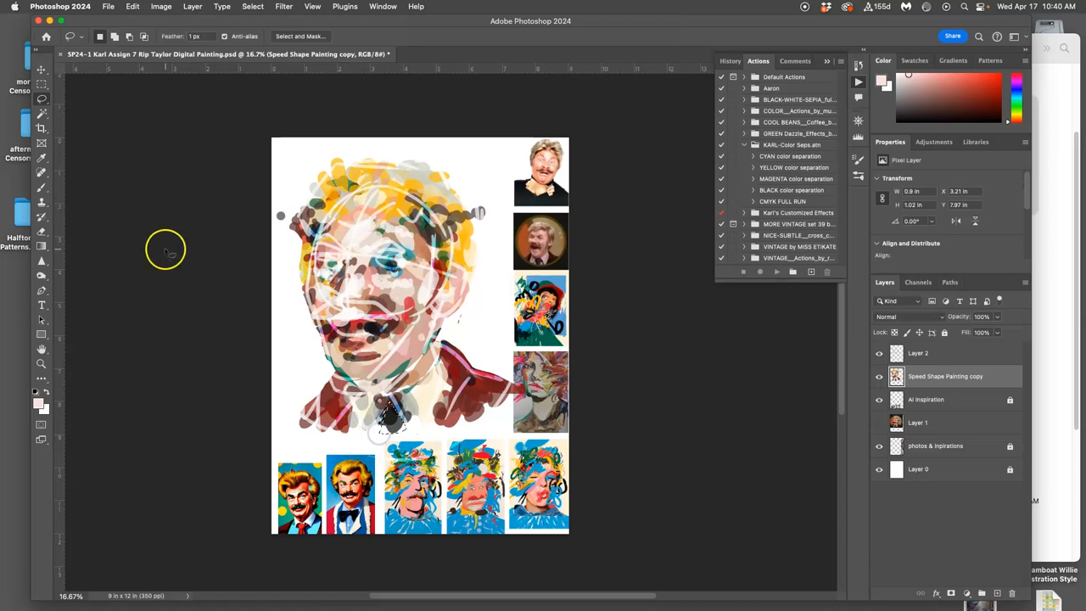
left_click(40, 70)
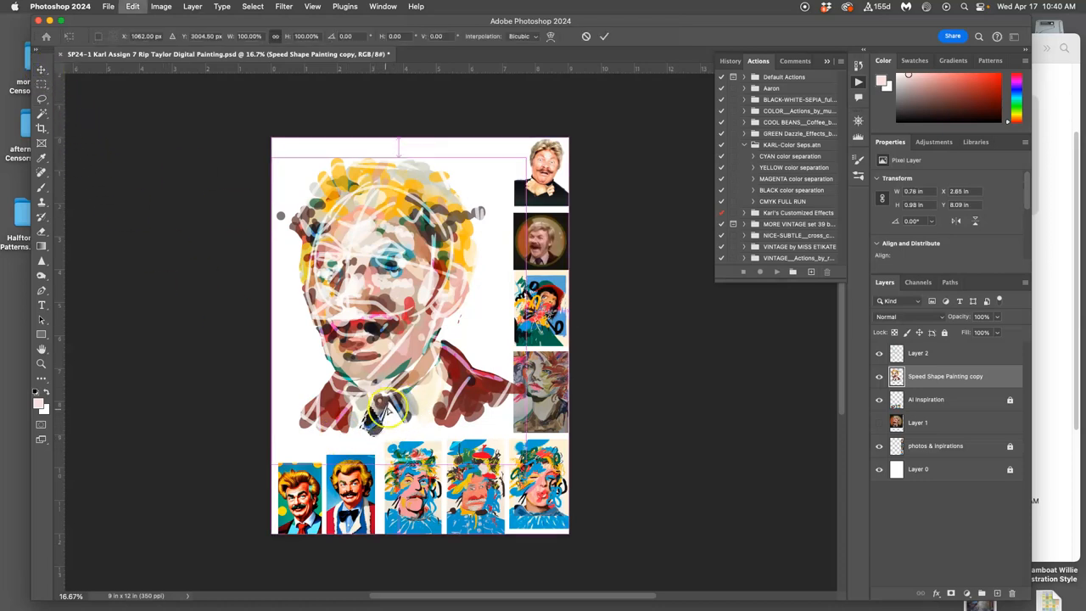
left_click_drag(399, 416, 349, 437)
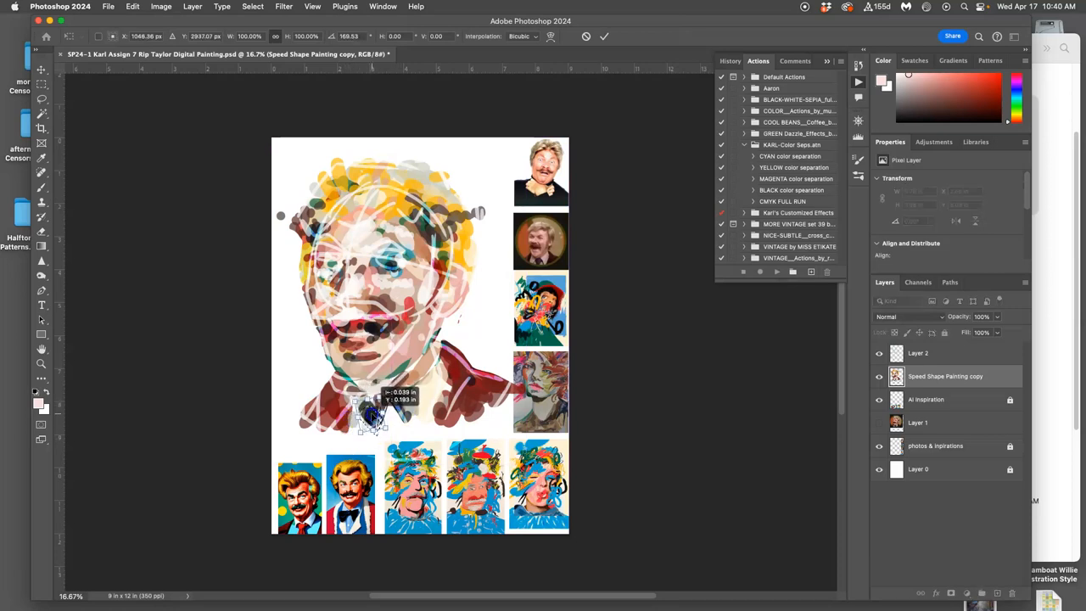
left_click(604, 36)
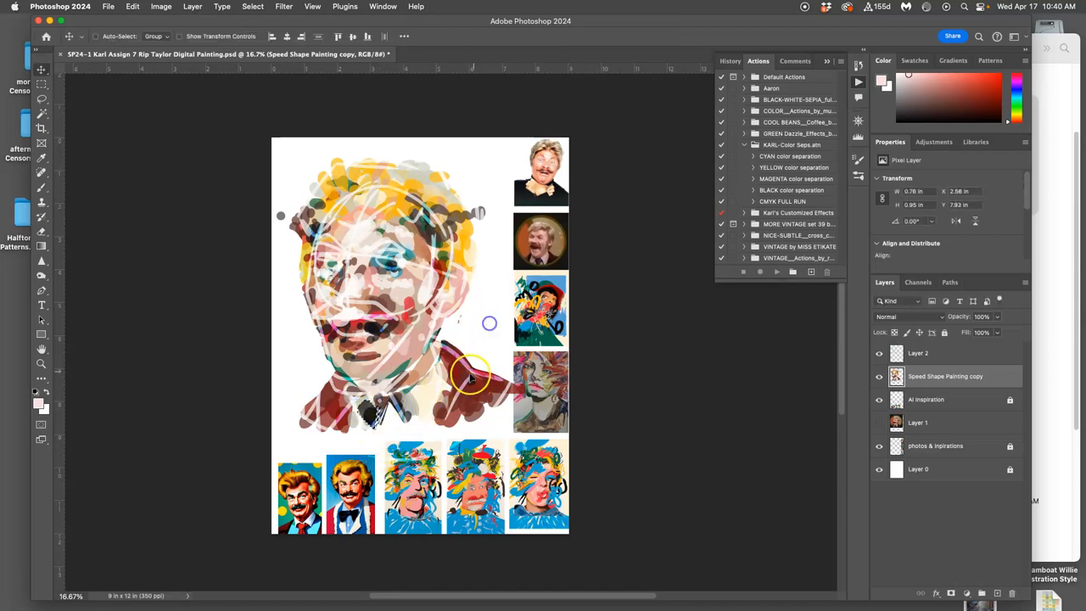
left_click(41, 99)
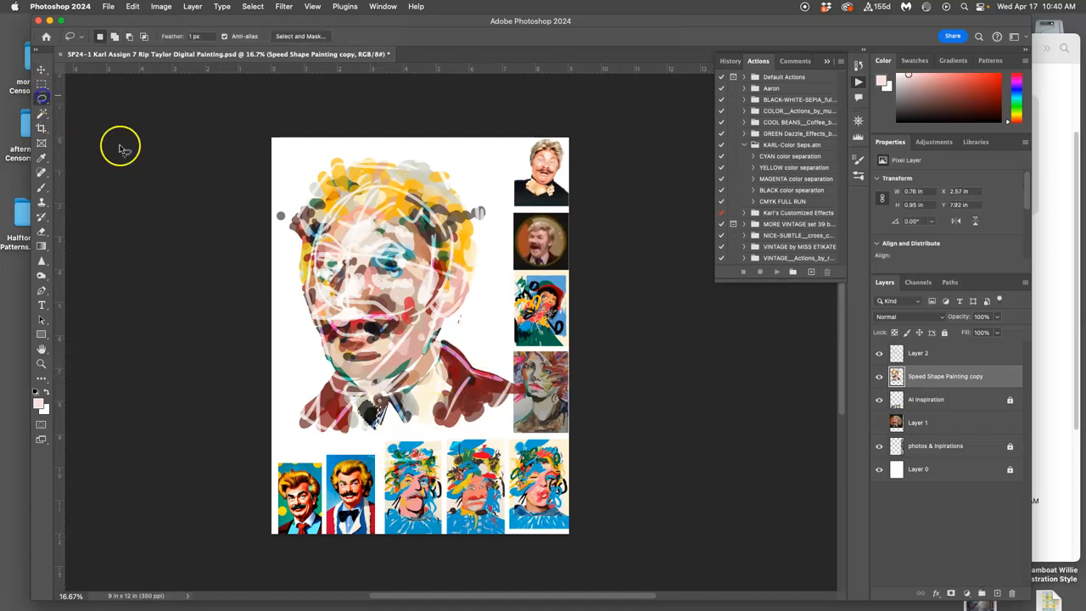
left_click(879, 353)
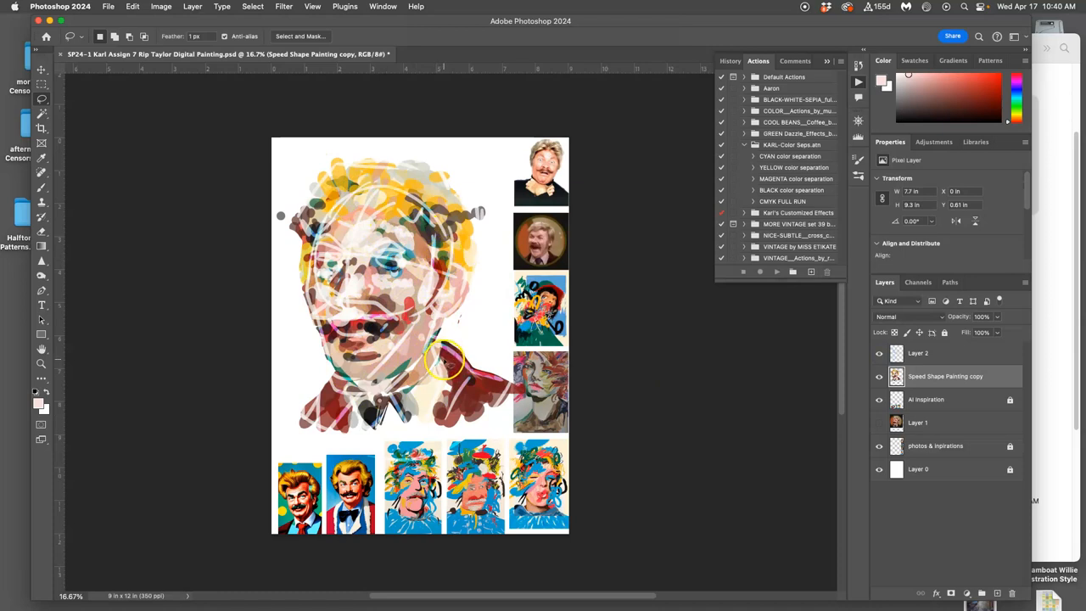
mouse_move(449, 343)
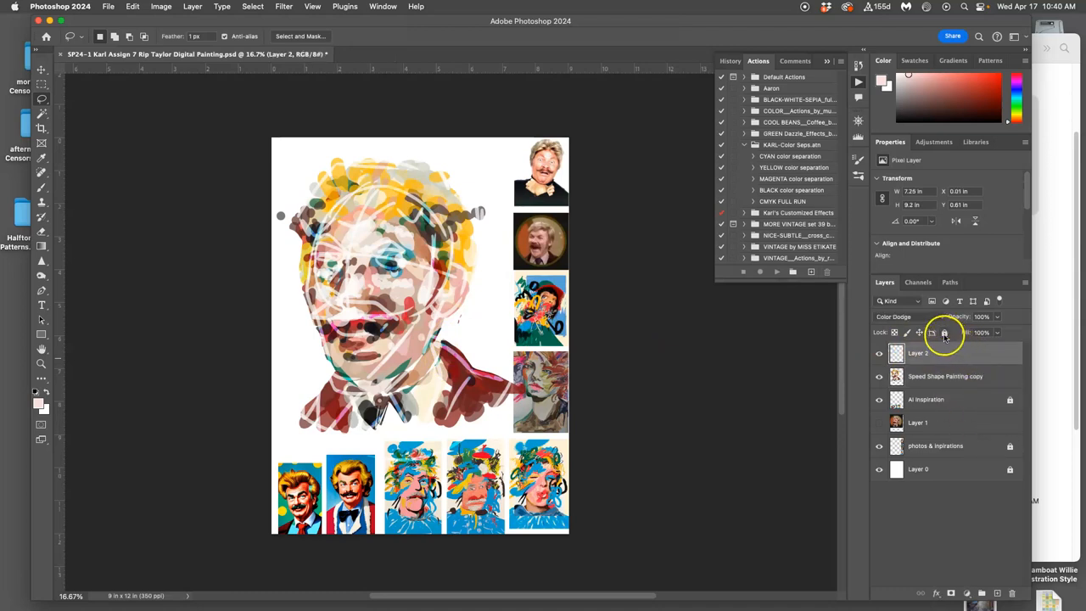
Step: Lock the sketch layer and name the new empty top layer 'Refined Paint'
left_click(945, 376)
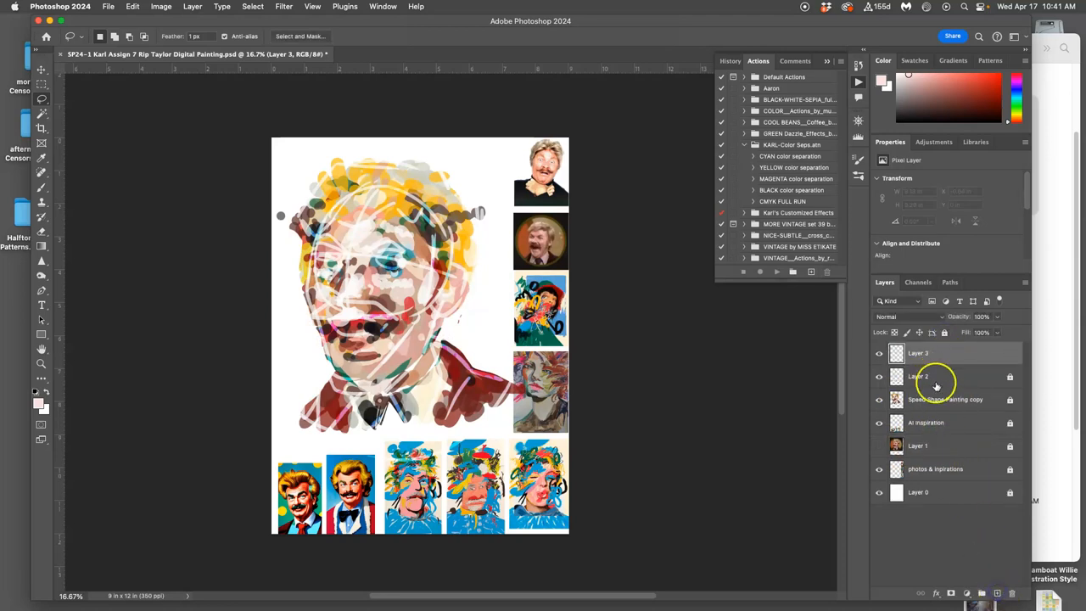
double_click(919, 353)
type("Refined Paint")
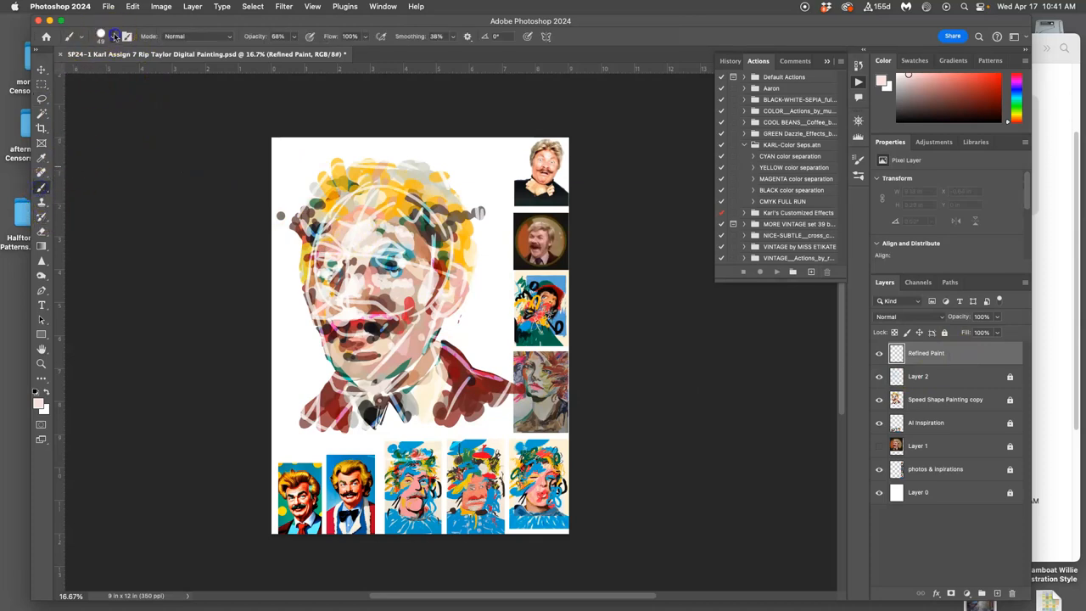
left_click(101, 36)
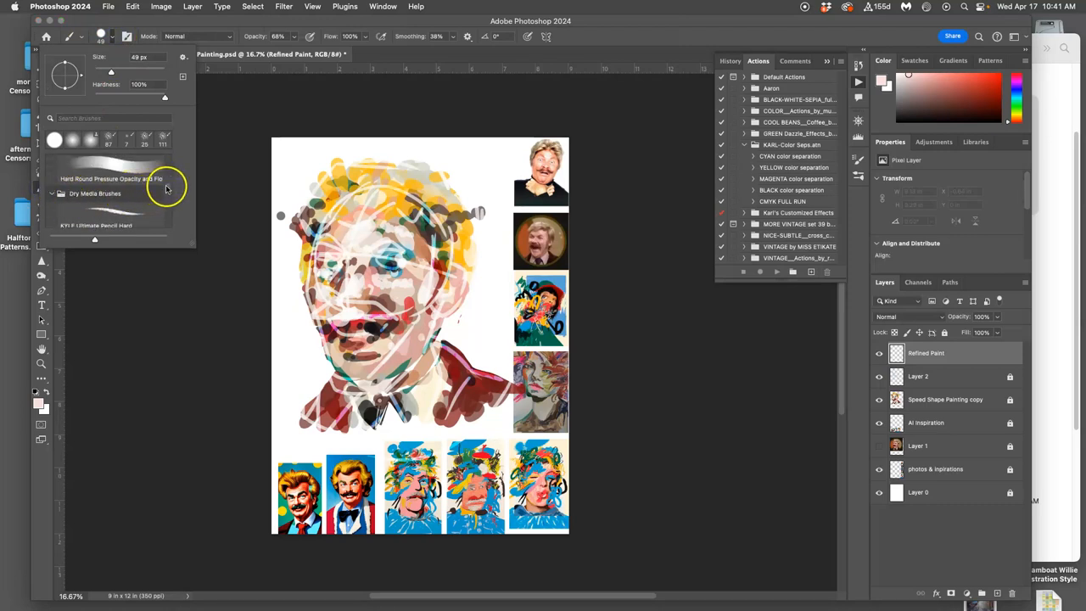
scroll("down", 3)
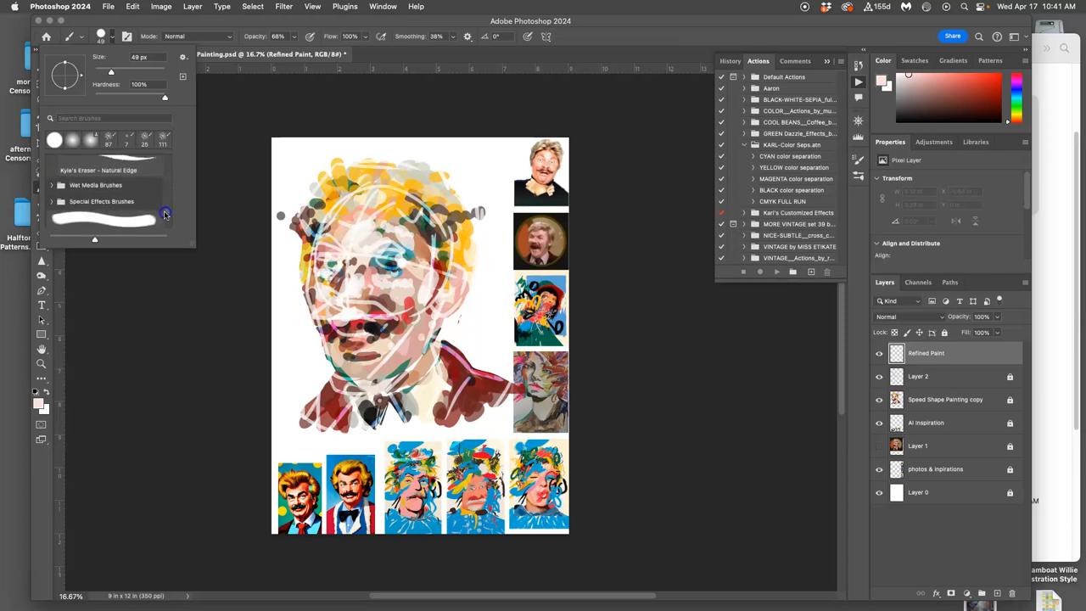
left_click(52, 185)
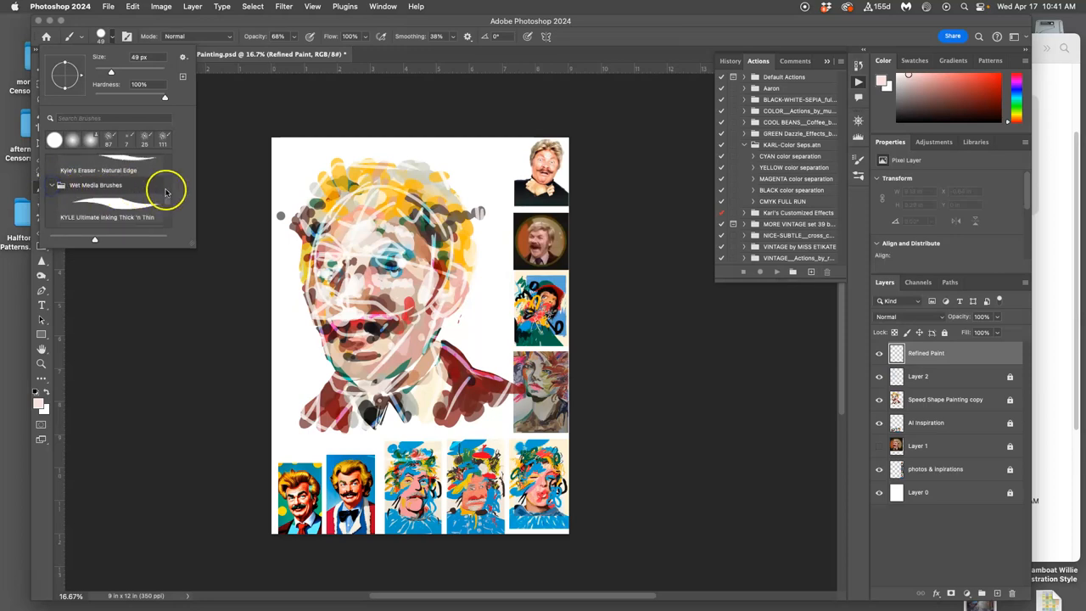
scroll("down", 3)
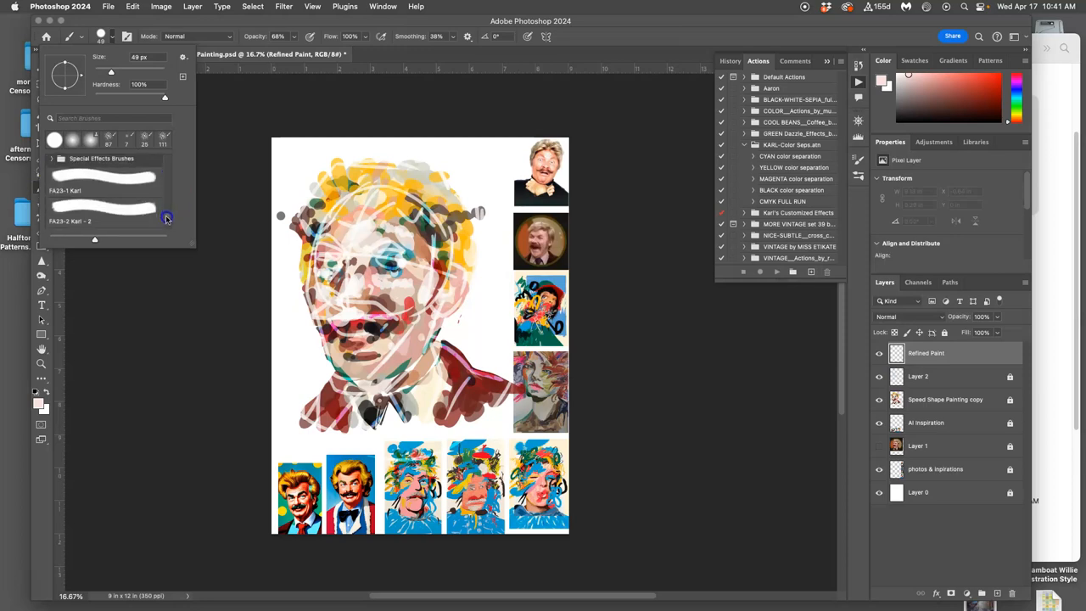
scroll("down", 3)
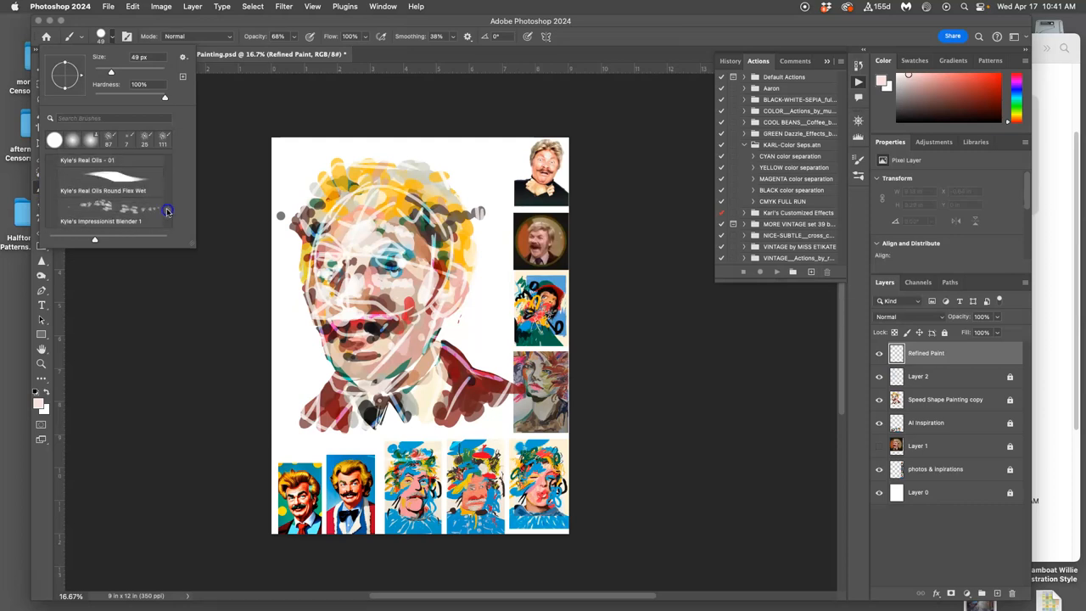
scroll("down", 3)
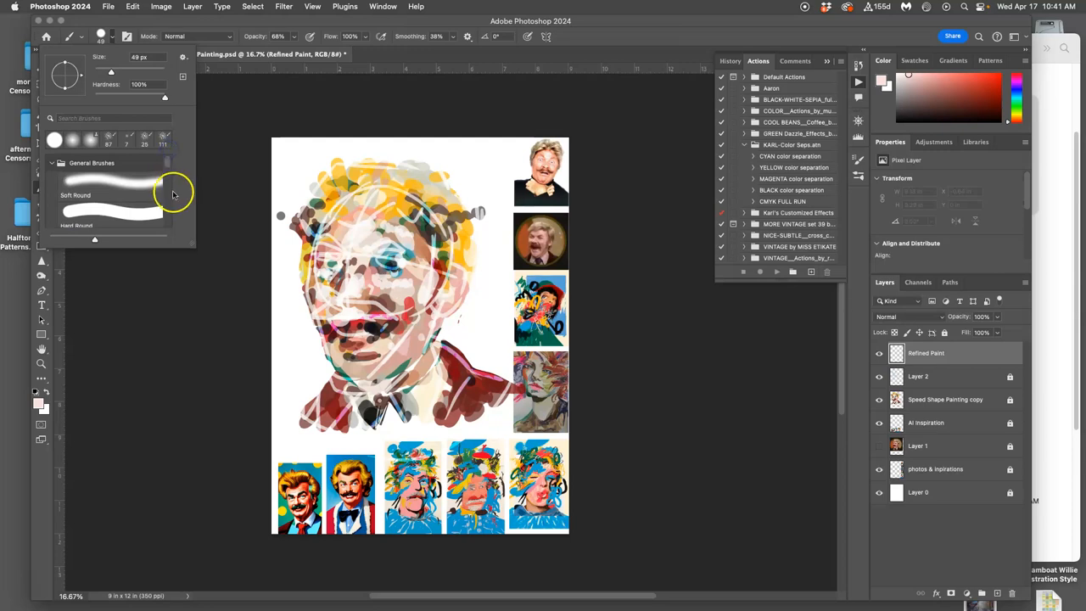
left_click(211, 219)
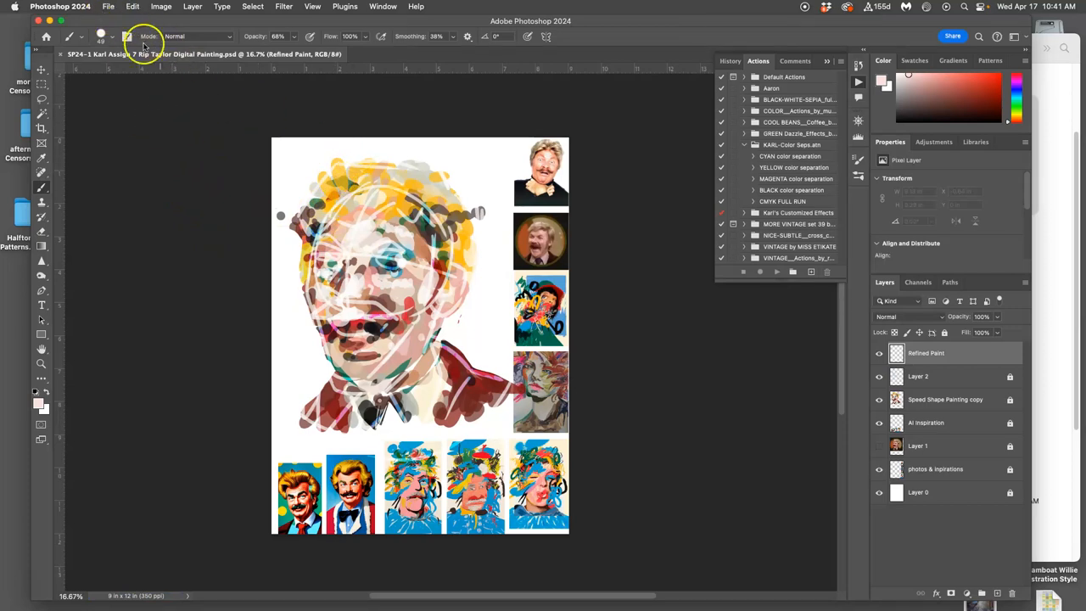
Step: Create a new 1000 × 1000 pixel document named 'SP24-ADOBE Karl Brush'
left_click(108, 6)
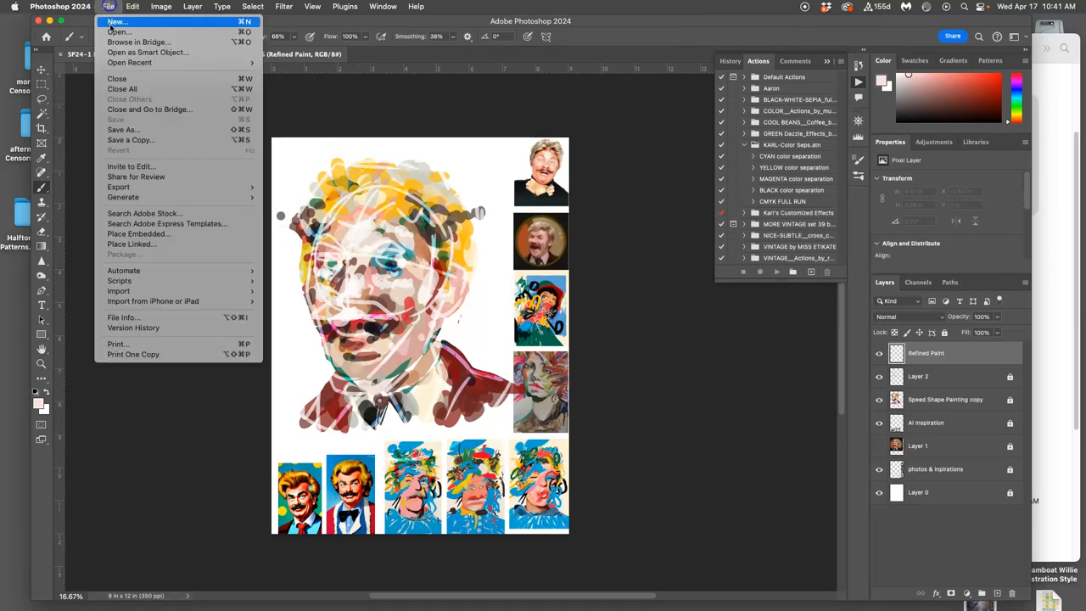
left_click(117, 22)
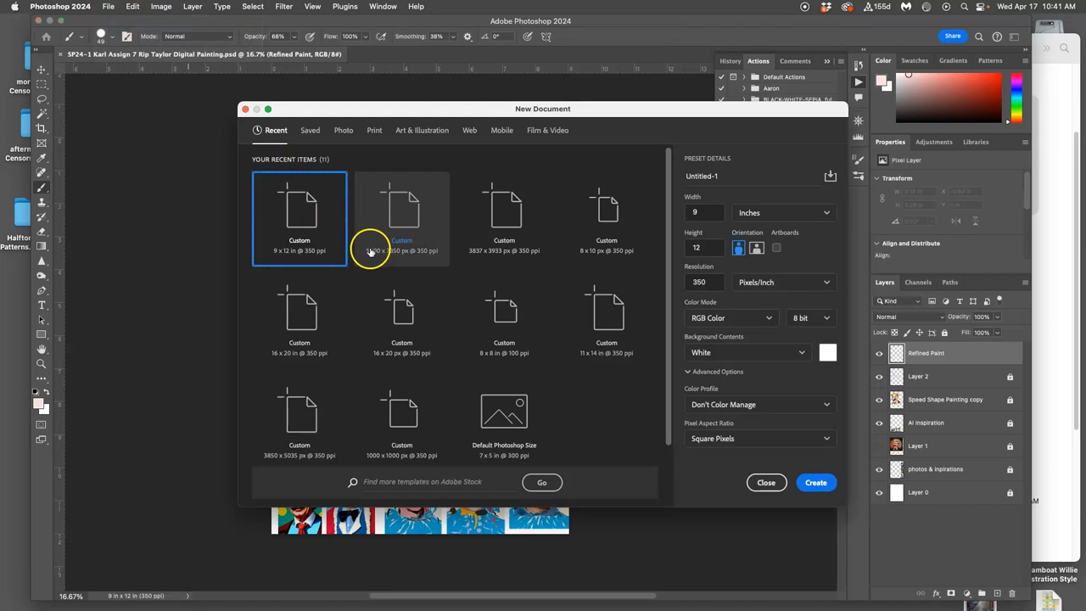
mouse_move(374, 246)
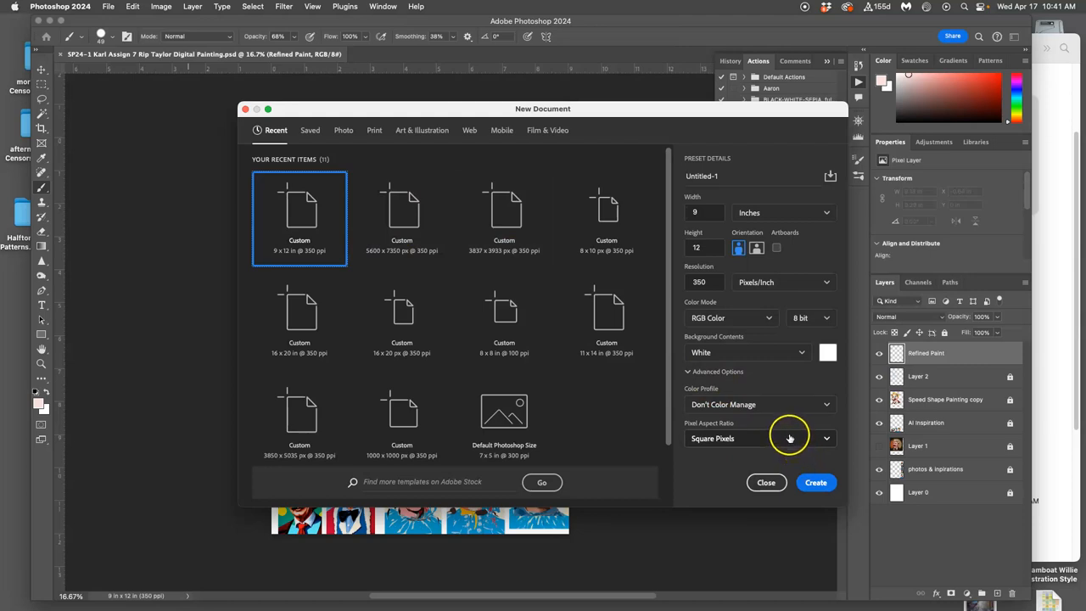
mouse_move(798, 411)
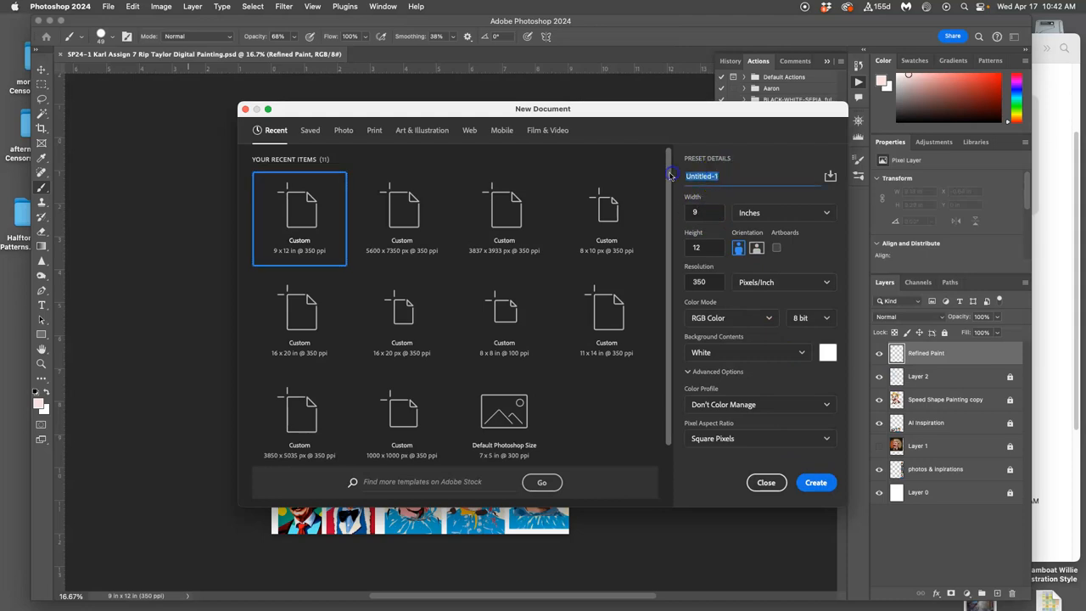
type("SP24")
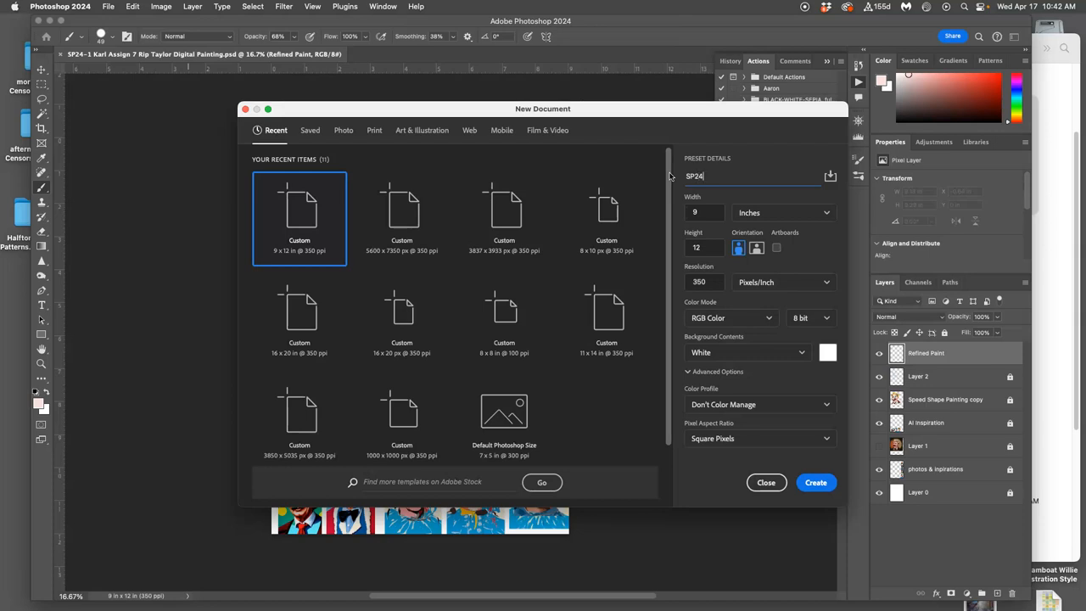
type("-ADOBE")
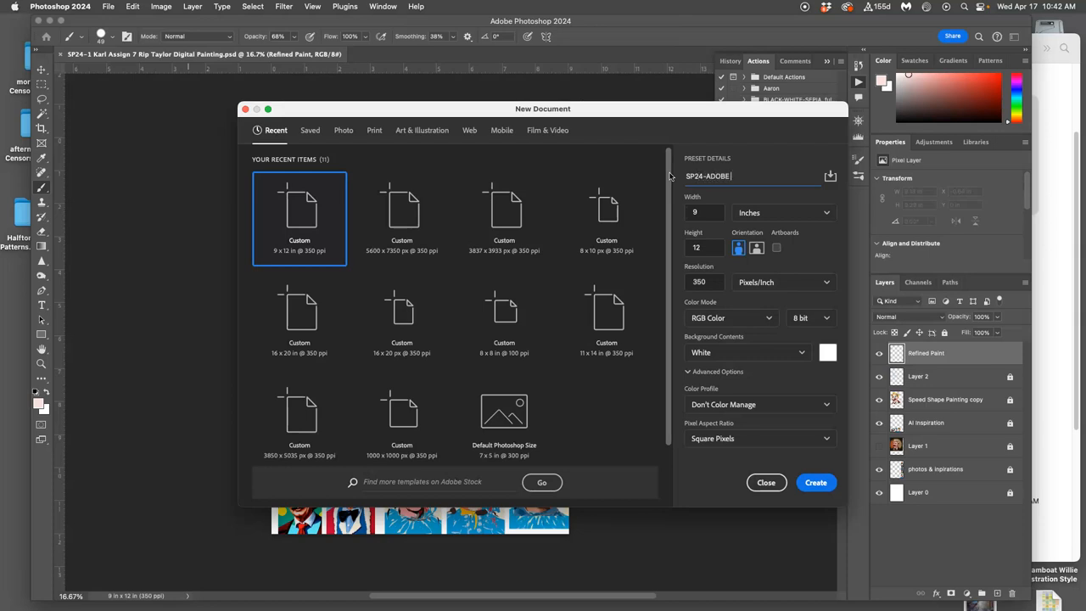
type("Karl Brush")
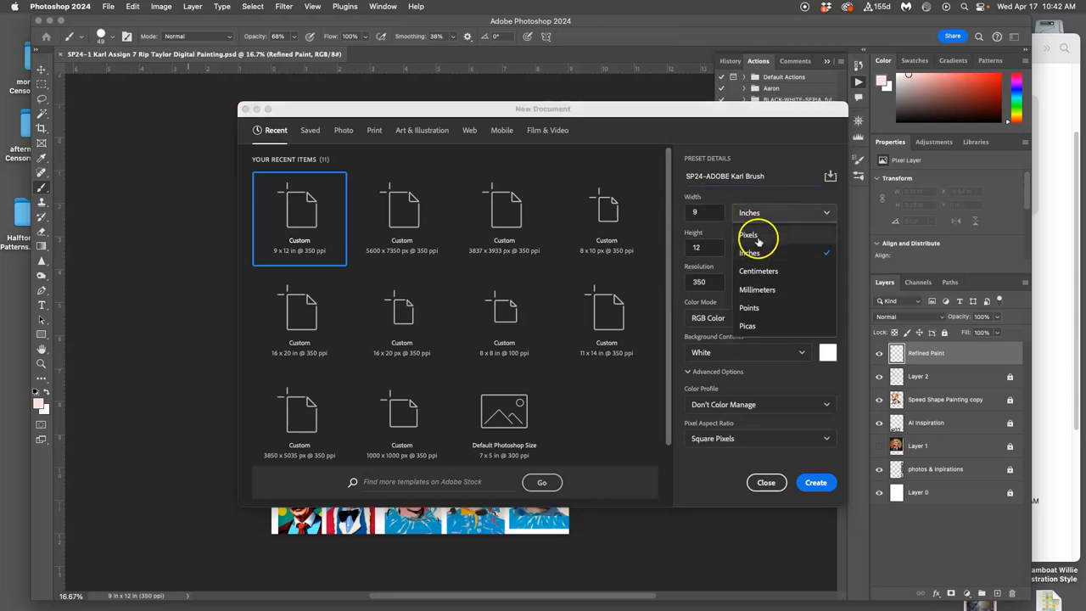
left_click(749, 235)
type("1000")
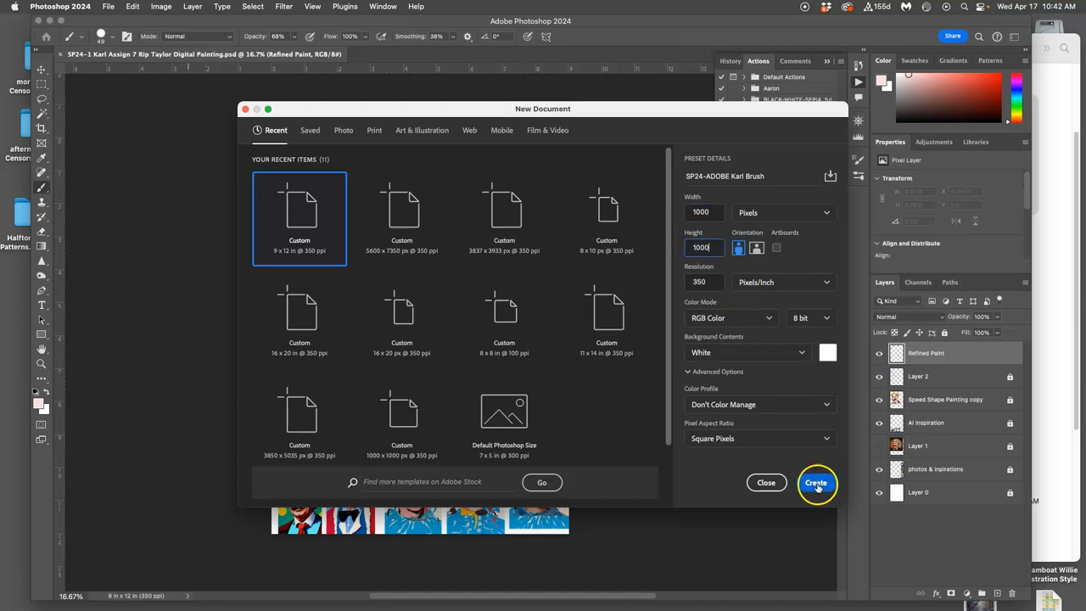
left_click(815, 481)
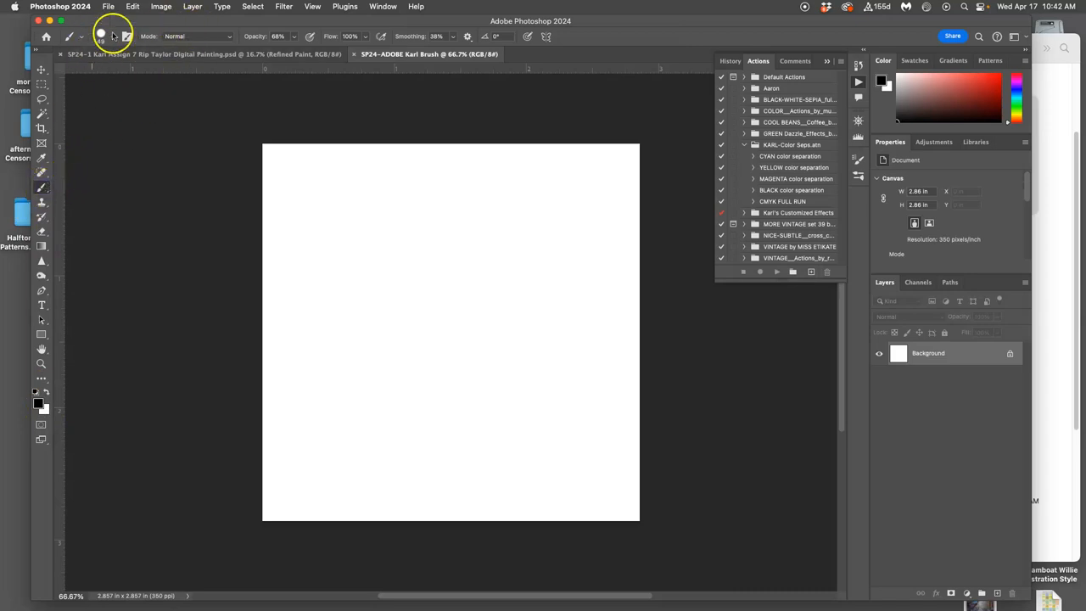
Step: Set the brush to a hard round tip with 87% hardness
left_click(115, 36)
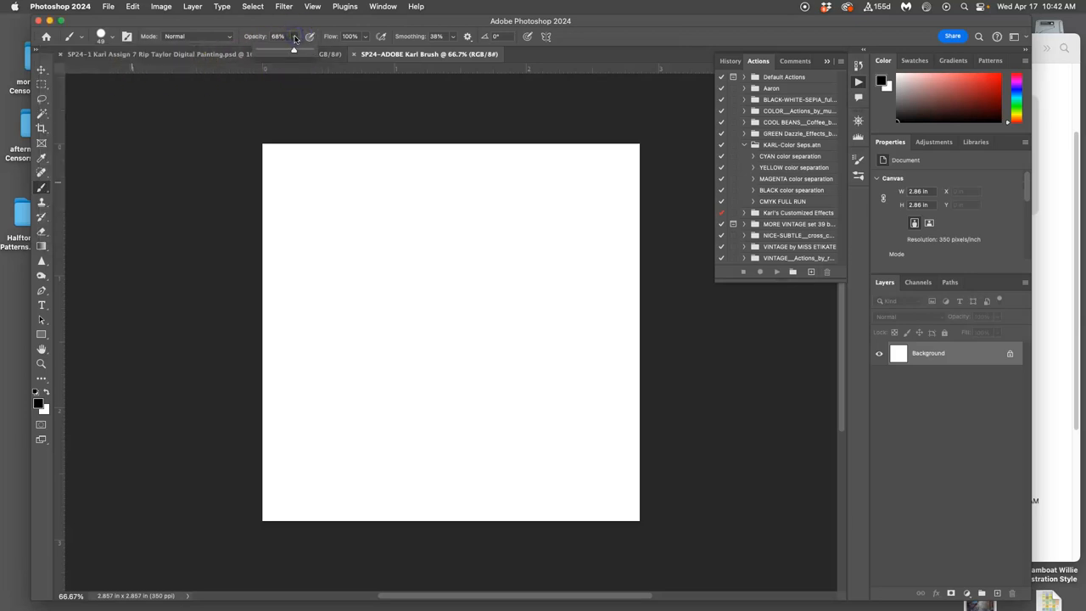
left_click(127, 36)
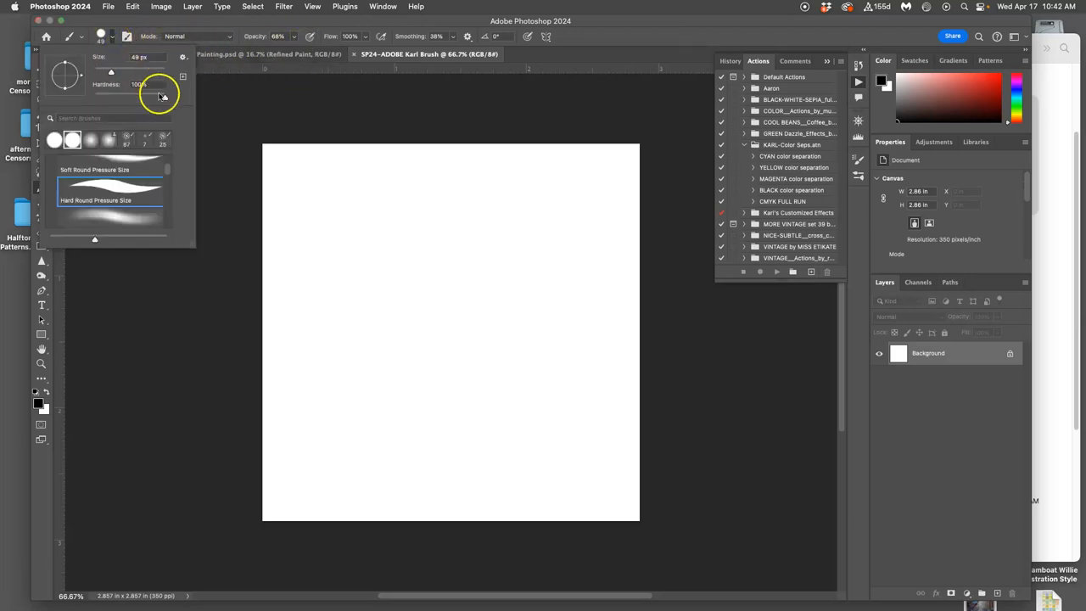
left_click_drag(168, 72, 155, 96)
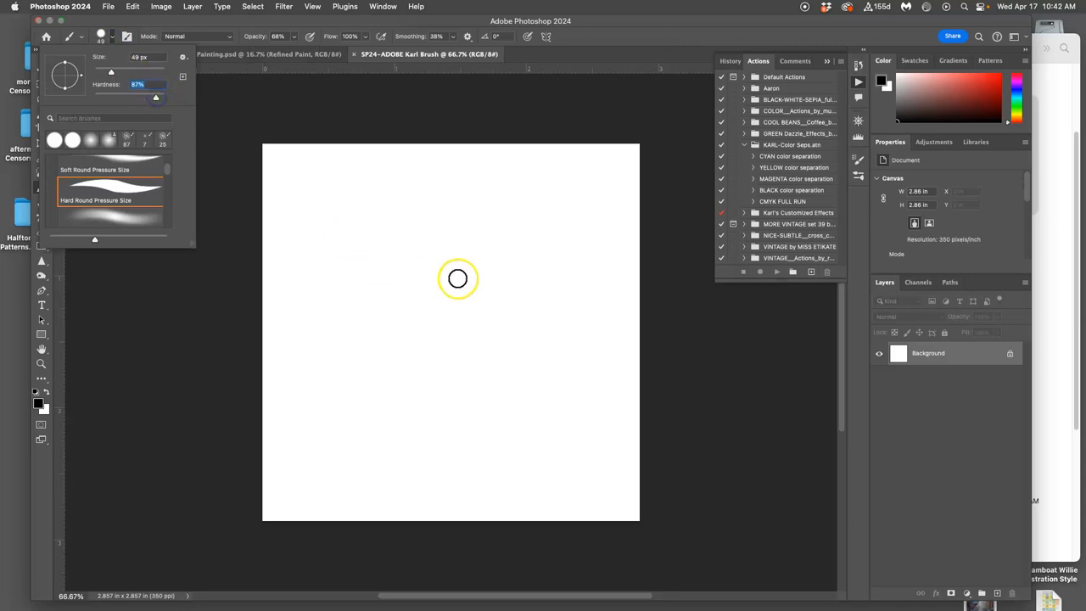
mouse_move(451, 242)
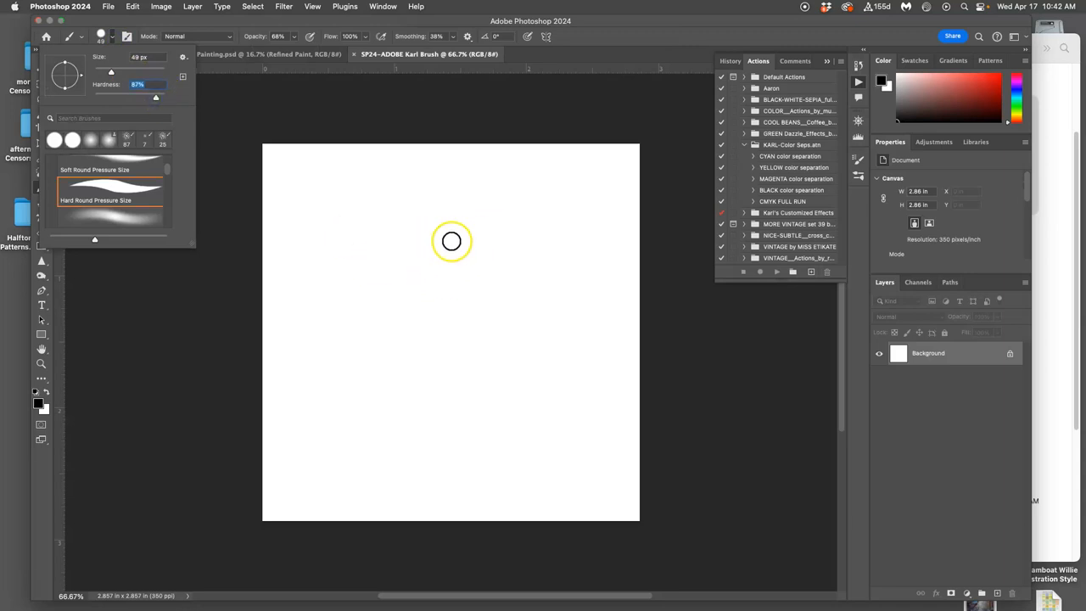